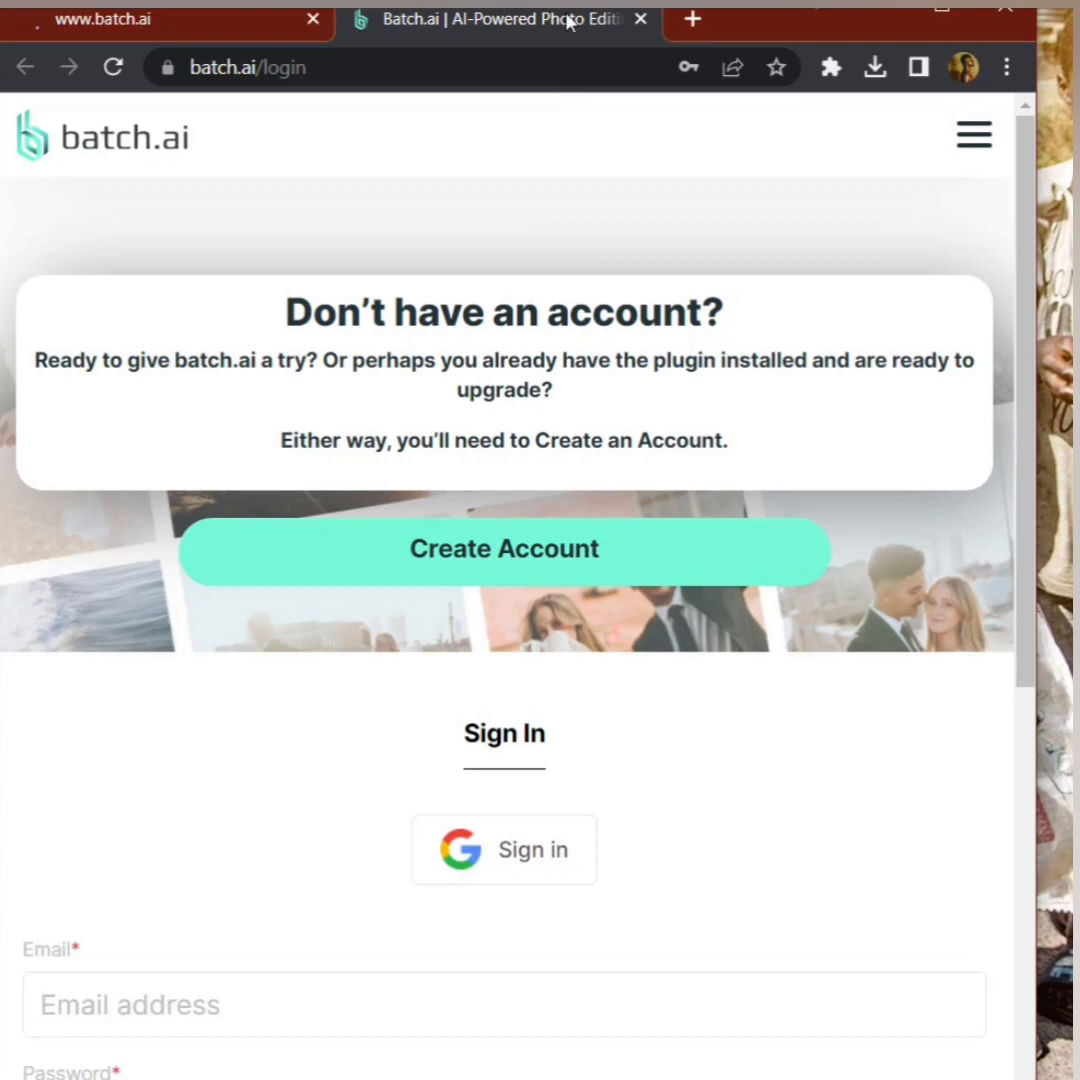
pyautogui.moveTo(500, 20)
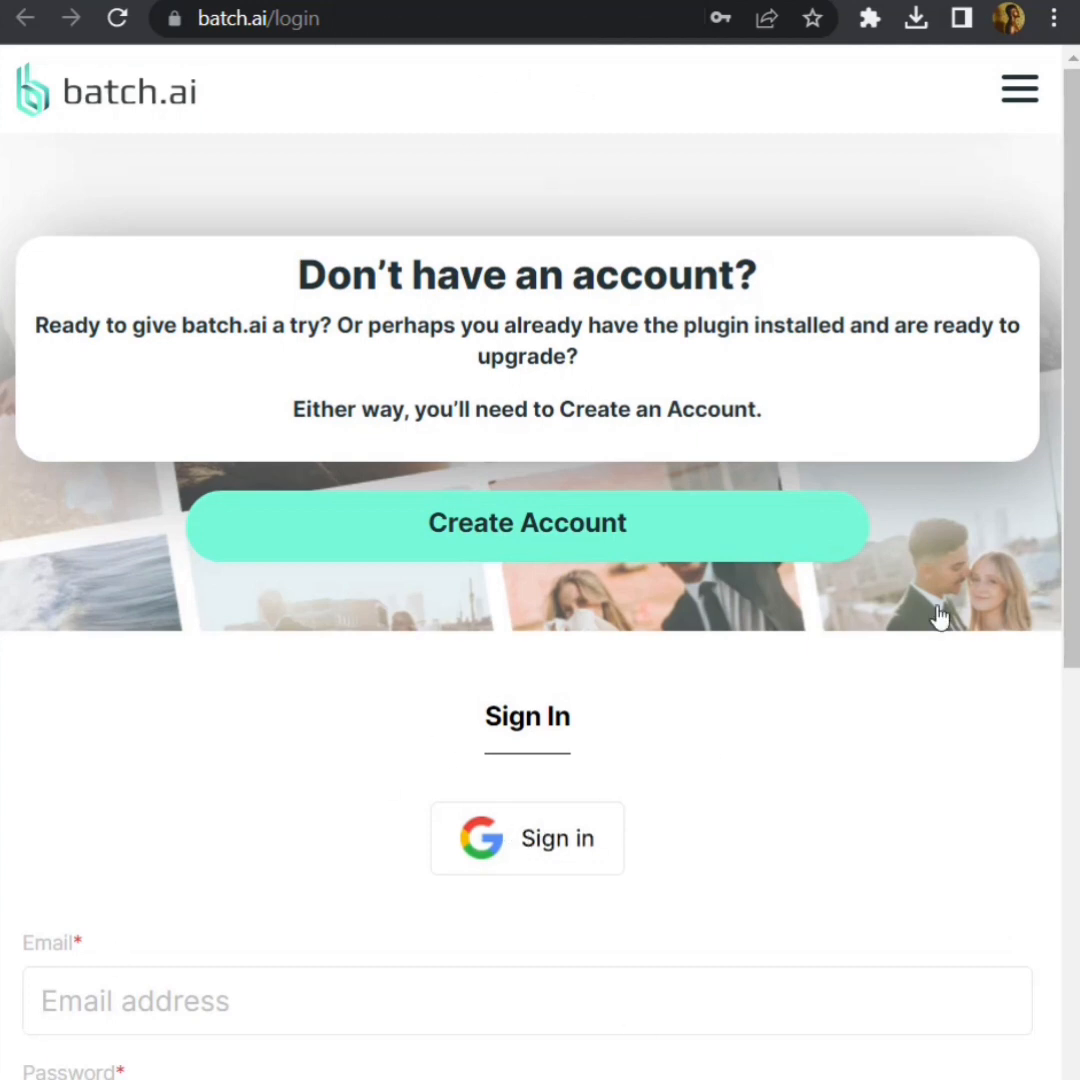
# Step: Sign in to batch.ai with the entered email and password via the Login button
pyautogui.scroll(-3)
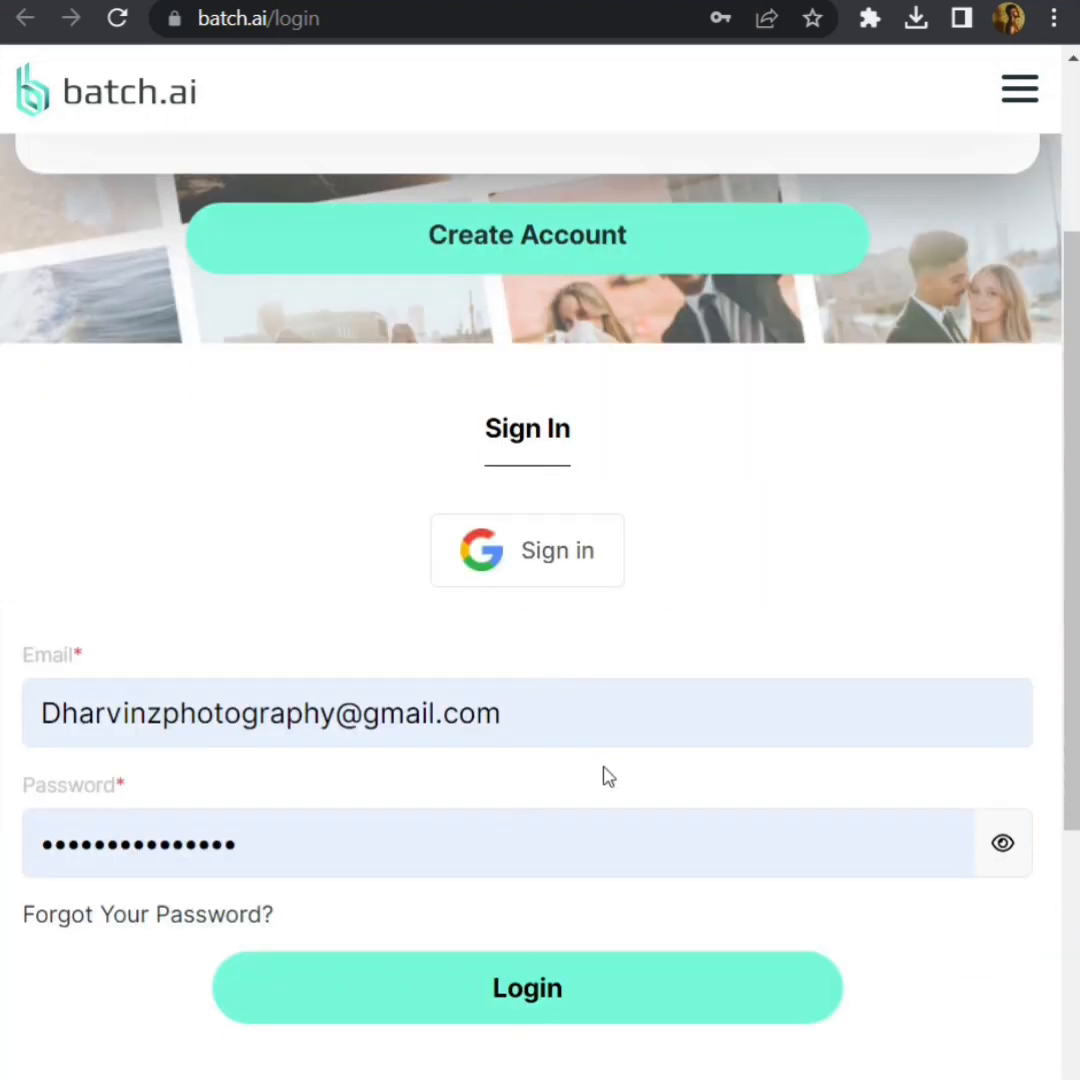
pyautogui.click(500, 712)
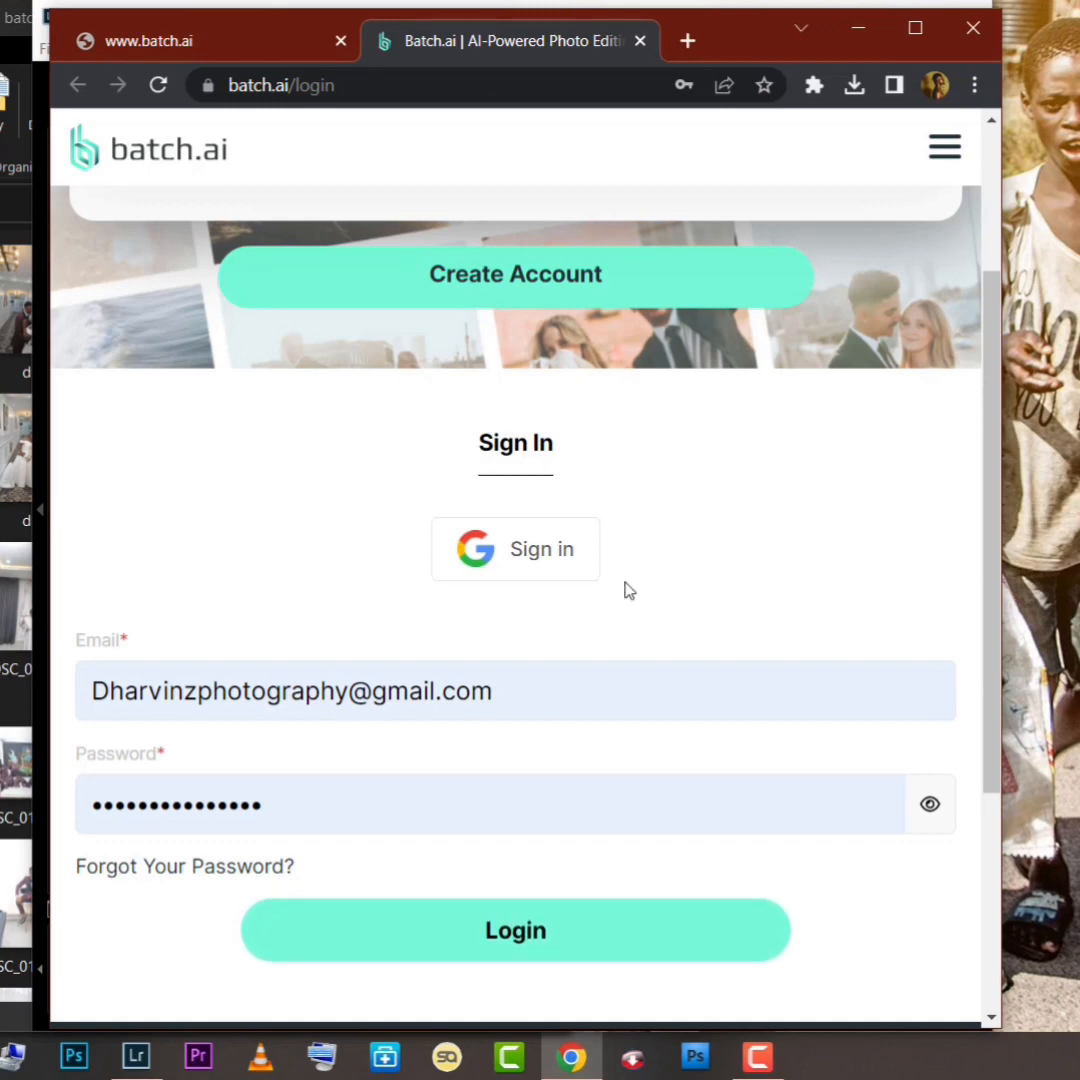
pyautogui.click(516, 926)
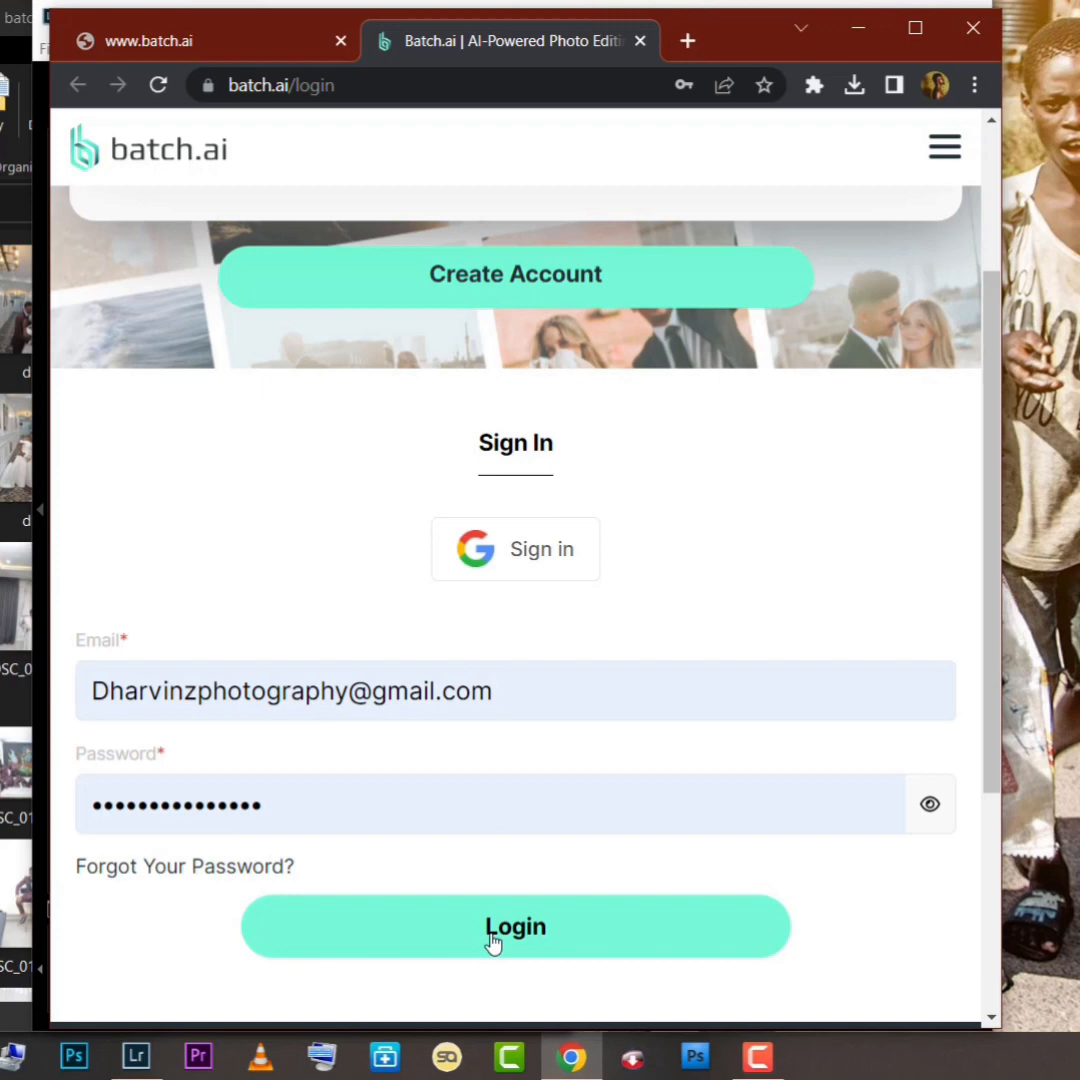
pyautogui.click(516, 926)
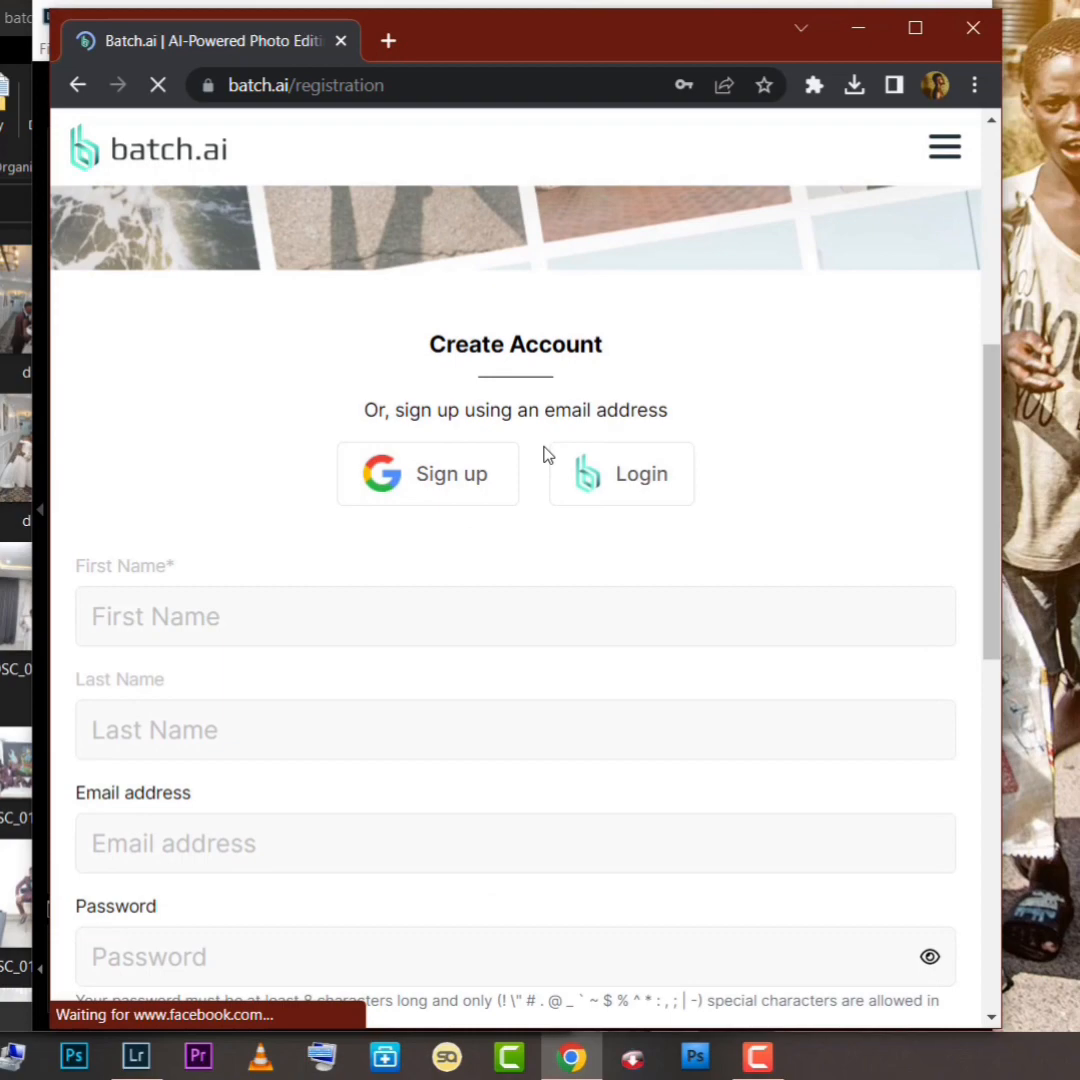
pyautogui.scroll(-3)
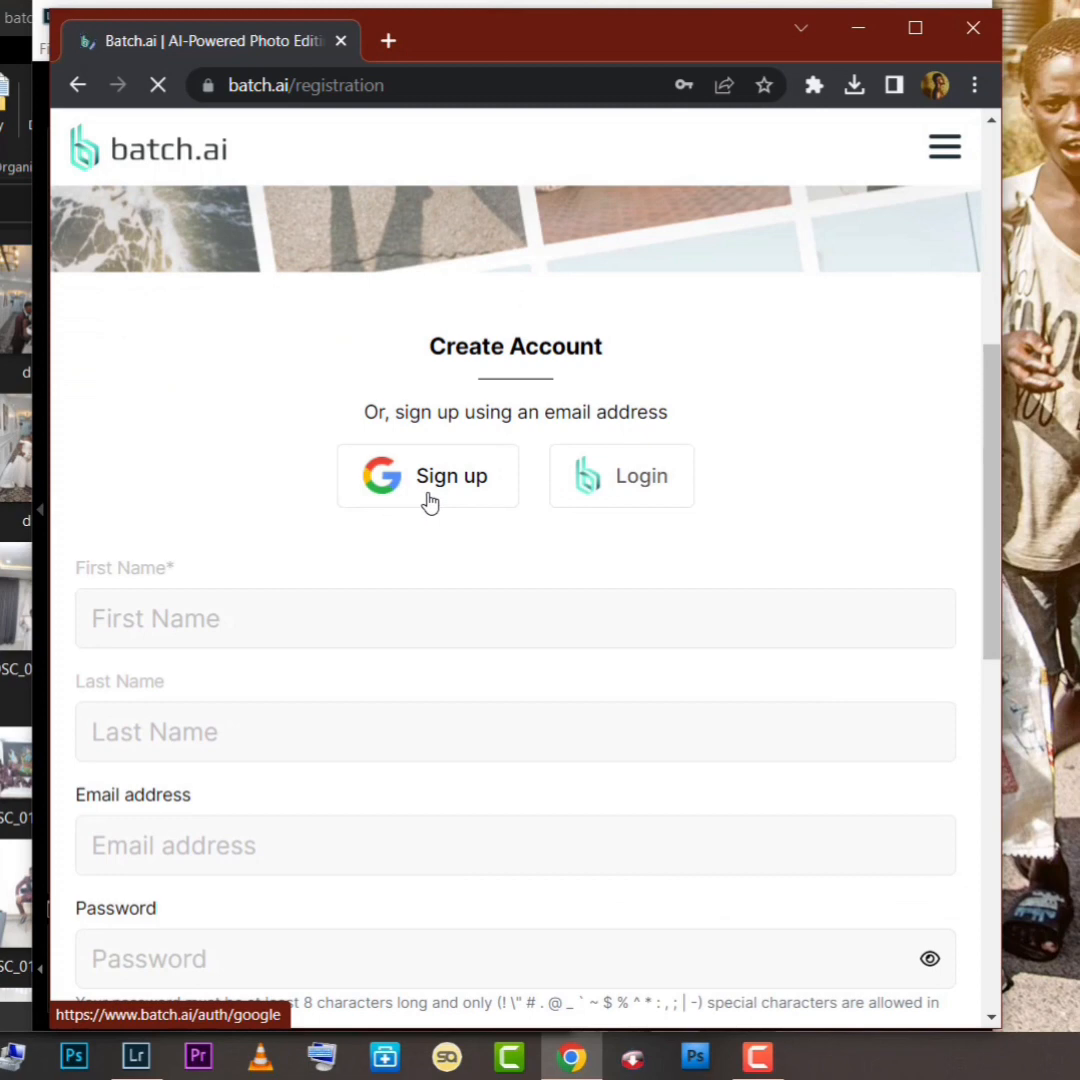
pyautogui.scroll(-3)
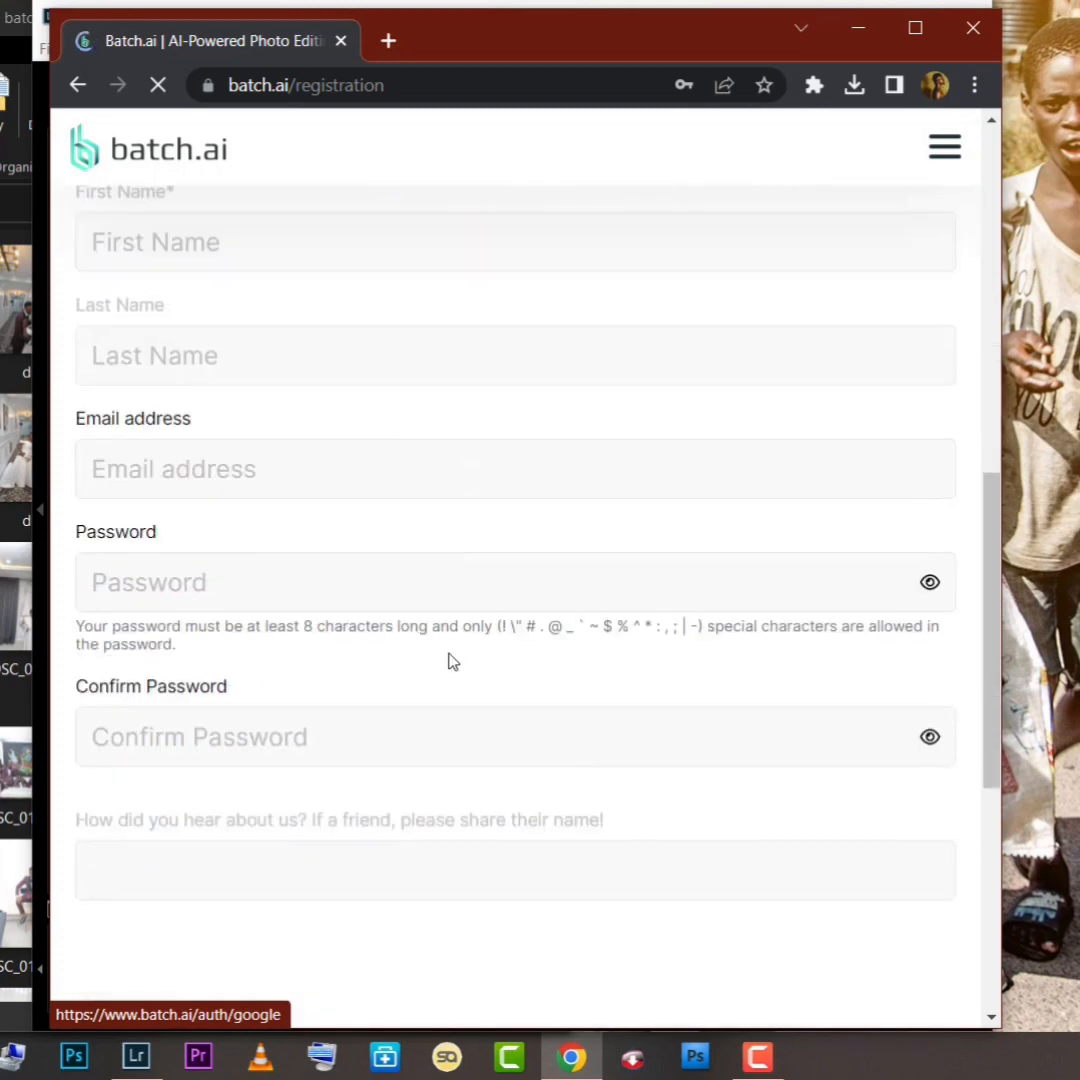
pyautogui.scroll(-3)
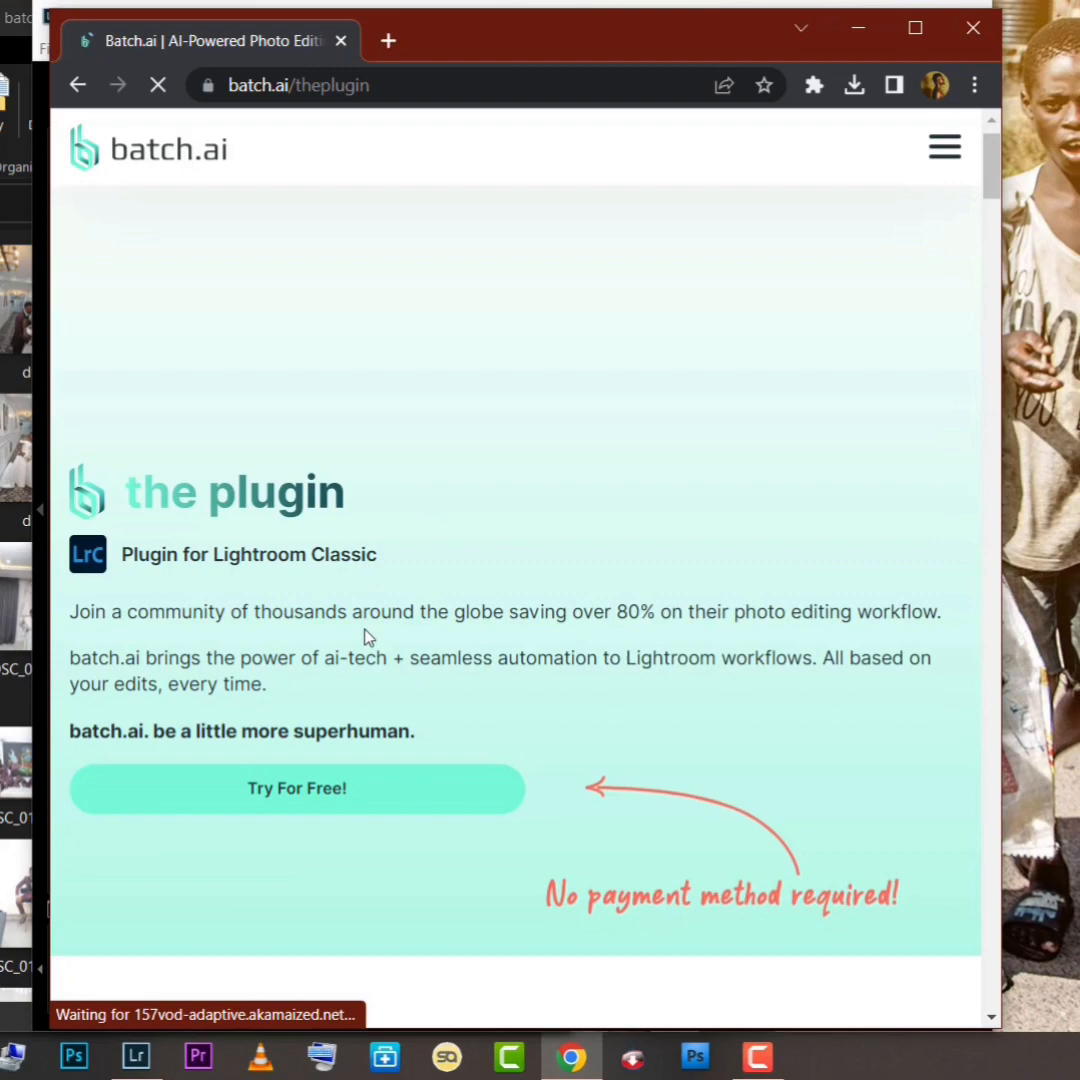
# Step: Scroll through the plugin page's features and pricing sections, then close the browser page
pyautogui.click(296, 788)
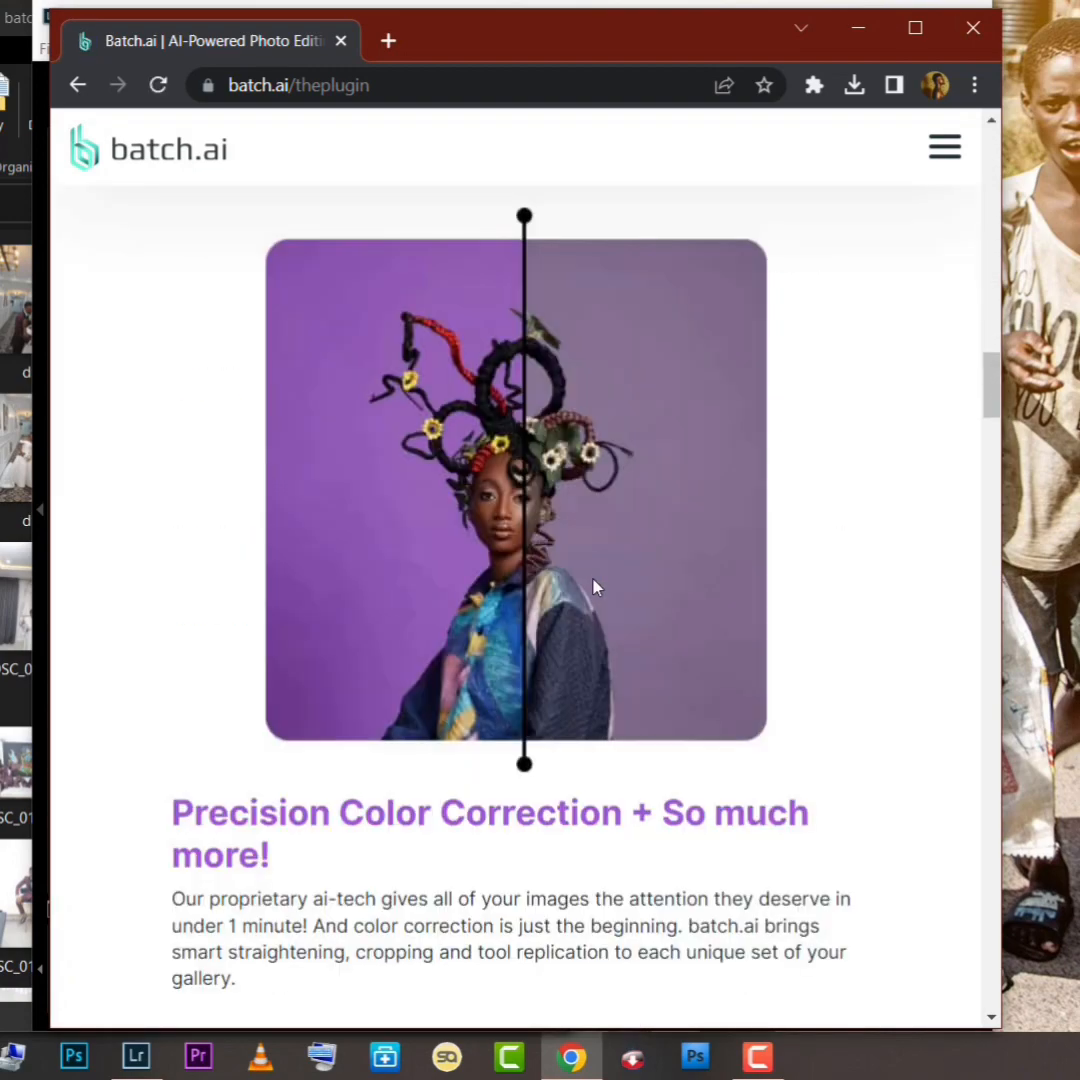
pyautogui.scroll(-3)
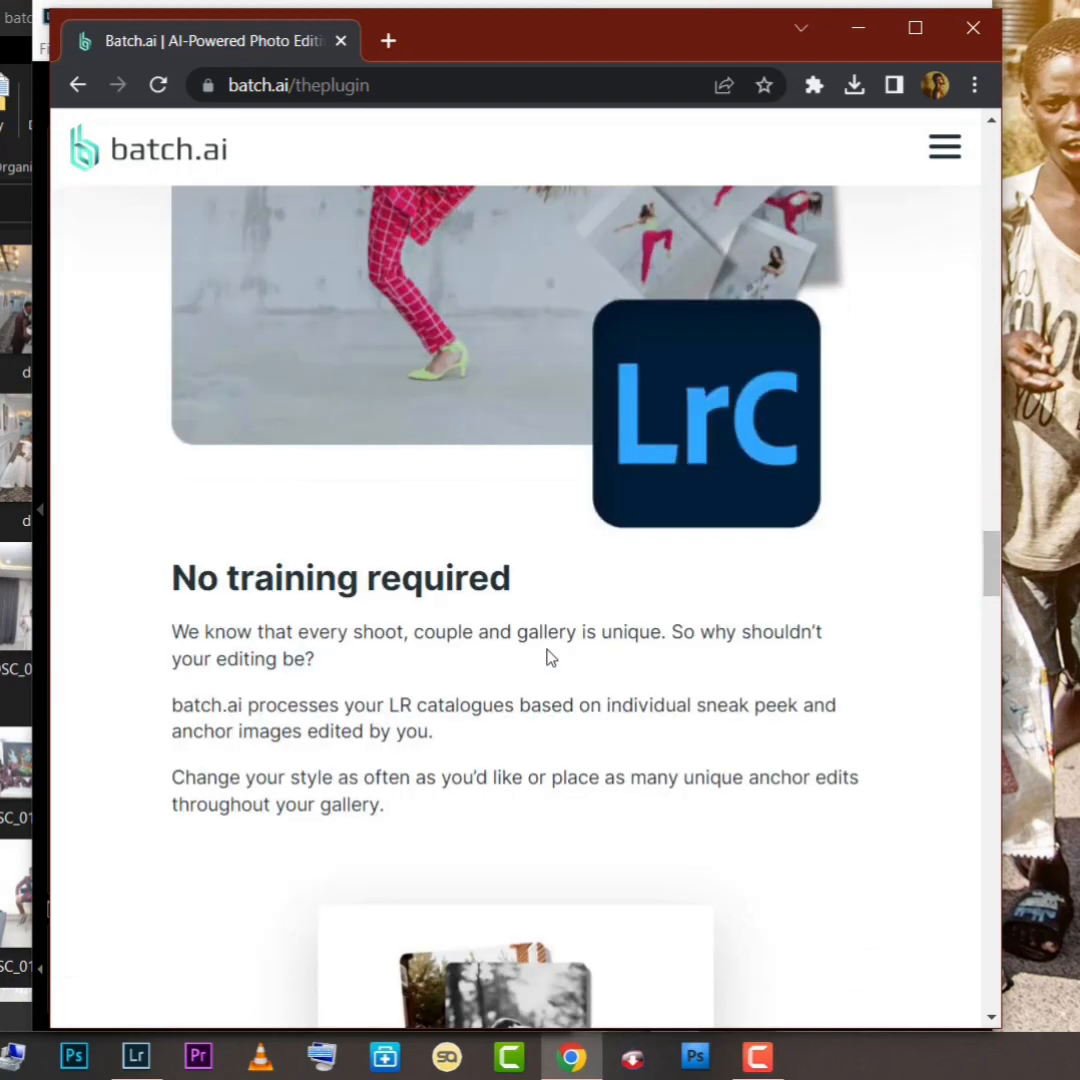
pyautogui.scroll(-3)
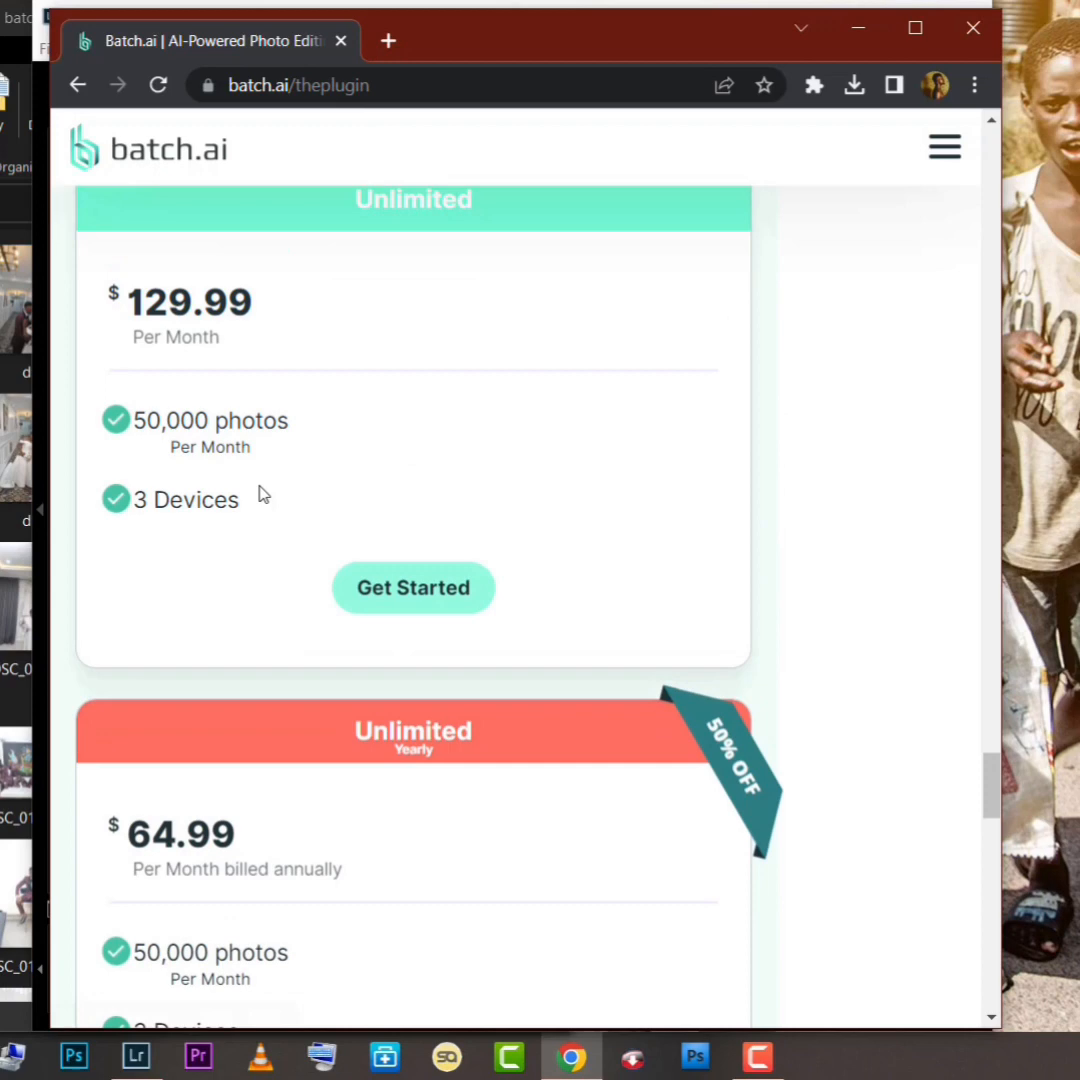
pyautogui.moveTo(312, 518)
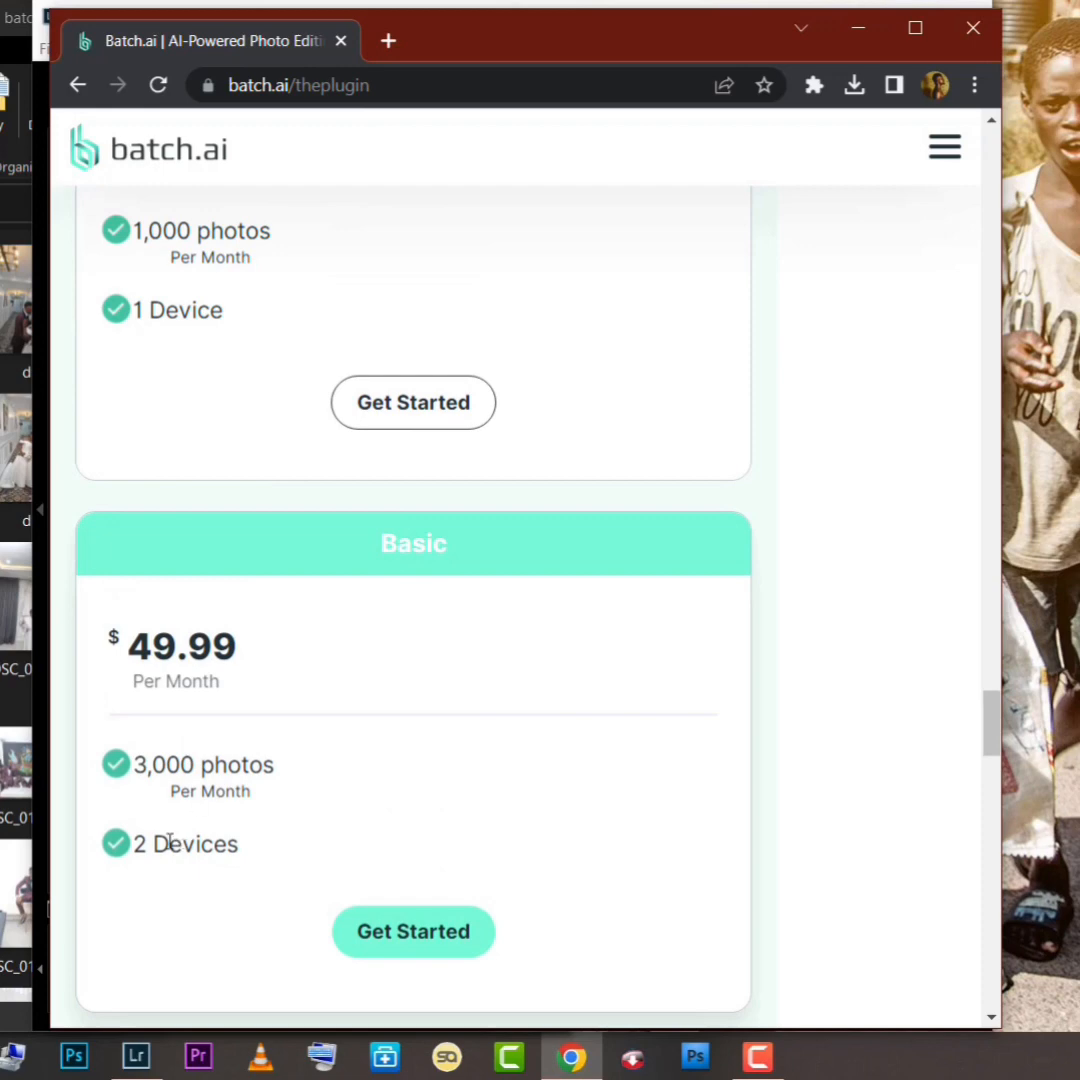
pyautogui.scroll(3)
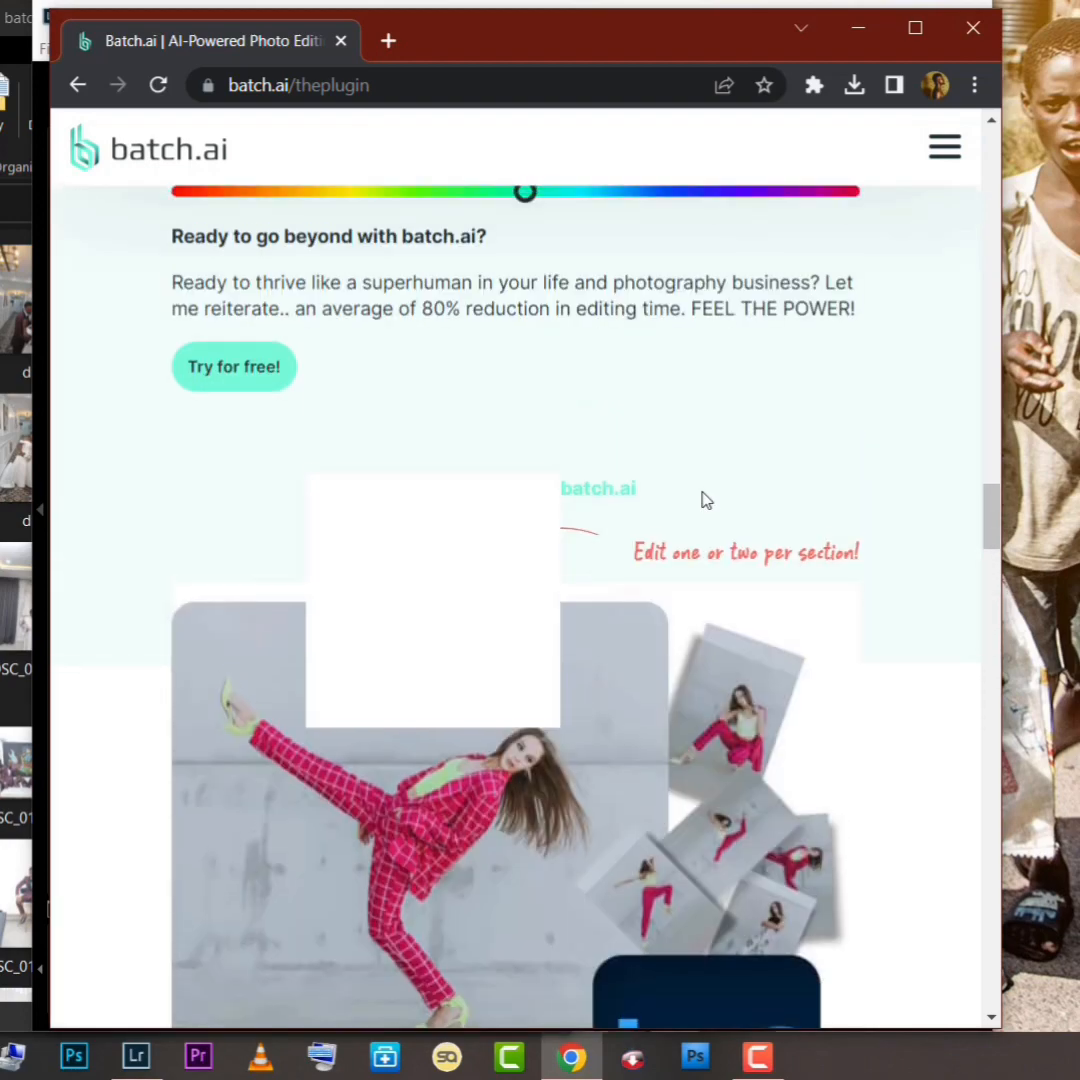
pyautogui.scroll(-3)
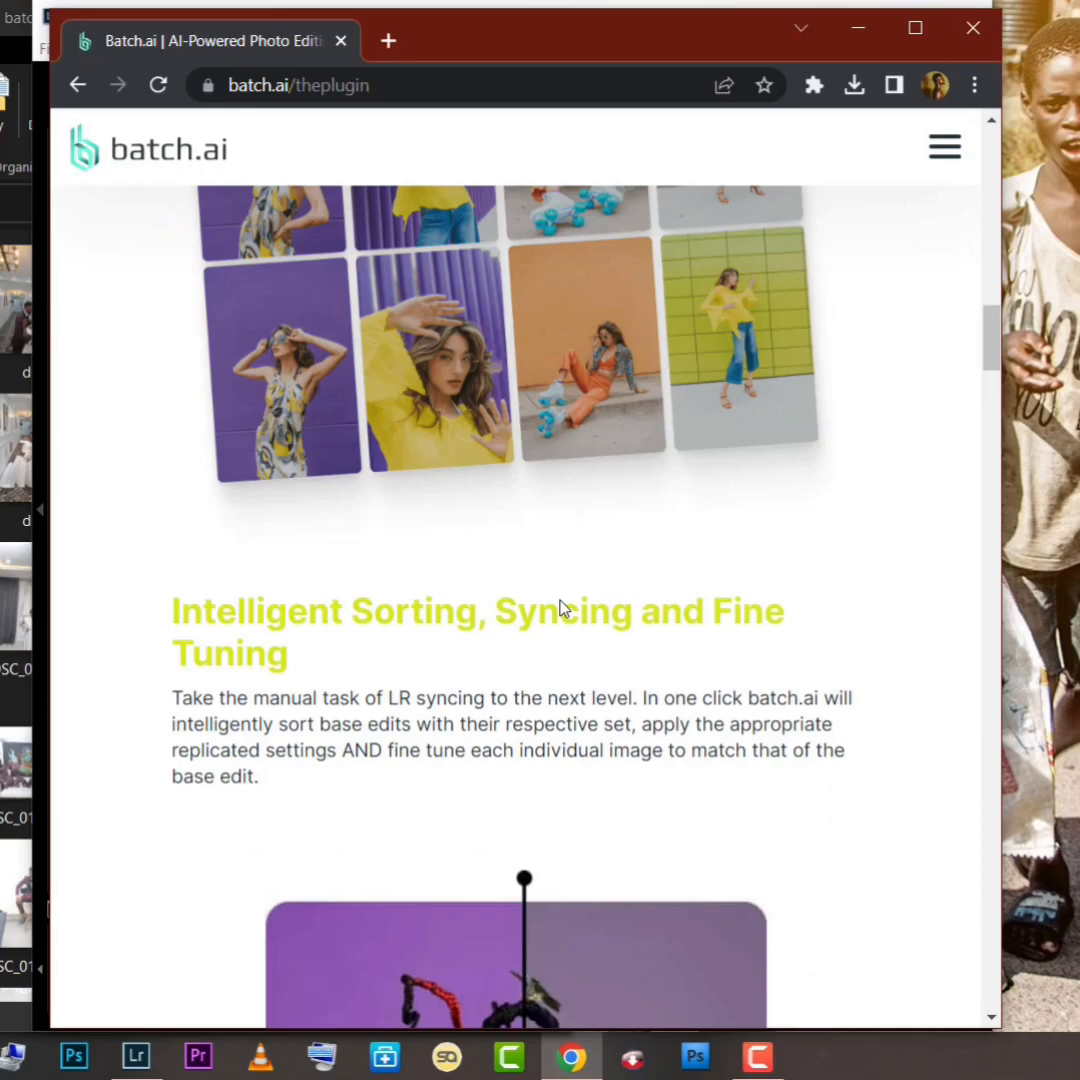
pyautogui.scroll(-3)
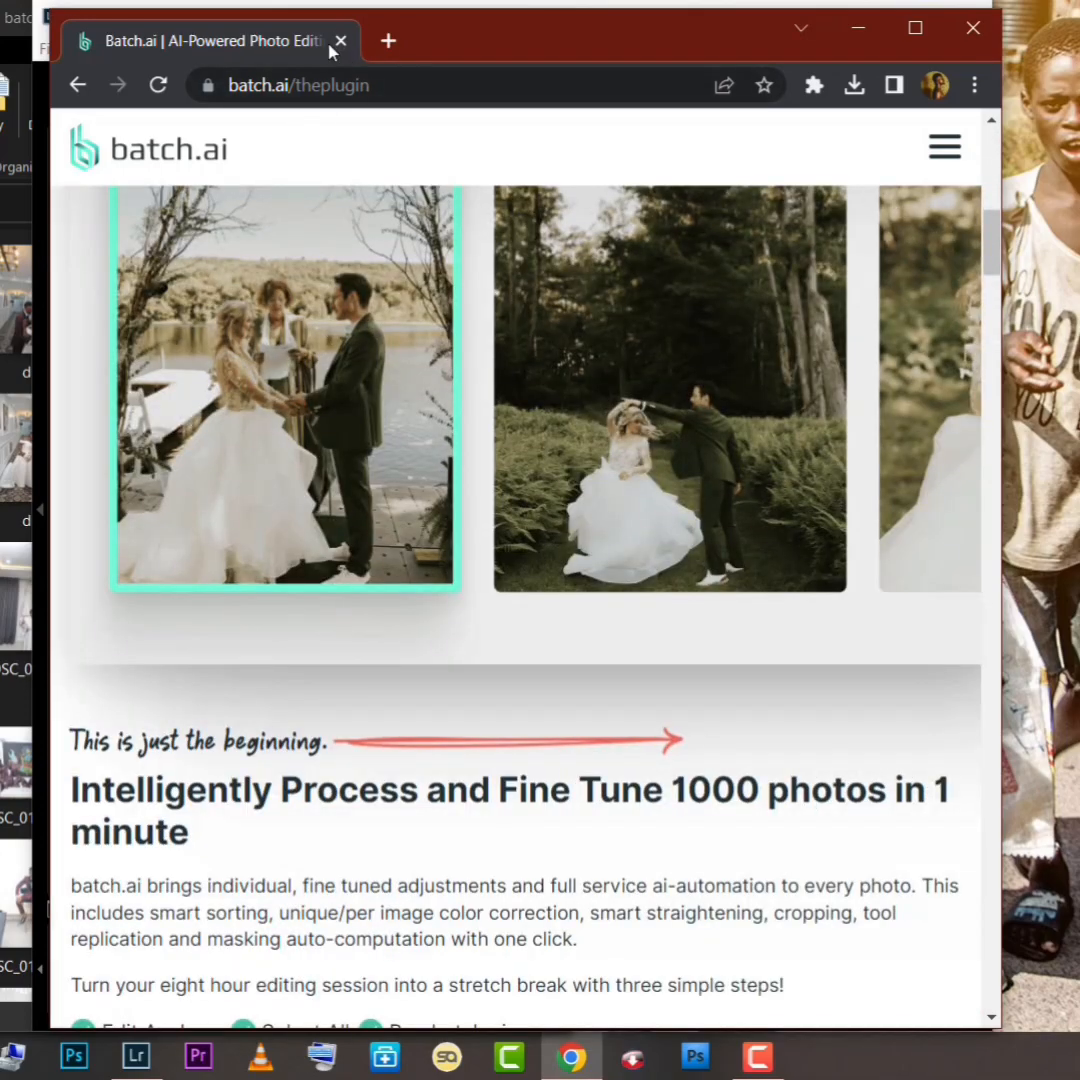
pyautogui.click(136, 1056)
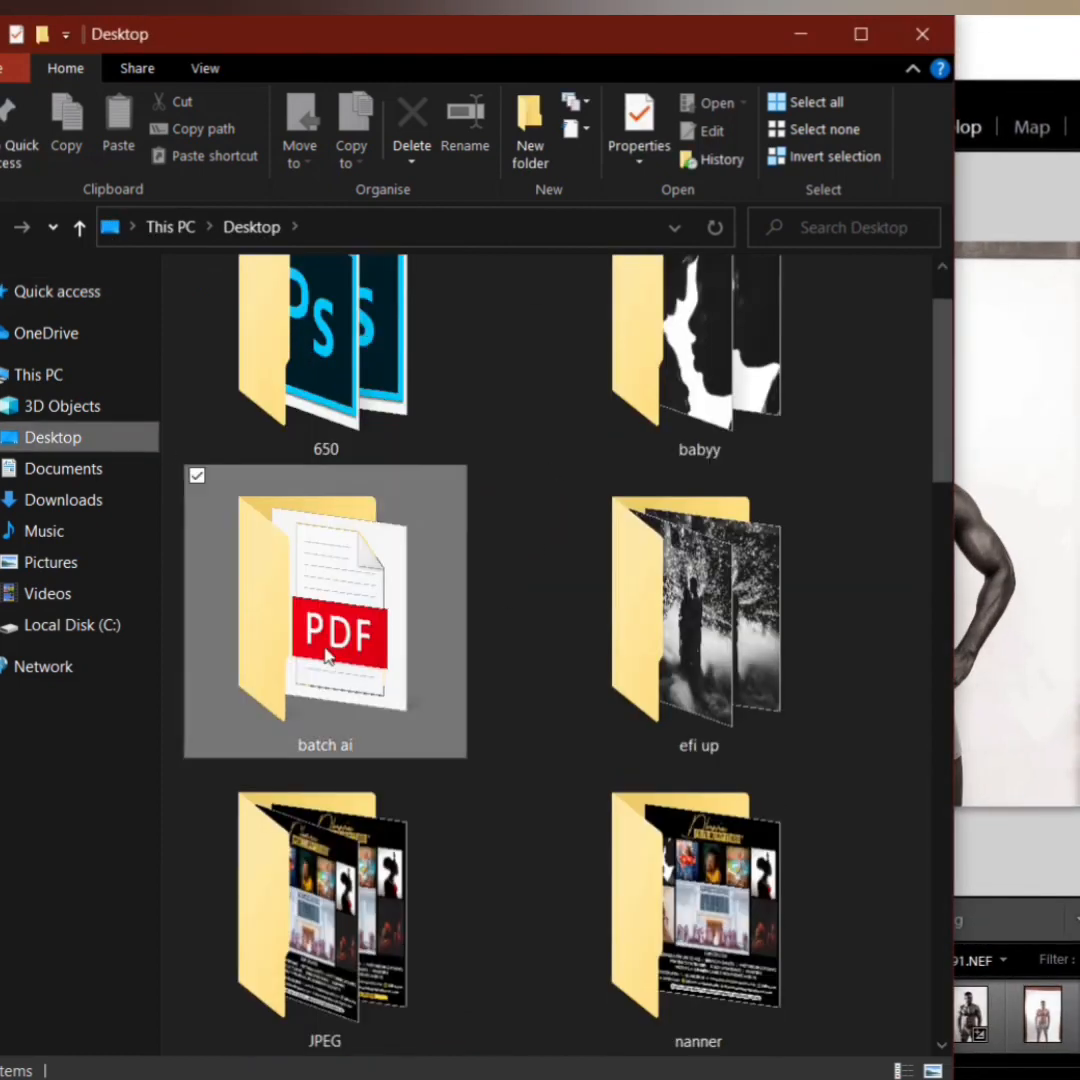
# Step: Open the Desktop 'batch ai' folder and launch the BatchAI (1) archive inside it
pyautogui.doubleClick(324, 600)
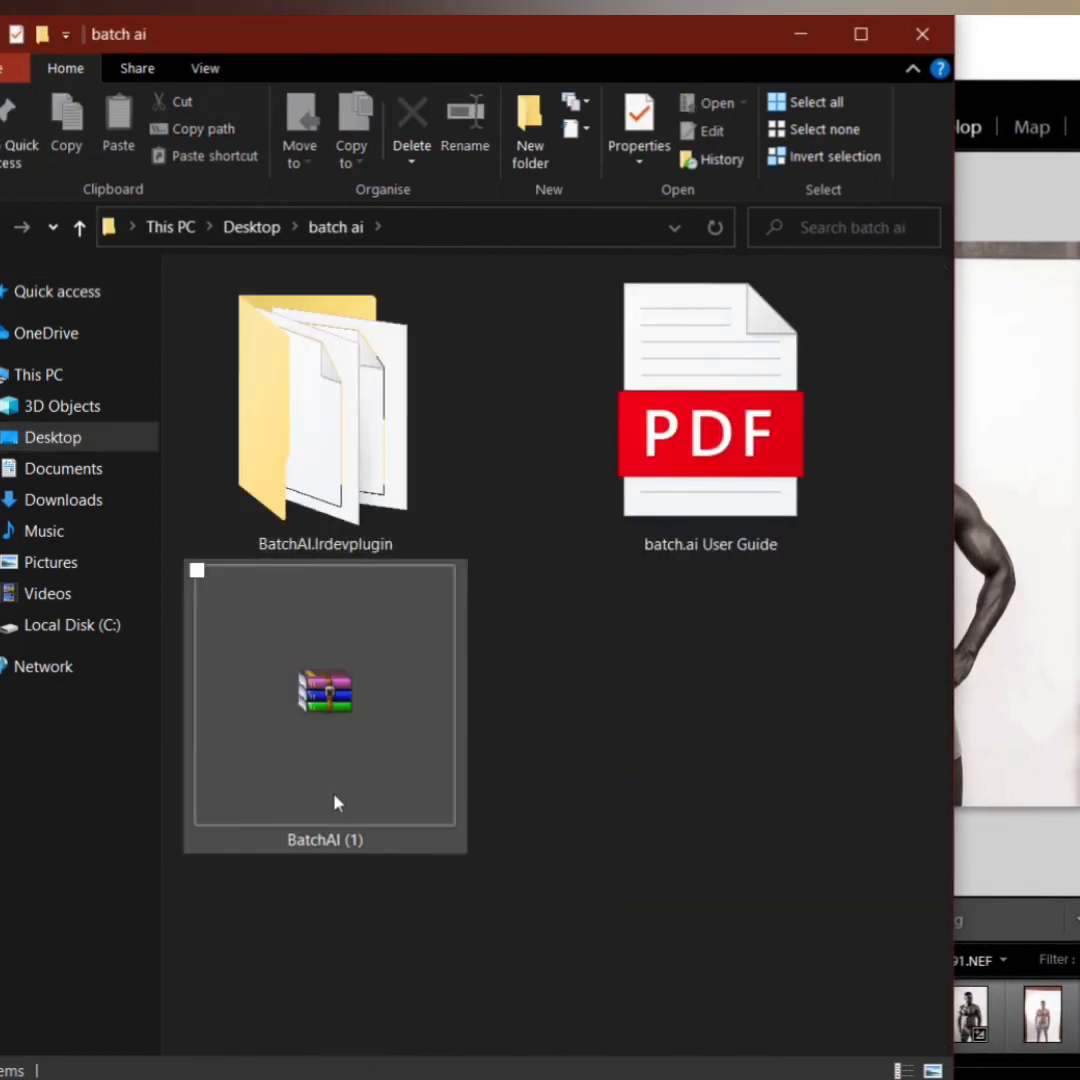
pyautogui.doubleClick(324, 692)
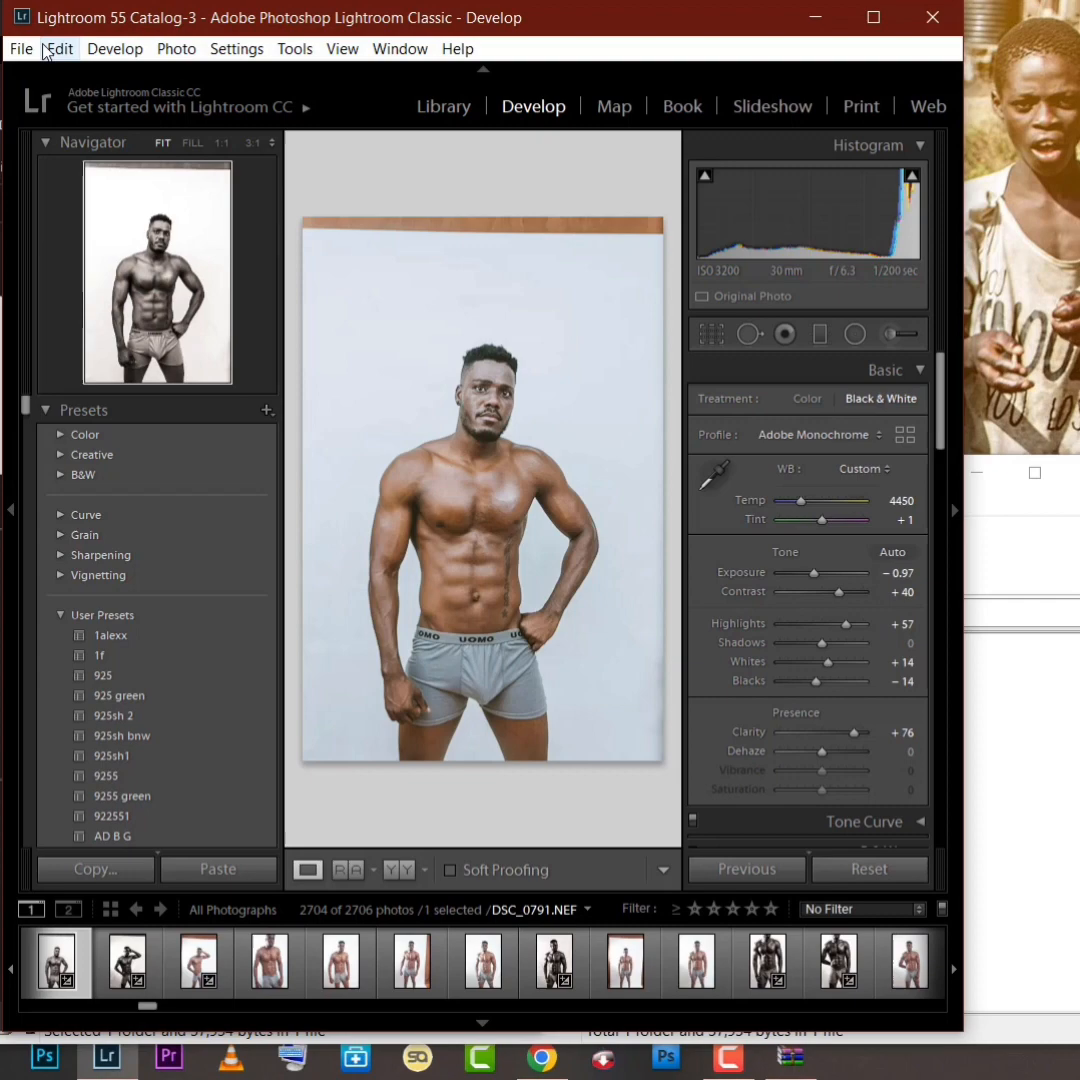
# Step: In Plug-in Manager, add BatchAI.lrdevplugin from Desktop\batch ai, leaving reload on each export enabled
pyautogui.click(20, 48)
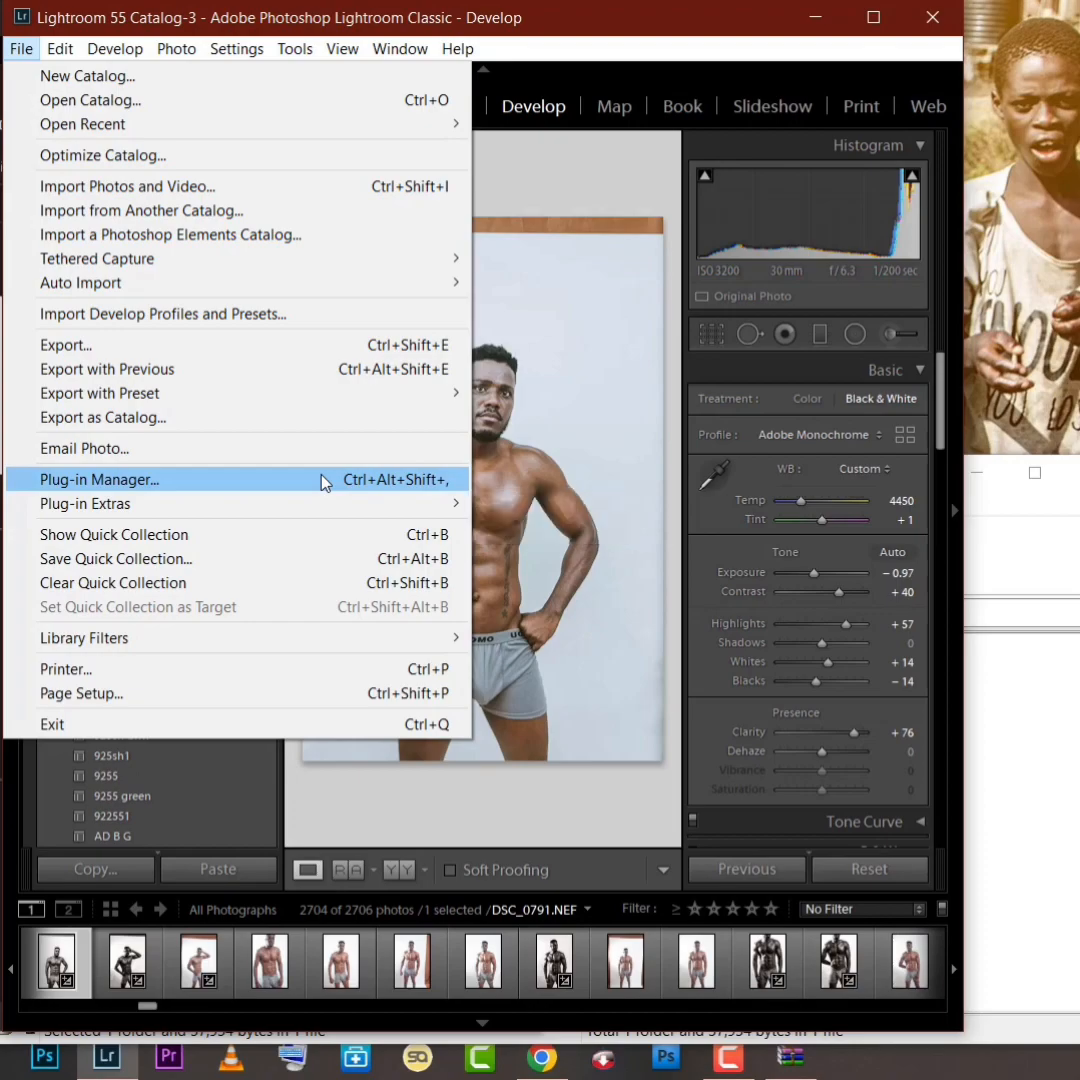
pyautogui.click(100, 480)
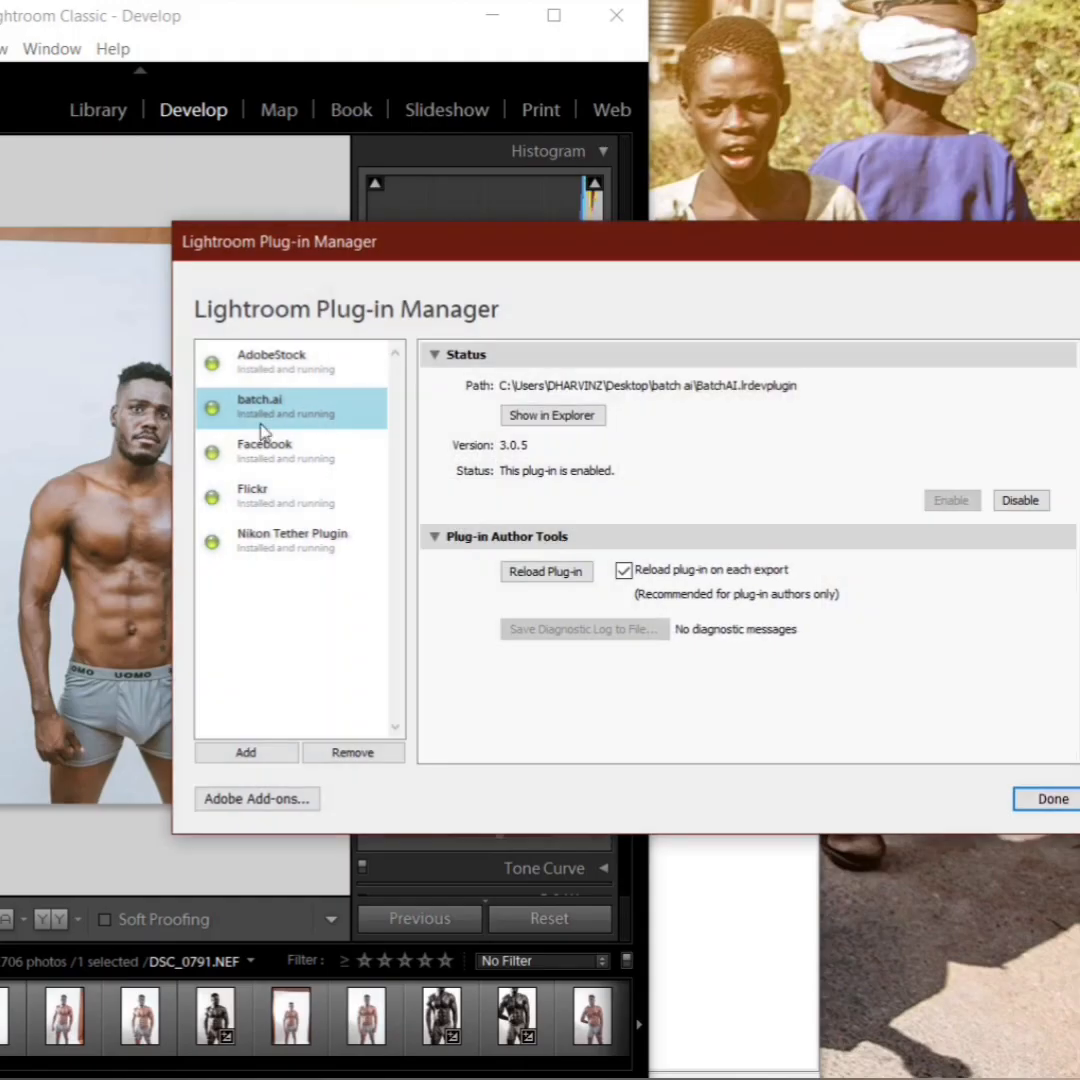
pyautogui.click(244, 752)
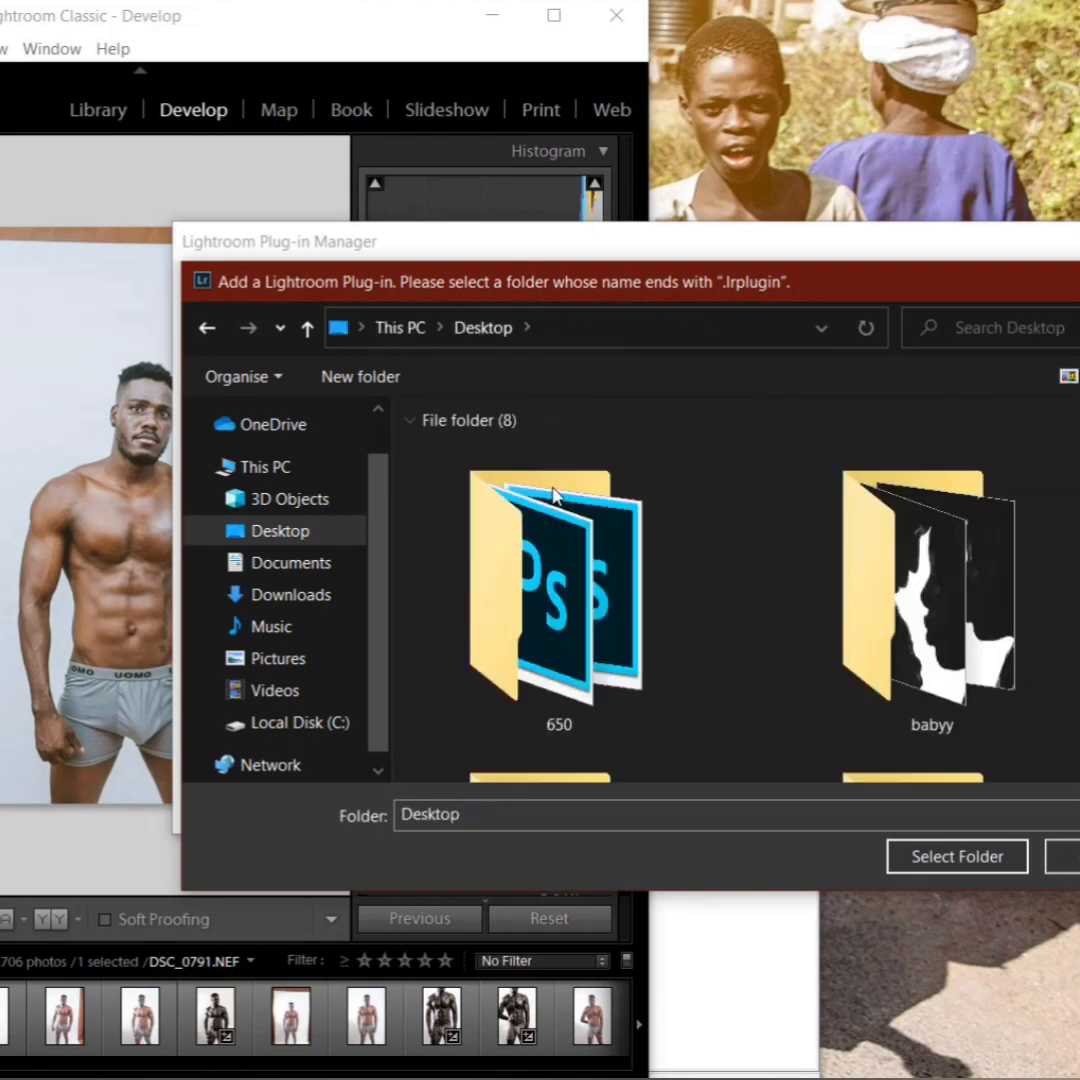
pyautogui.doubleClick(558, 590)
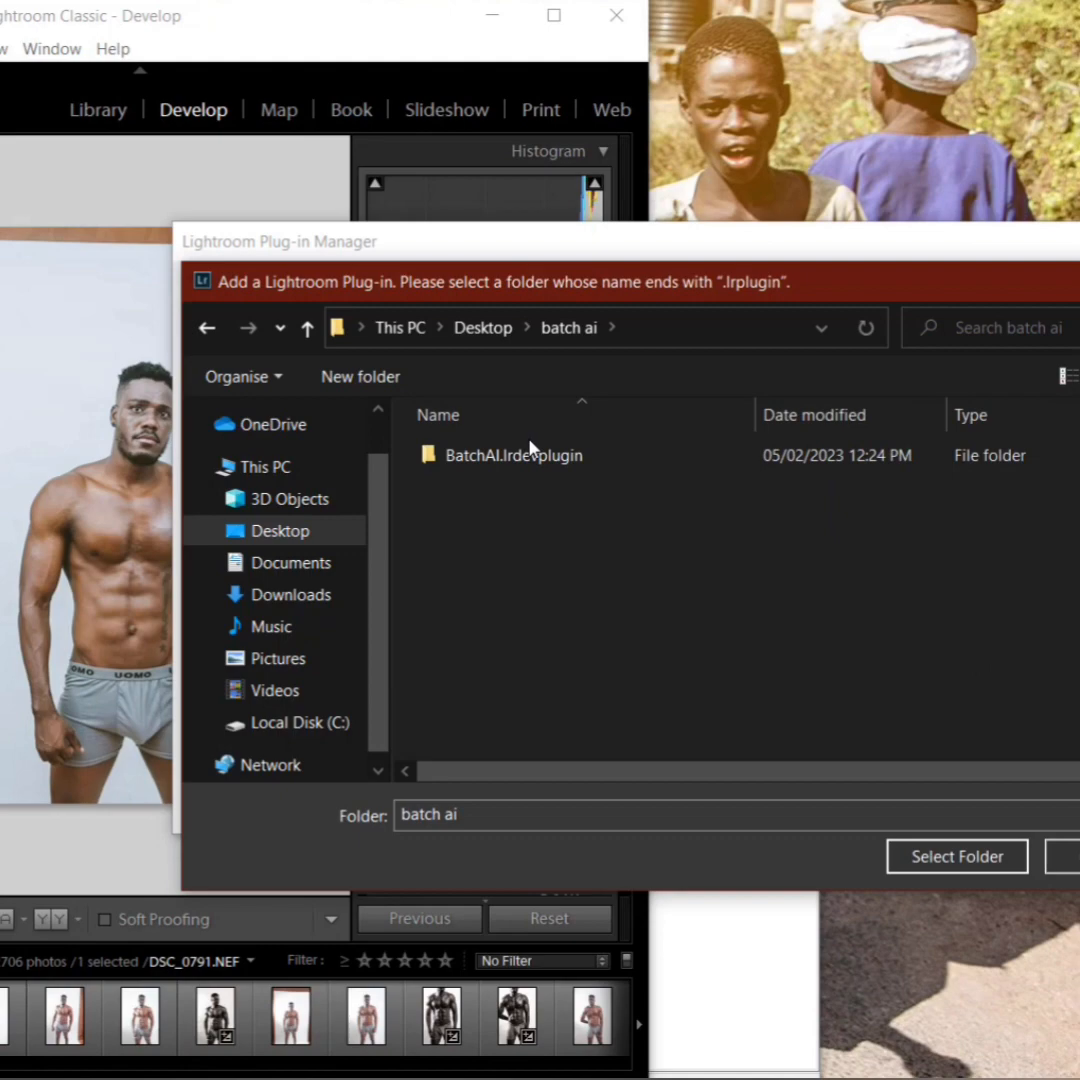
pyautogui.click(956, 856)
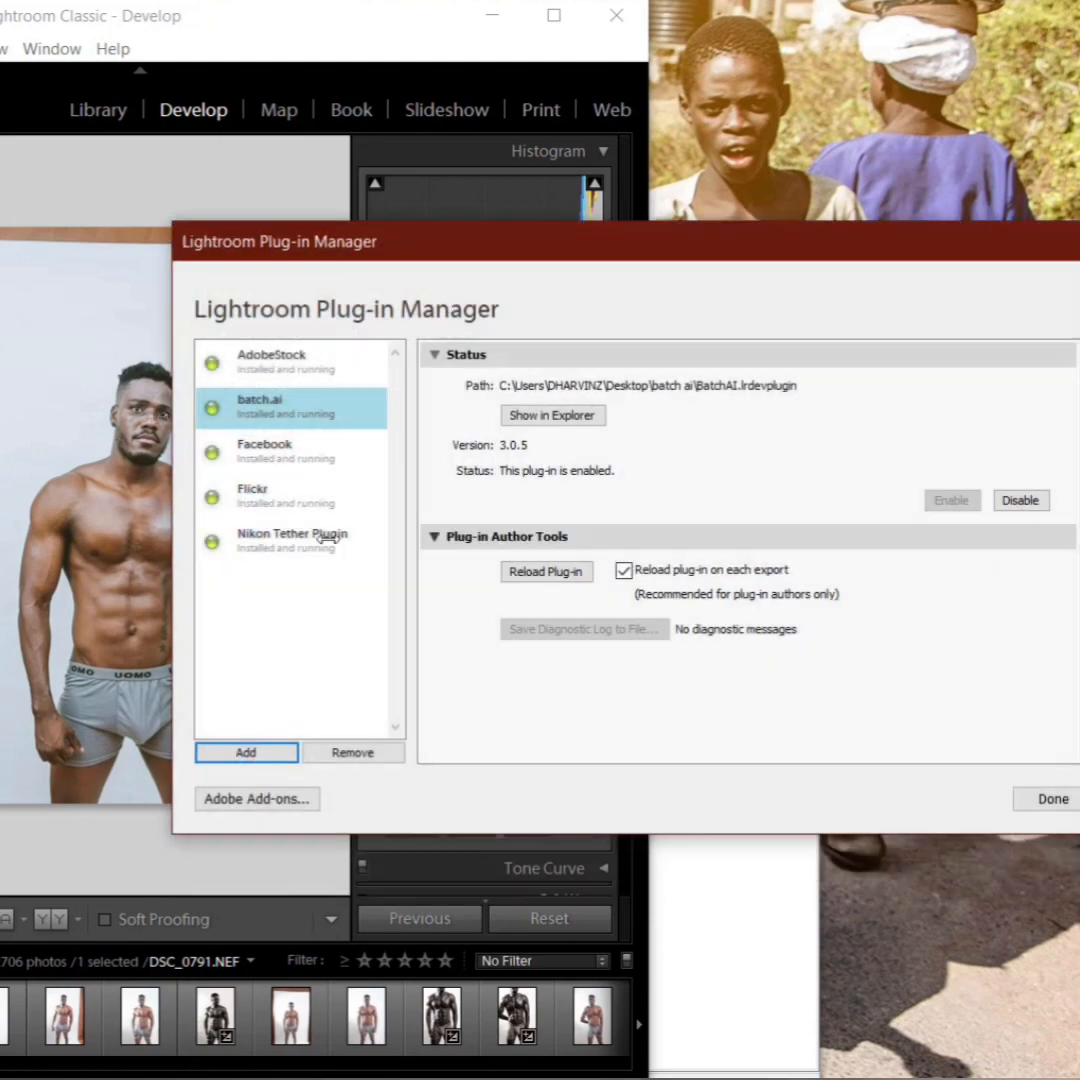
pyautogui.click(624, 570)
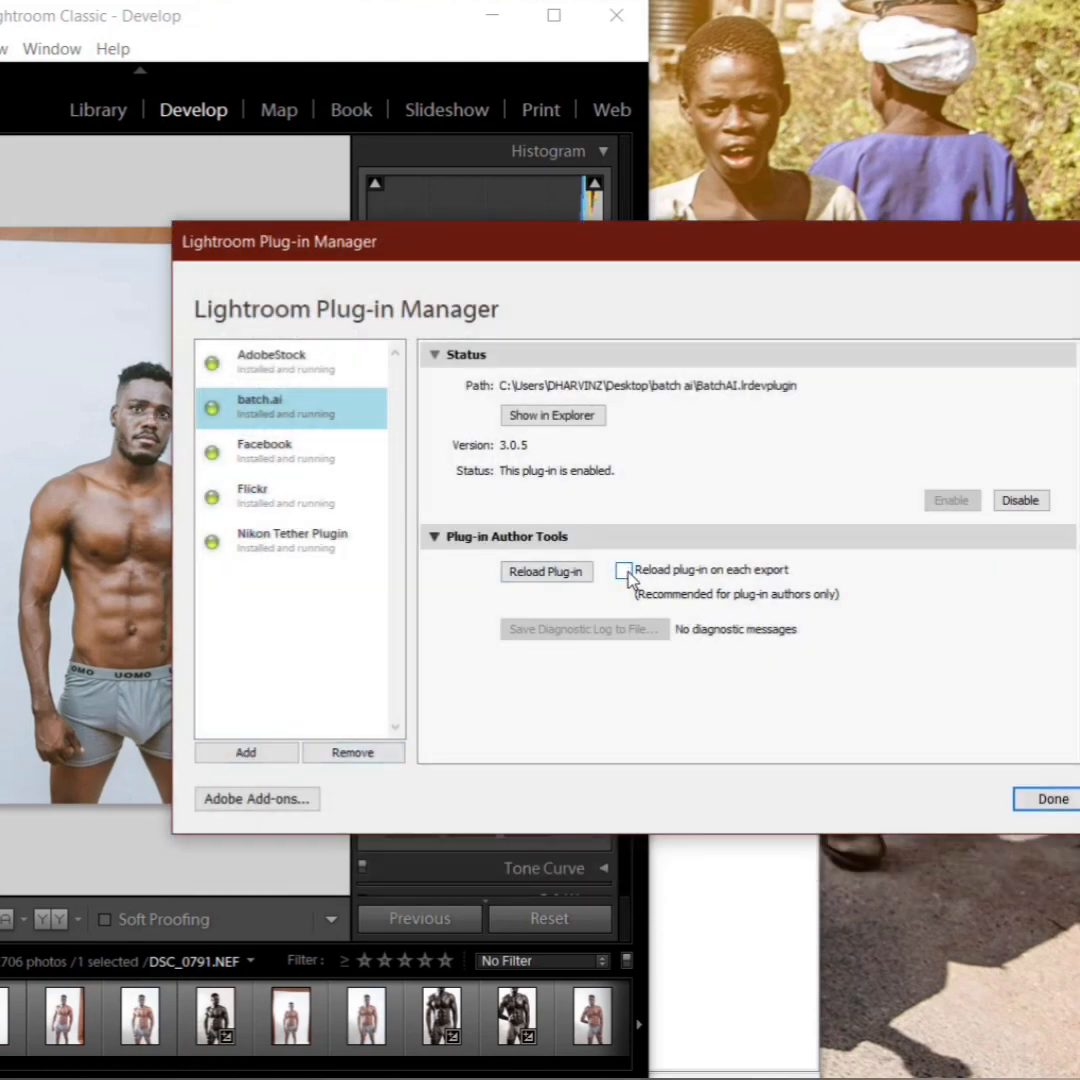
pyautogui.click(624, 570)
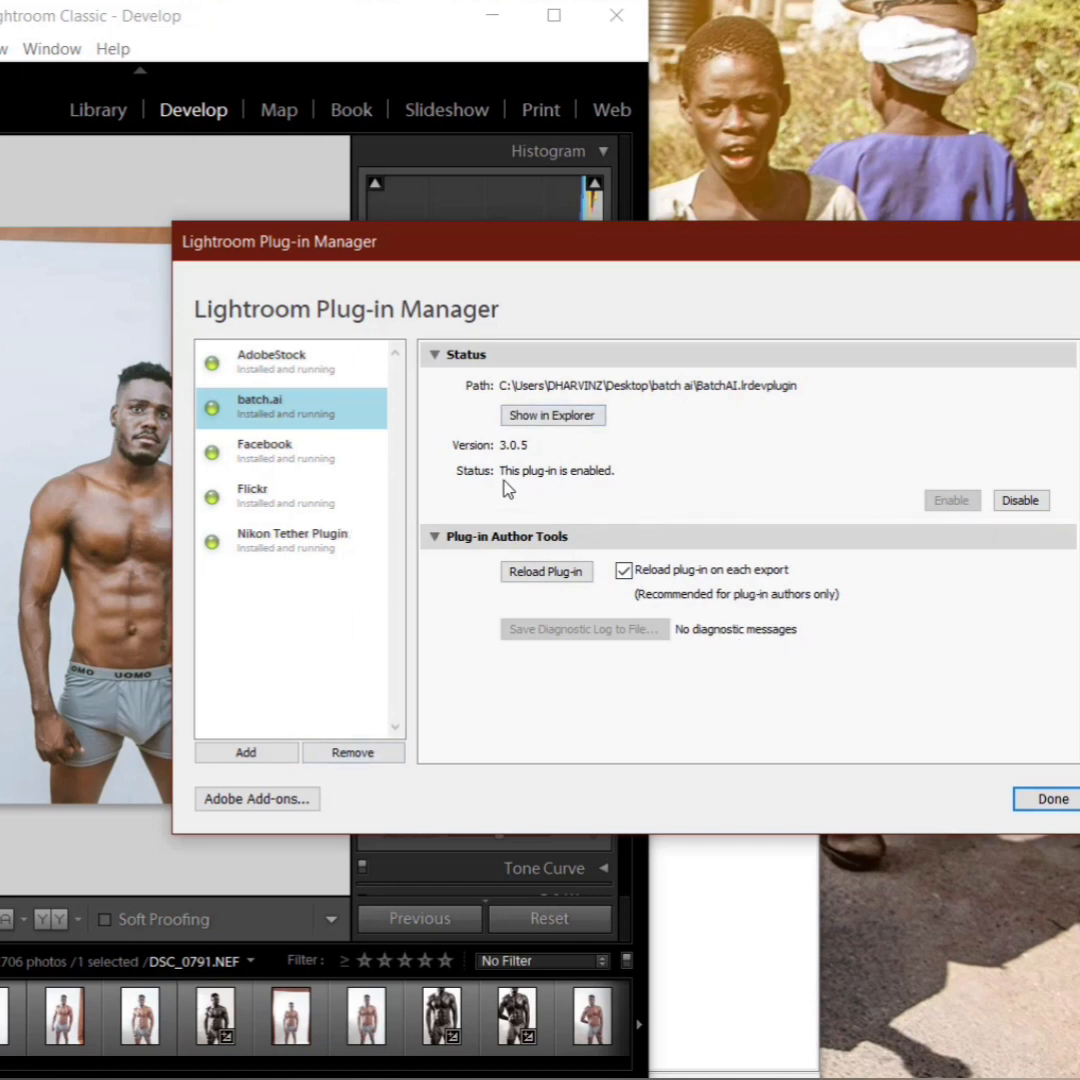
pyautogui.moveTo(784, 602)
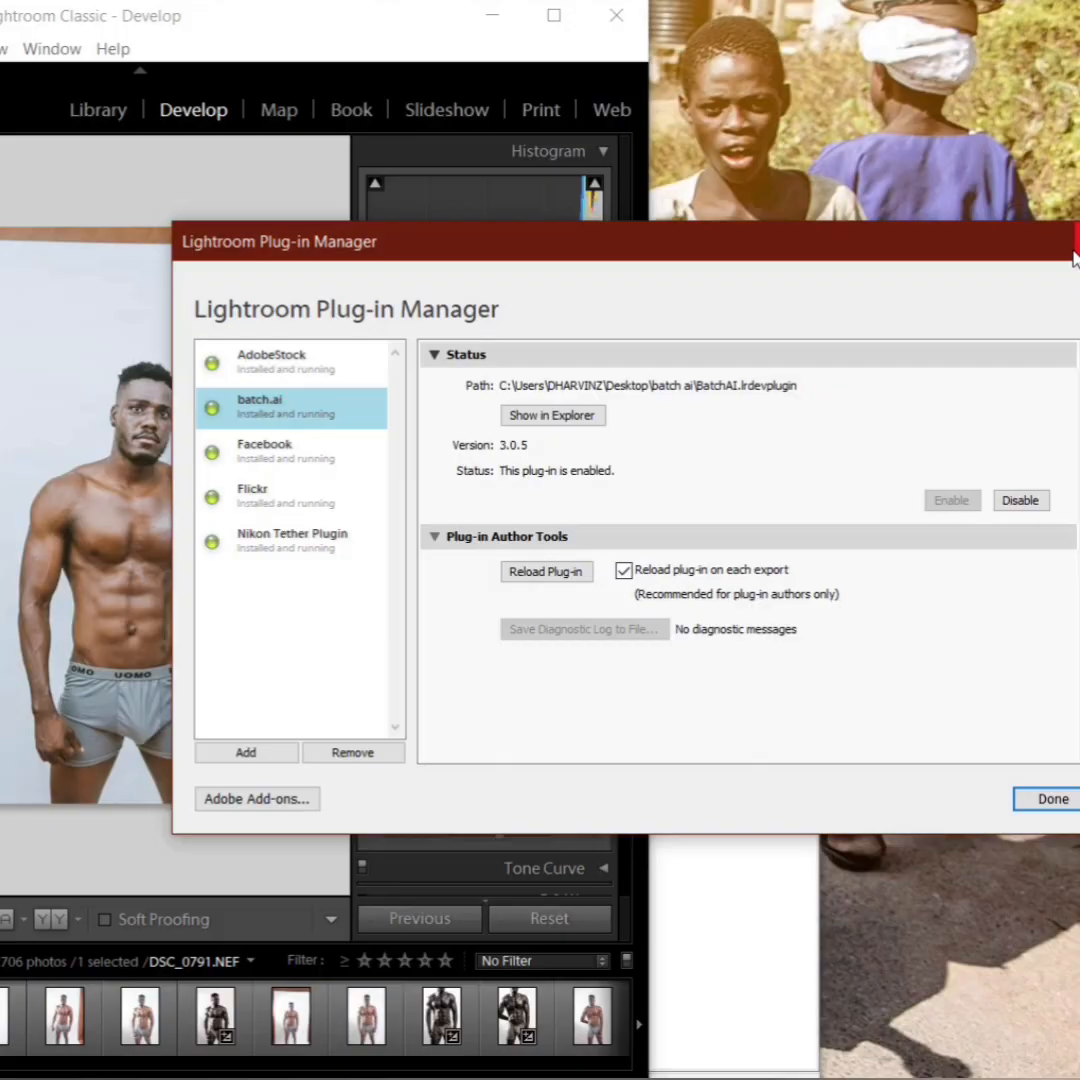
# Step: Import the wedding photos from Pictures > batch with Add, then select the wedding dress photo
pyautogui.click(1052, 800)
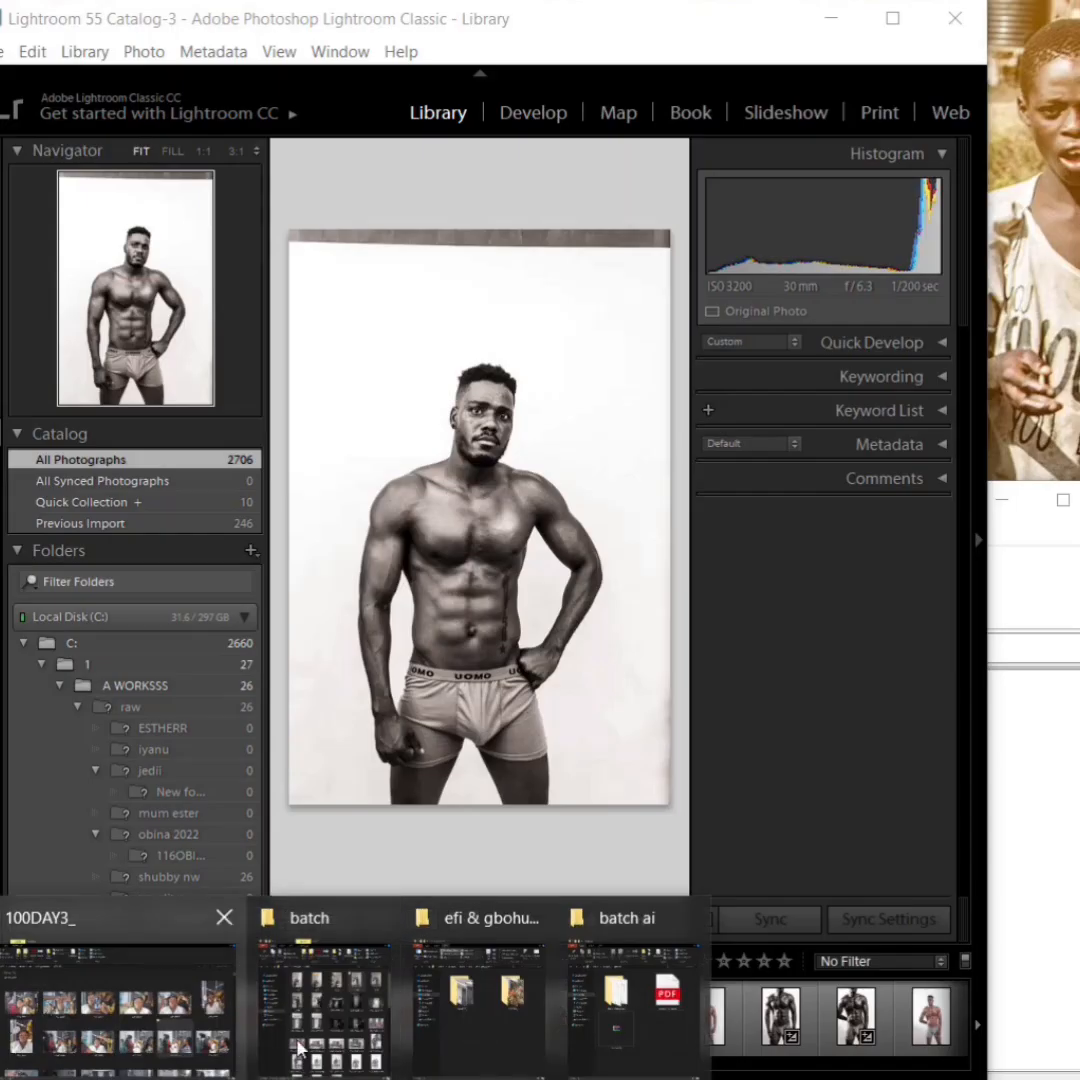
pyautogui.click(308, 916)
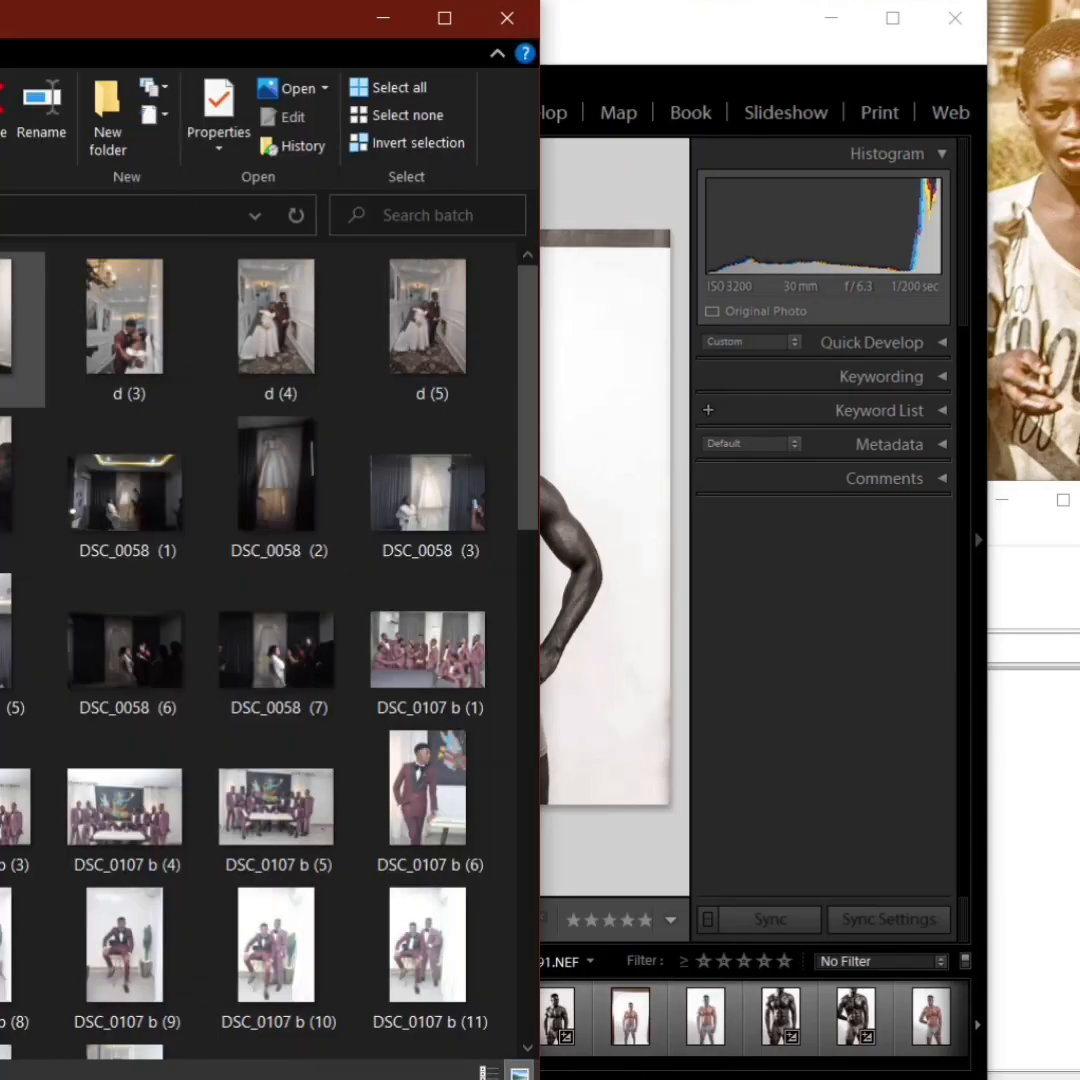
pyautogui.click(398, 88)
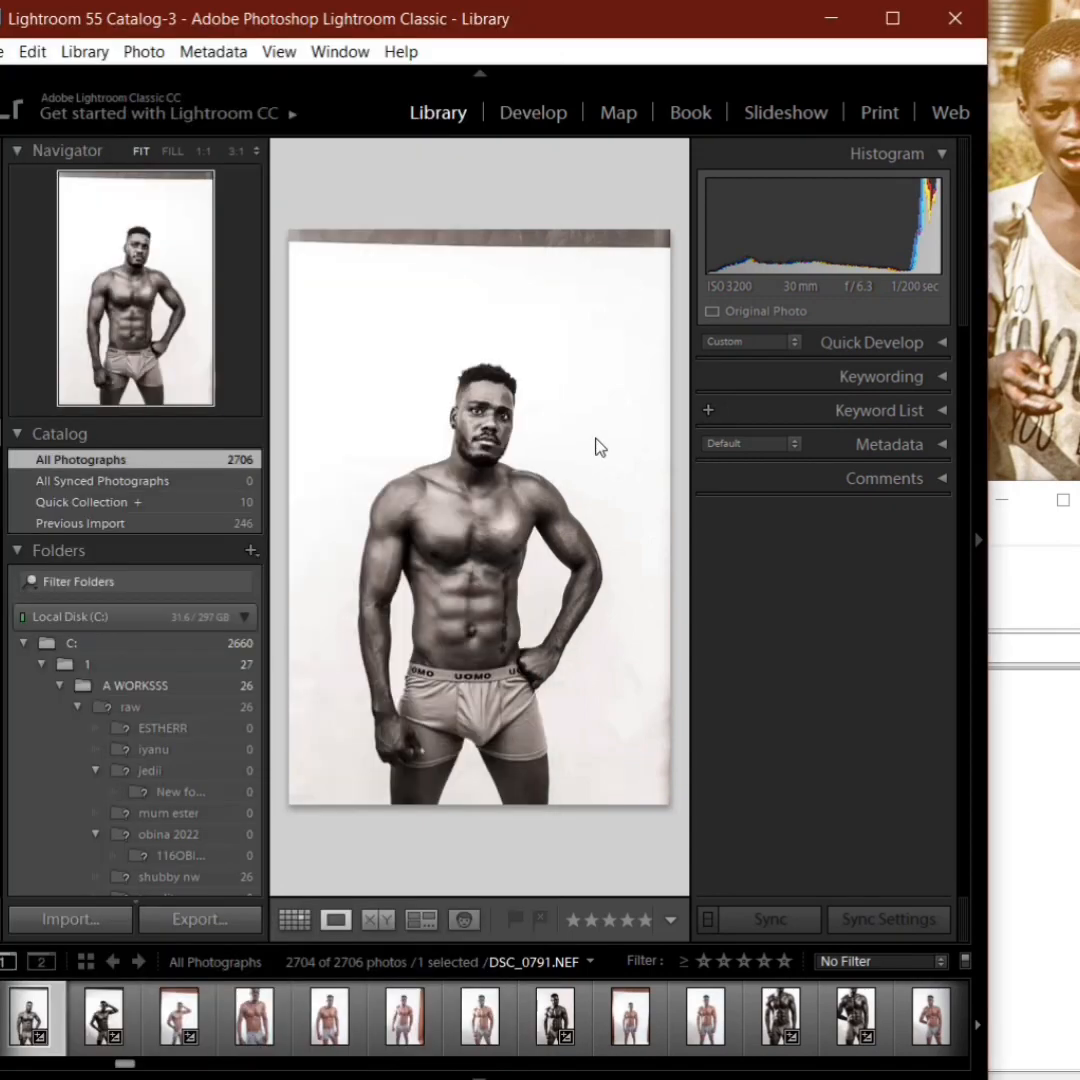
pyautogui.moveTo(576, 608)
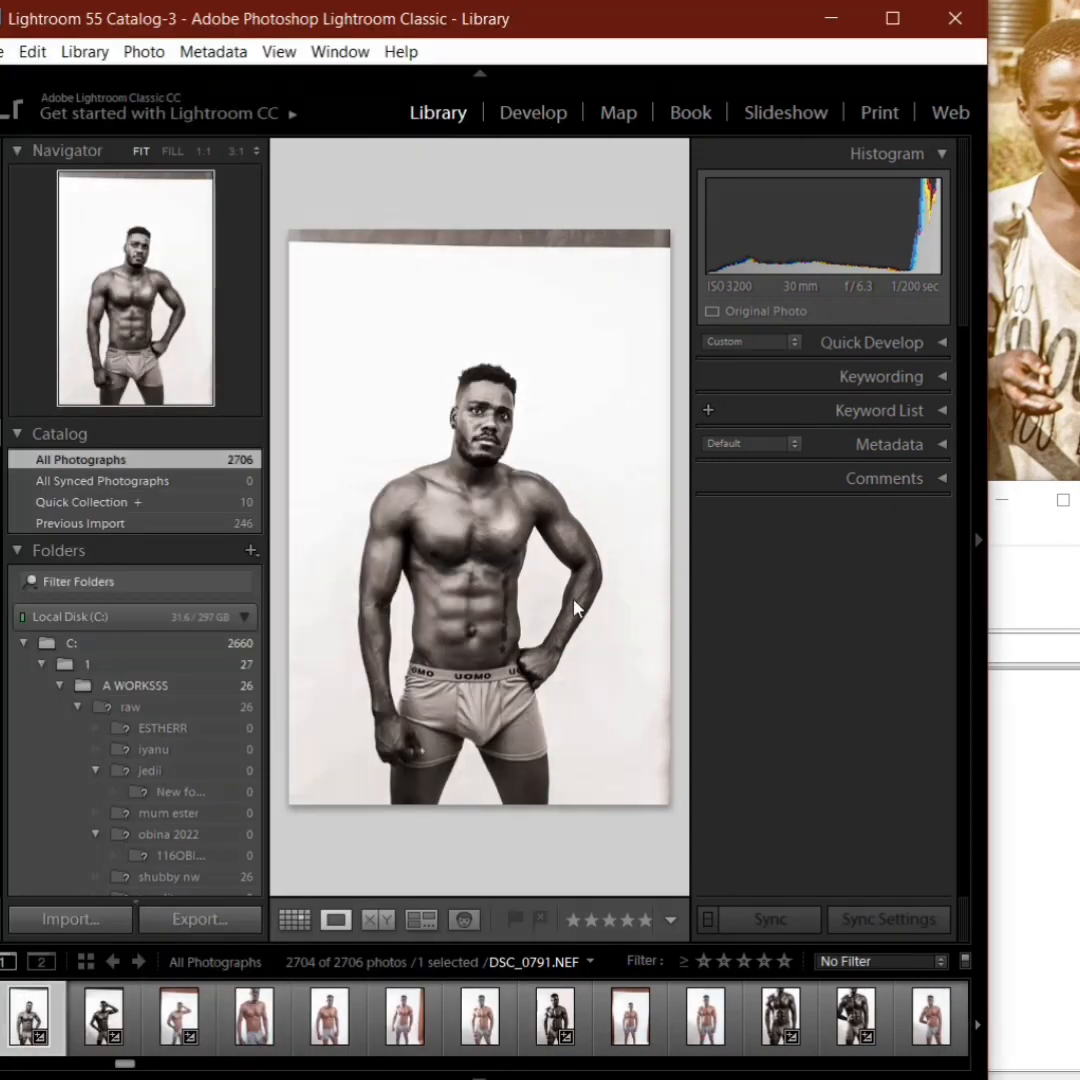
pyautogui.click(68, 920)
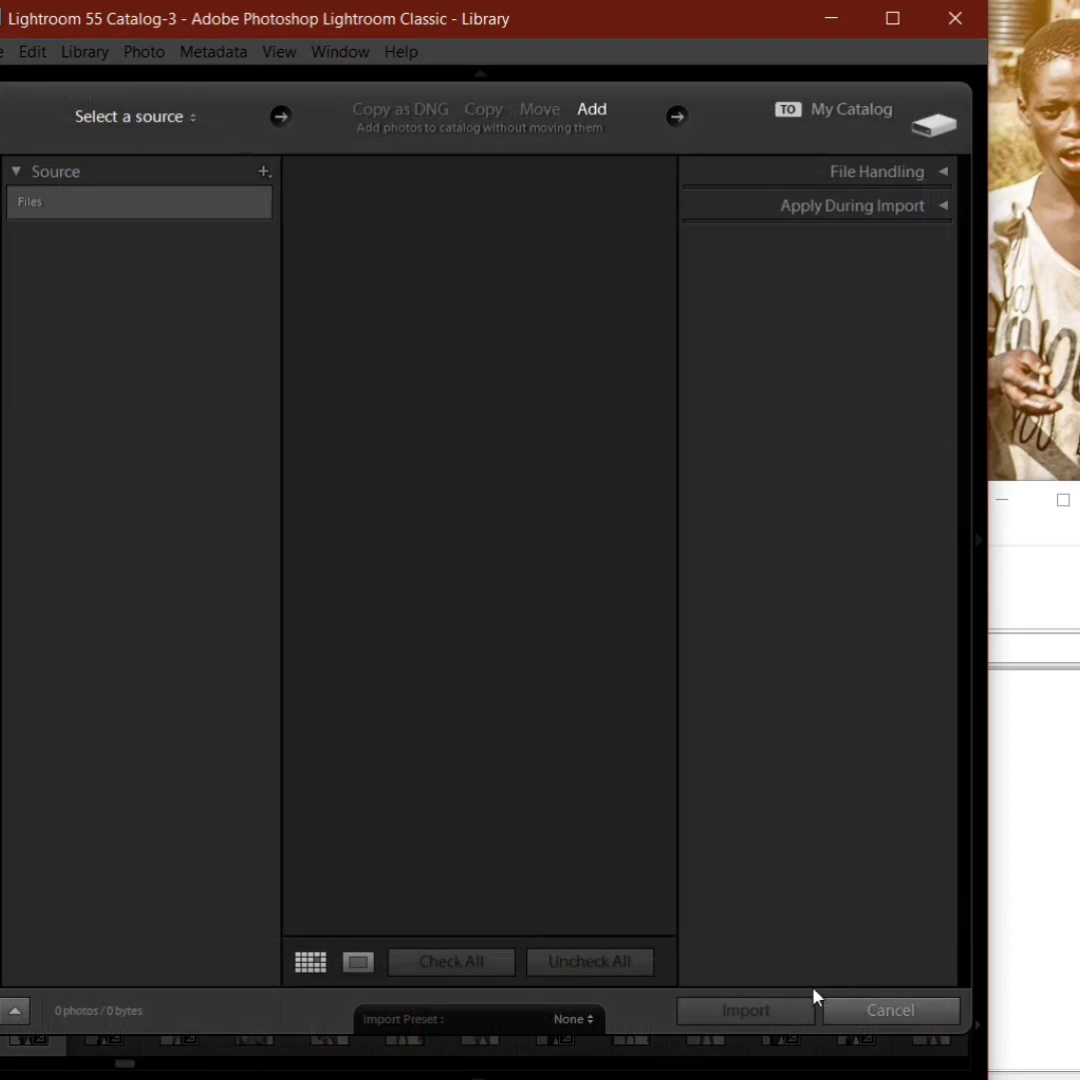
pyautogui.click(100, 340)
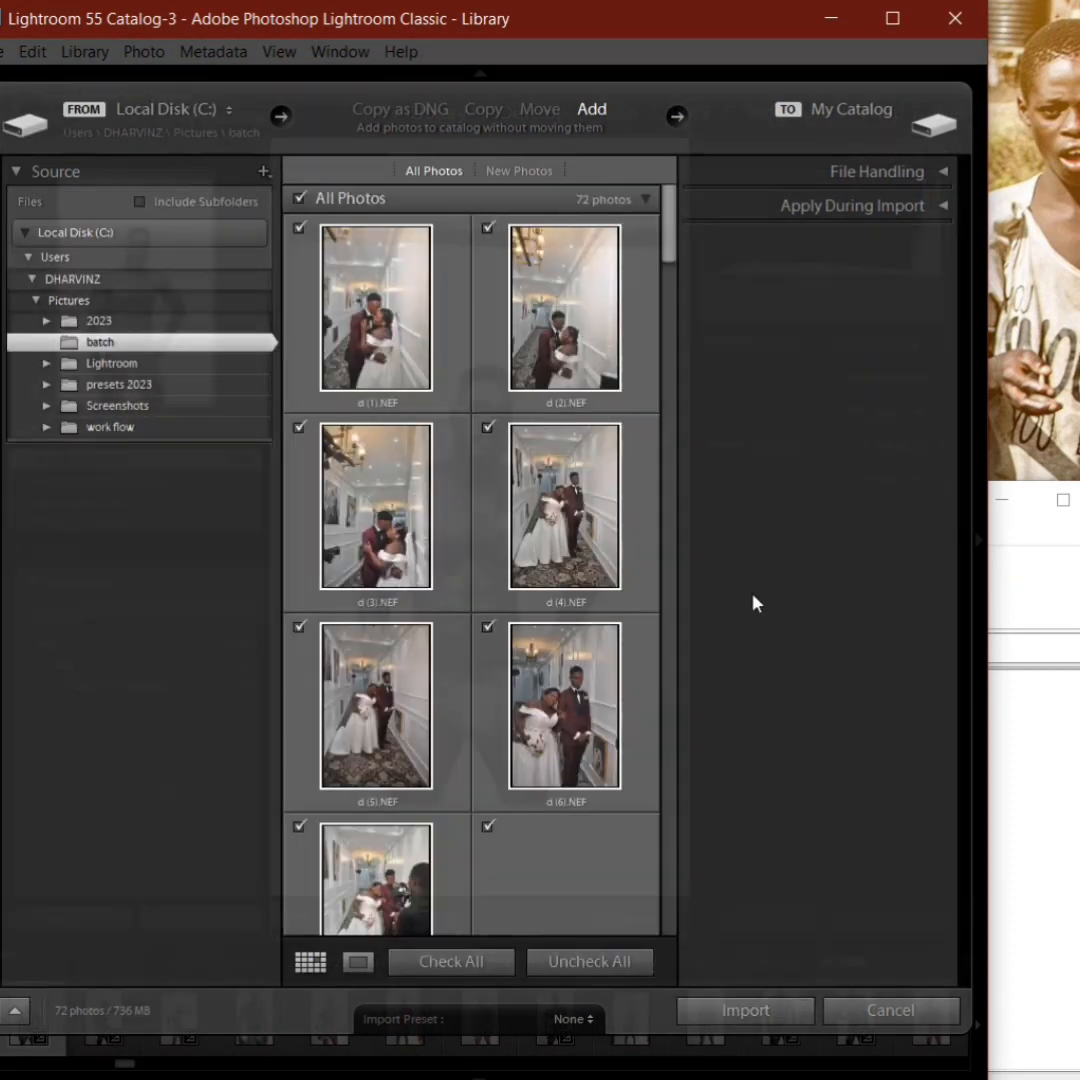
pyautogui.click(744, 1010)
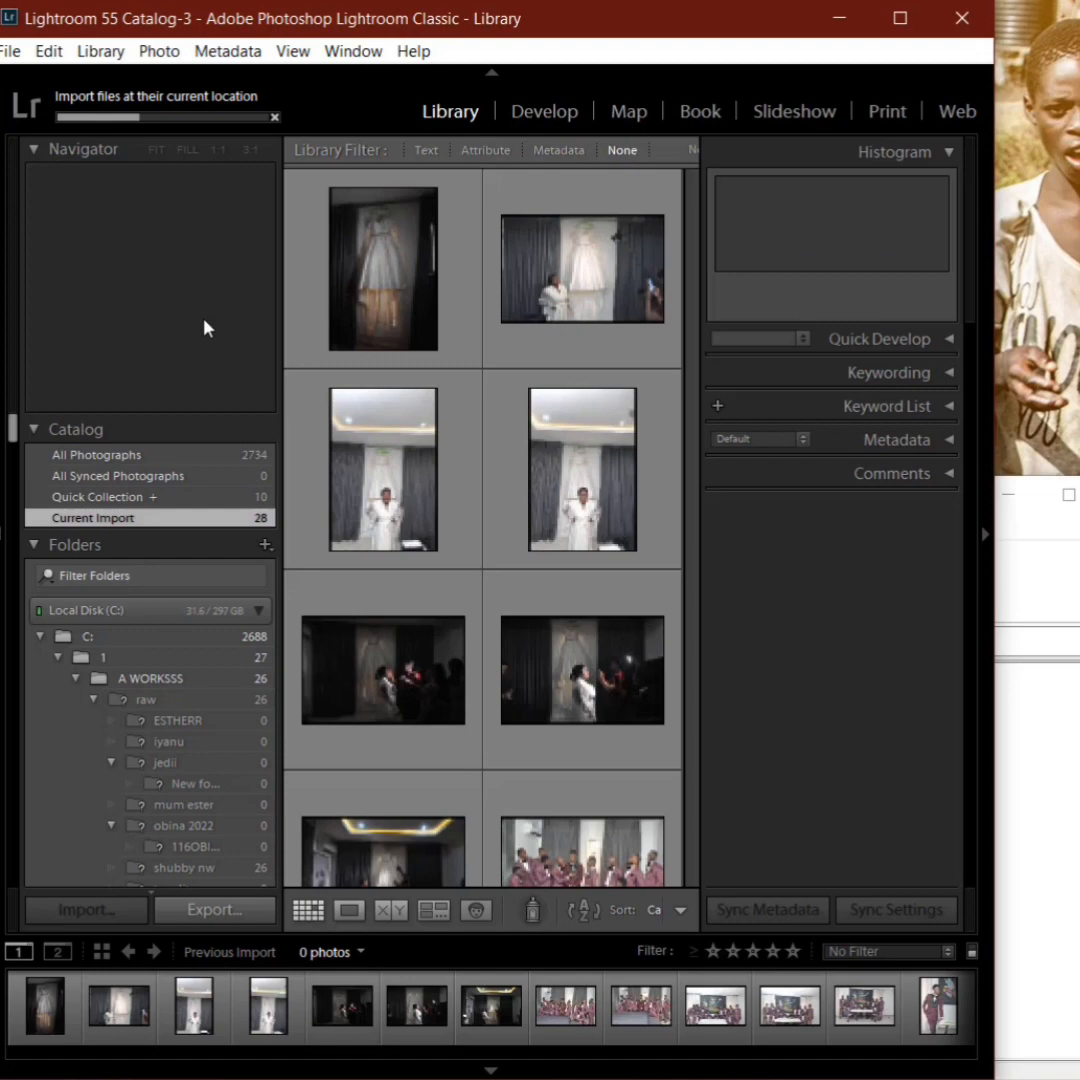
pyautogui.click(384, 268)
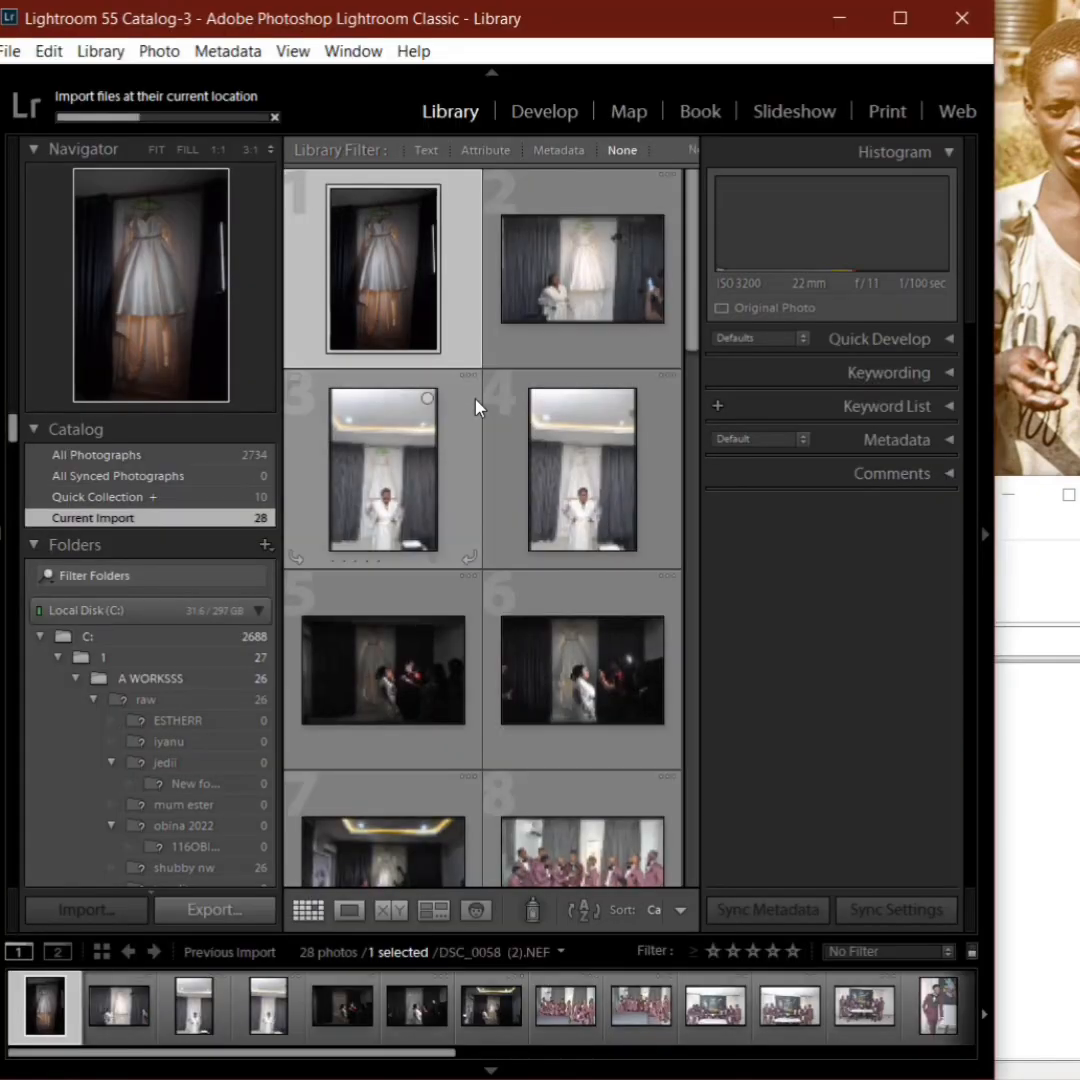
# Step: In Develop, give the dress photo the EFI BRIDE BNW preset and the groomsmen photo a colour preset
pyautogui.click(570, 112)
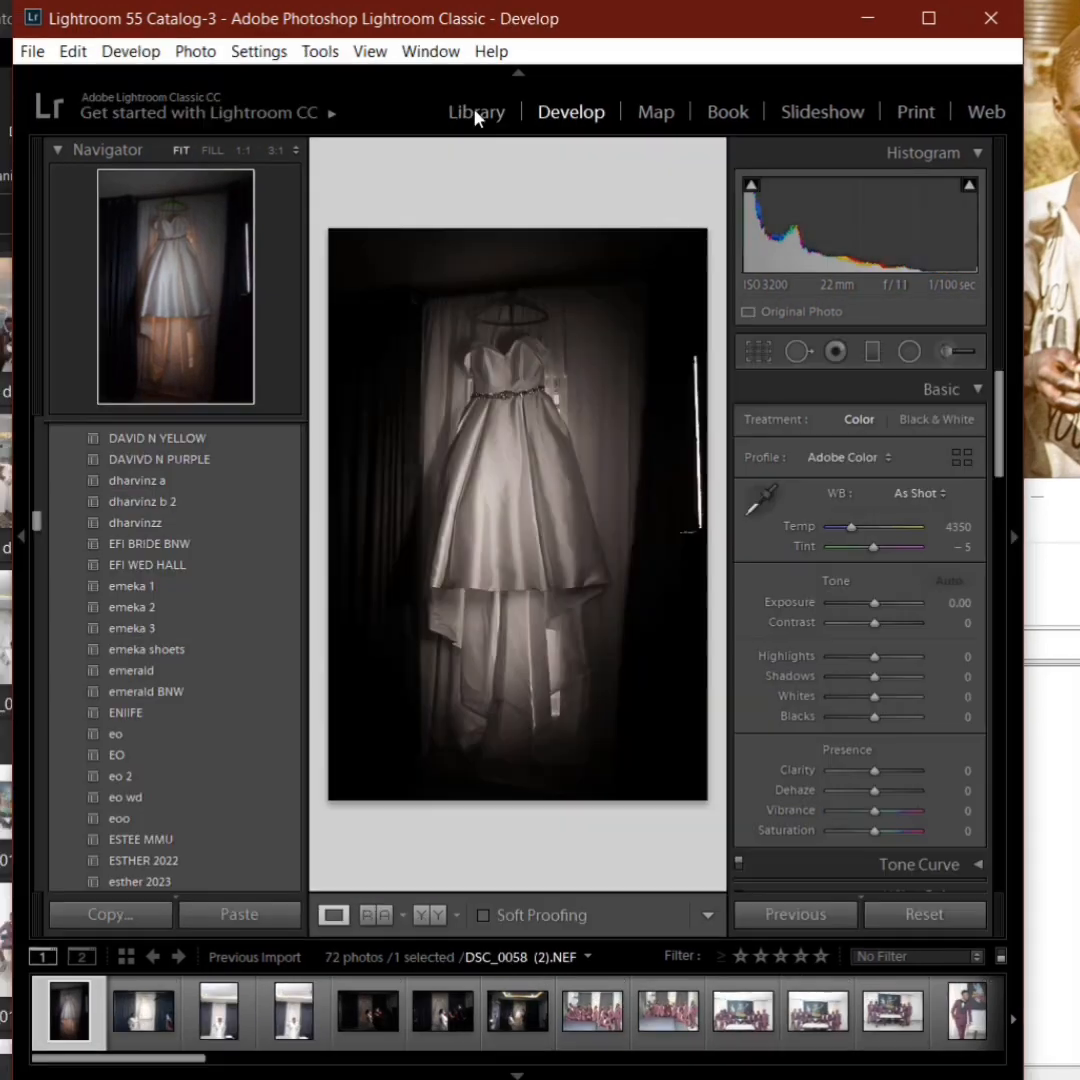
pyautogui.click(148, 544)
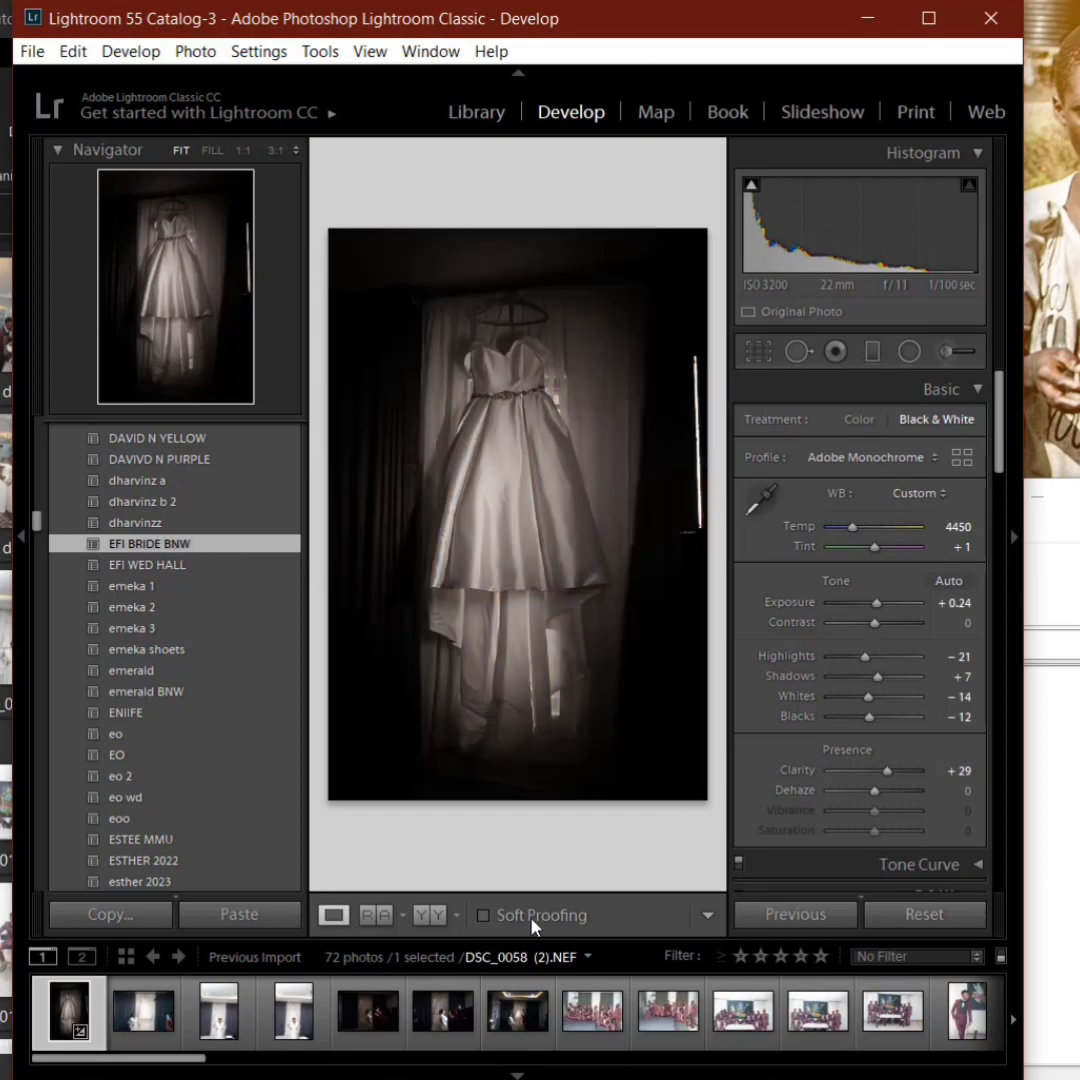
pyautogui.click(592, 1012)
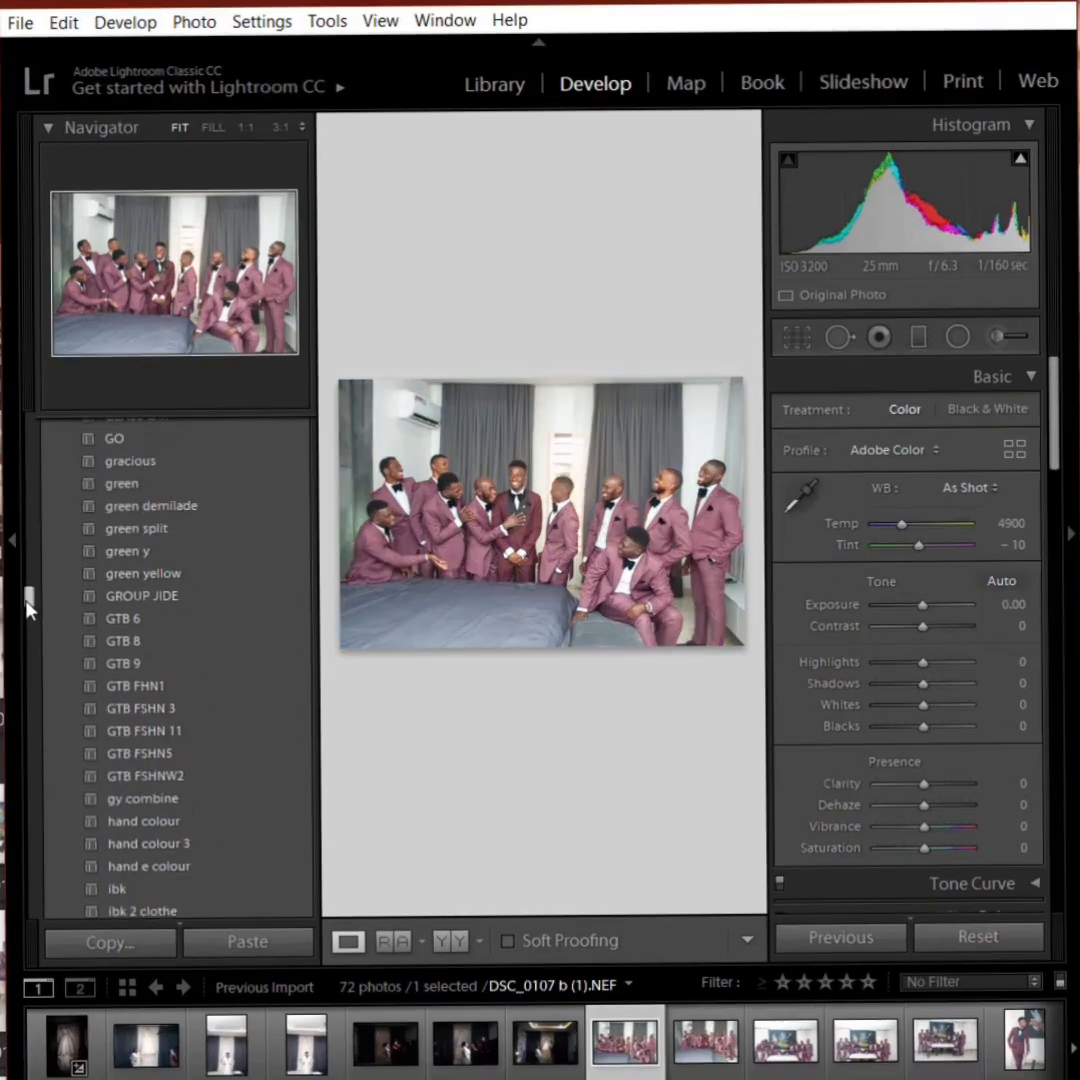
pyautogui.click(148, 672)
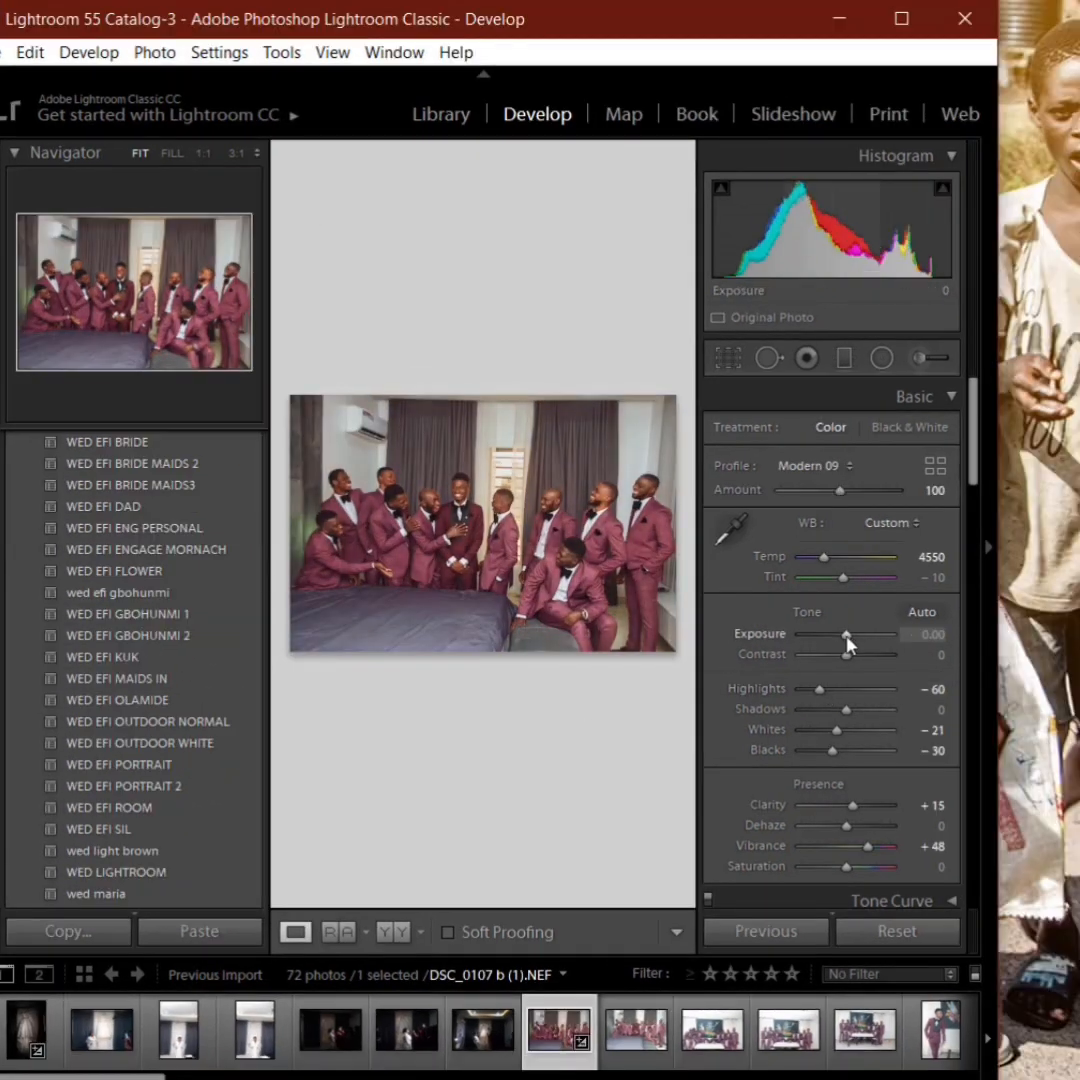
pyautogui.moveTo(848, 634); pyautogui.dragTo(844, 634)
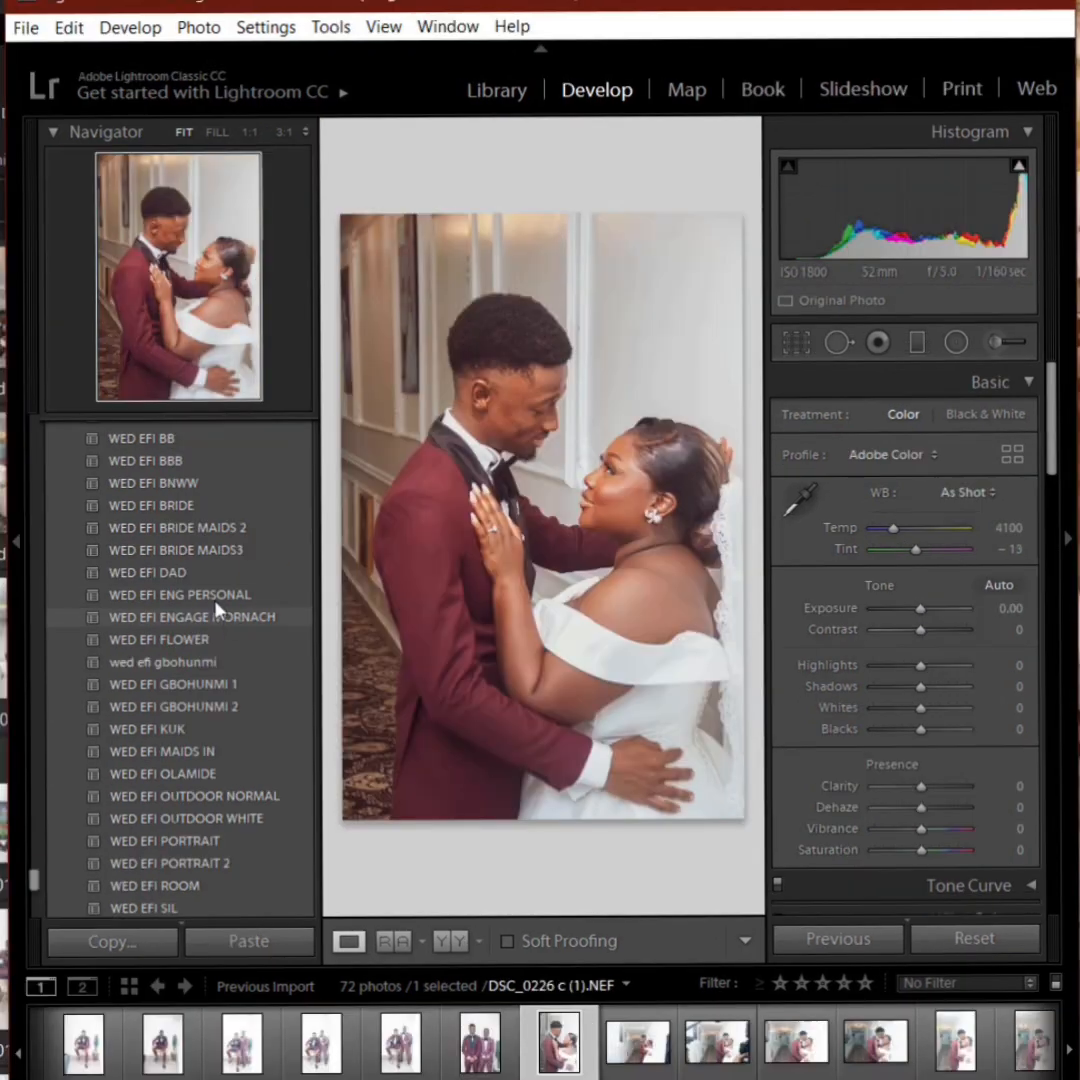
# Step: Apply colour presets to the couple portrait, WED EFI NEON to the hallway shot and a colour look to the group photo, then return to Library
pyautogui.click(178, 594)
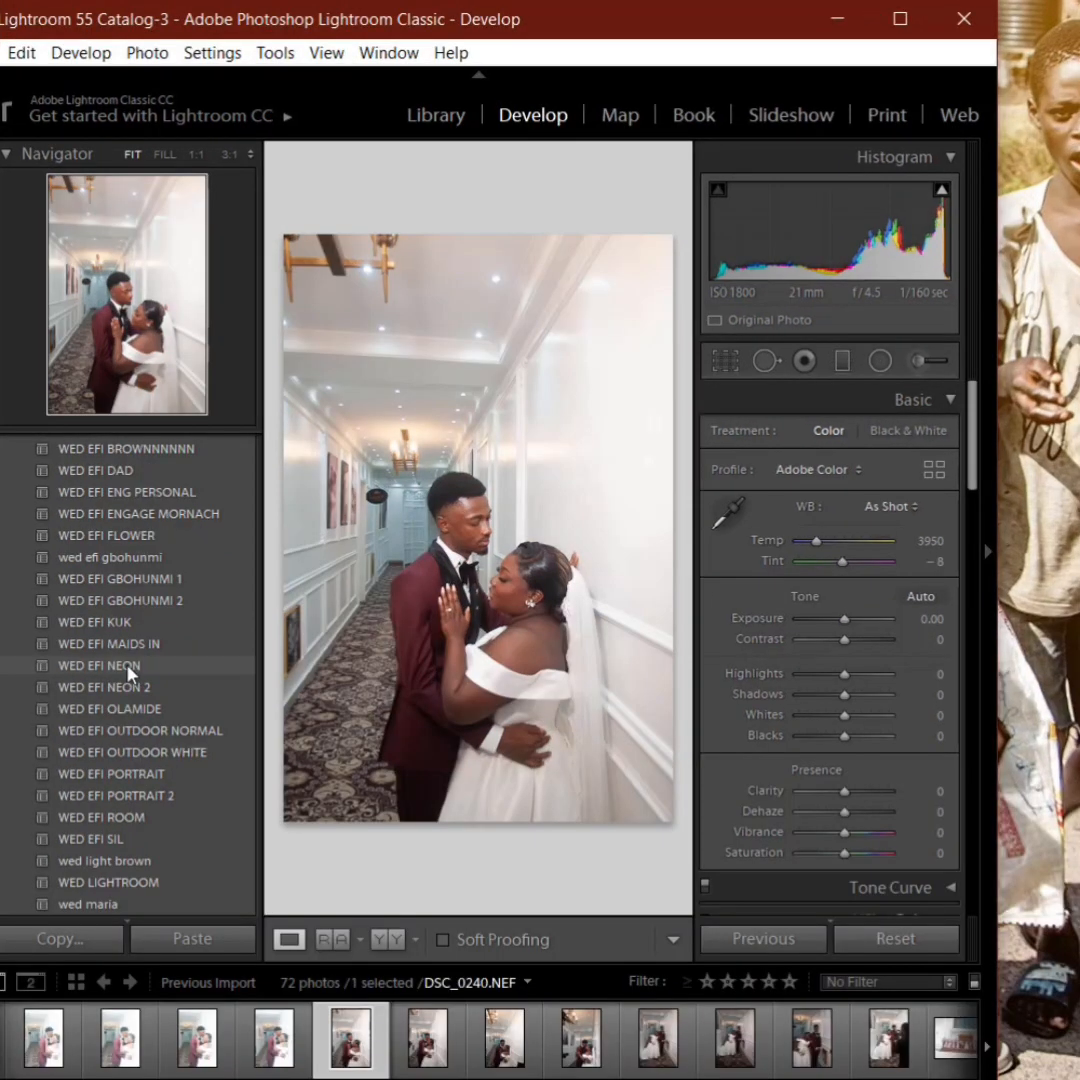
pyautogui.click(100, 664)
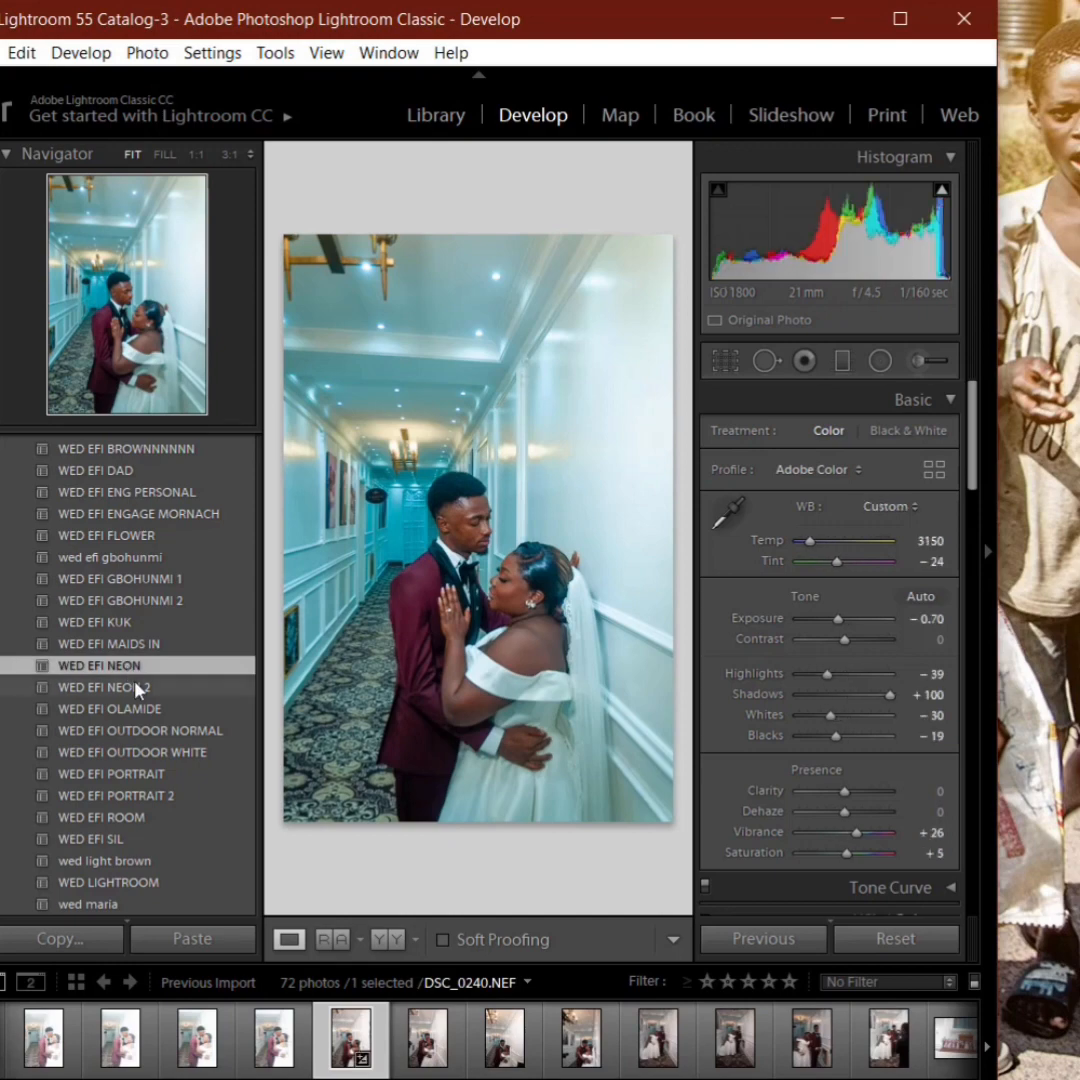
pyautogui.click(112, 1004)
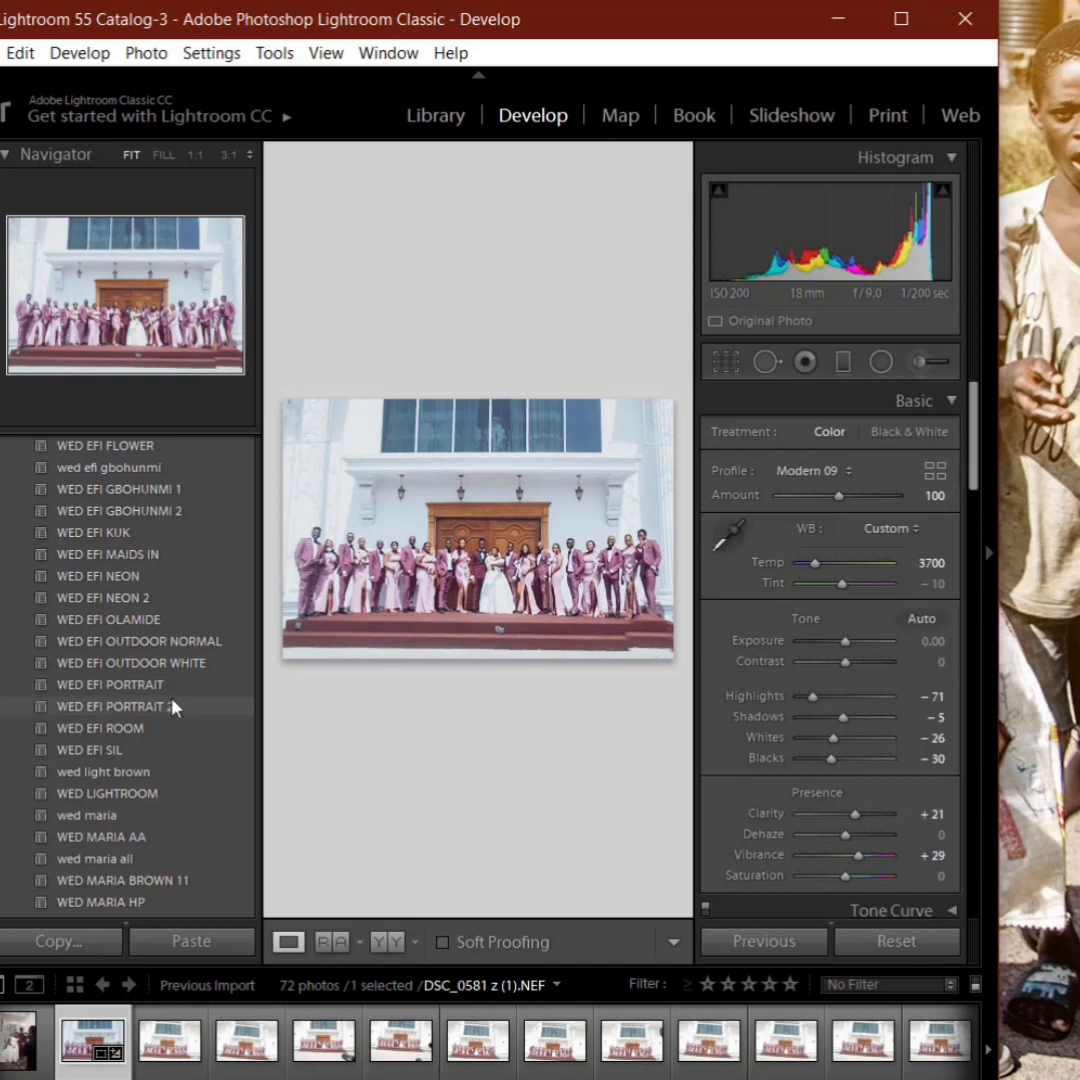
pyautogui.click(444, 112)
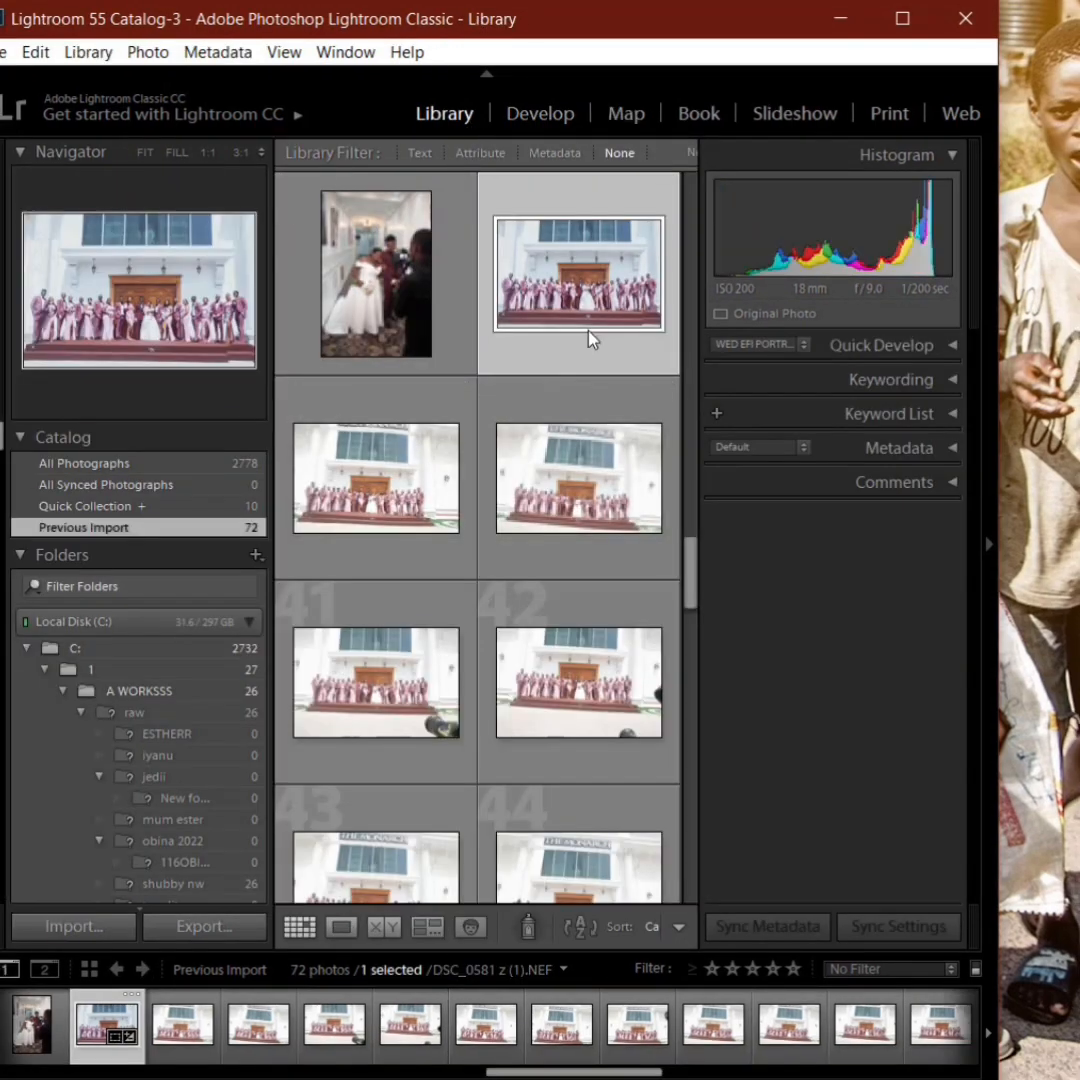
pyautogui.moveTo(696, 486)
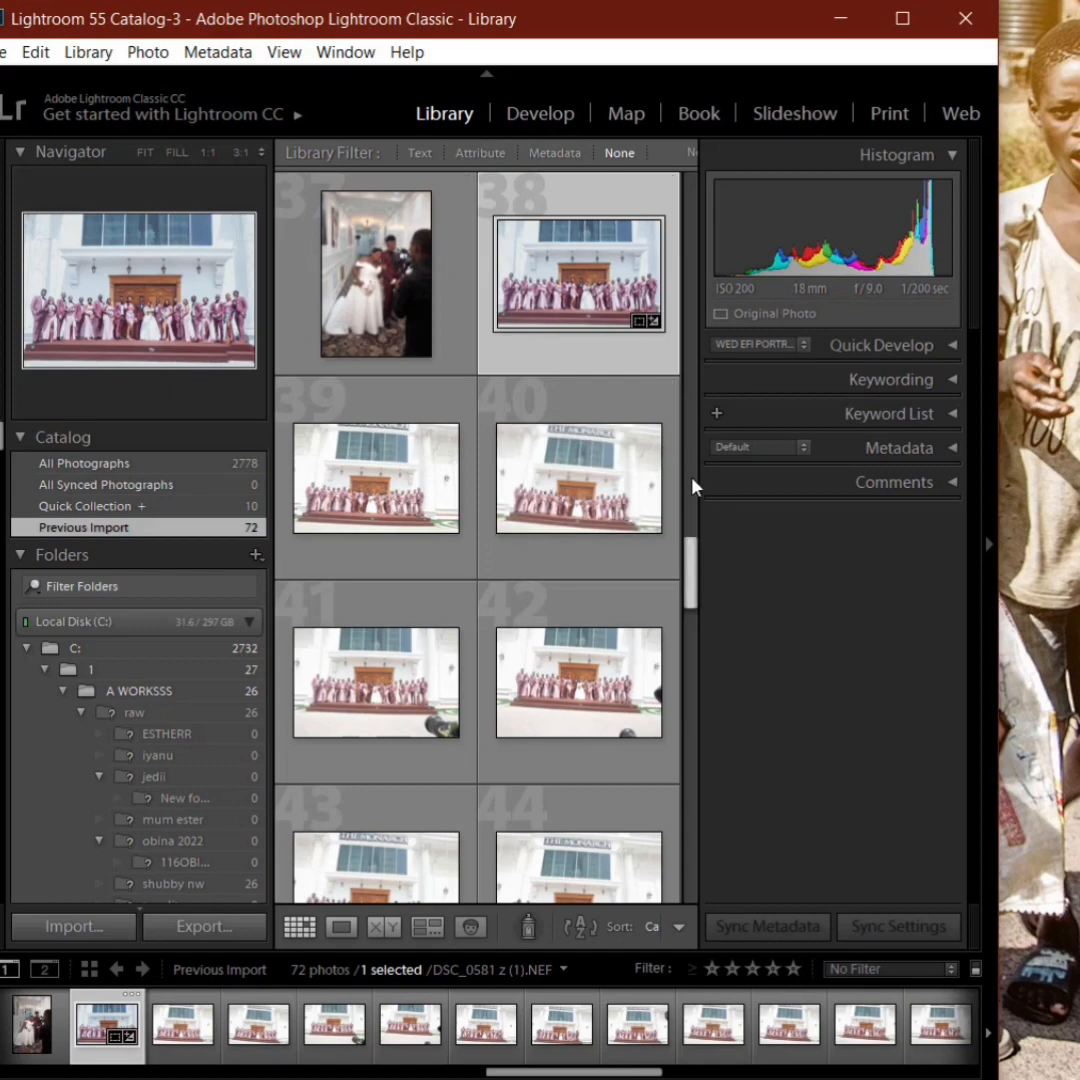
# Step: Rate the dress photo five stars and give the groomsmen photo a green label as anchors
pyautogui.scroll(-3)
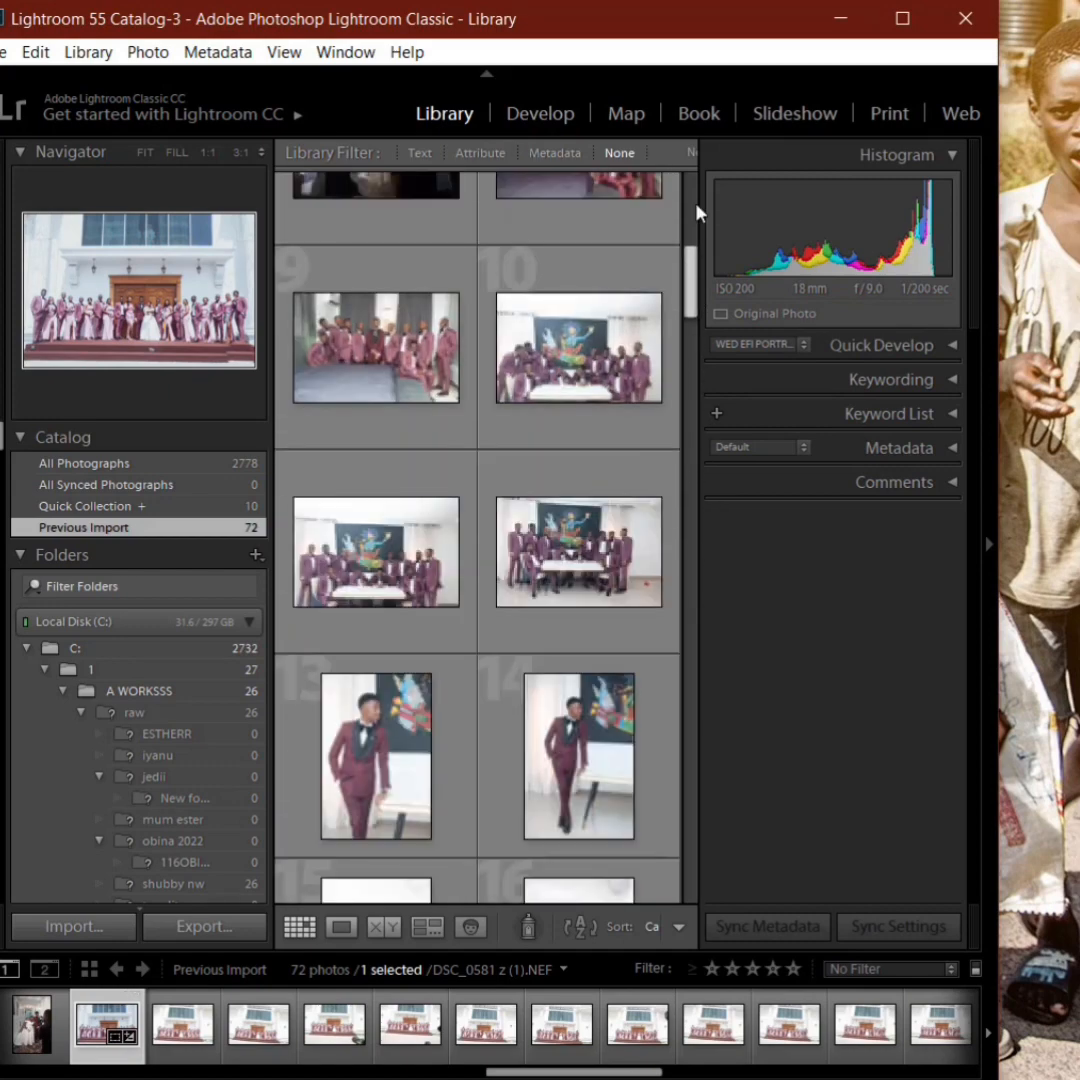
pyautogui.rightClick(376, 276)
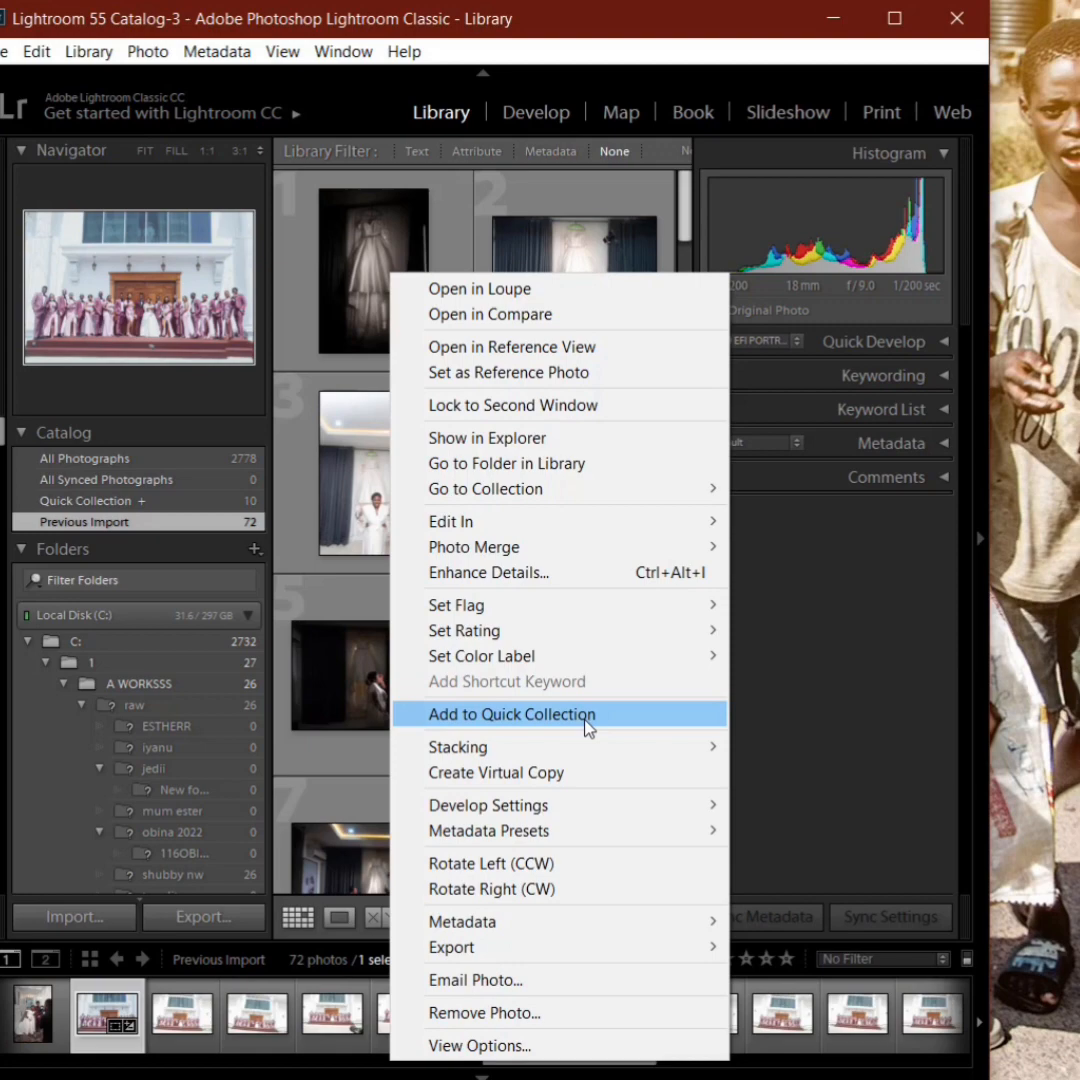
pyautogui.moveTo(464, 630)
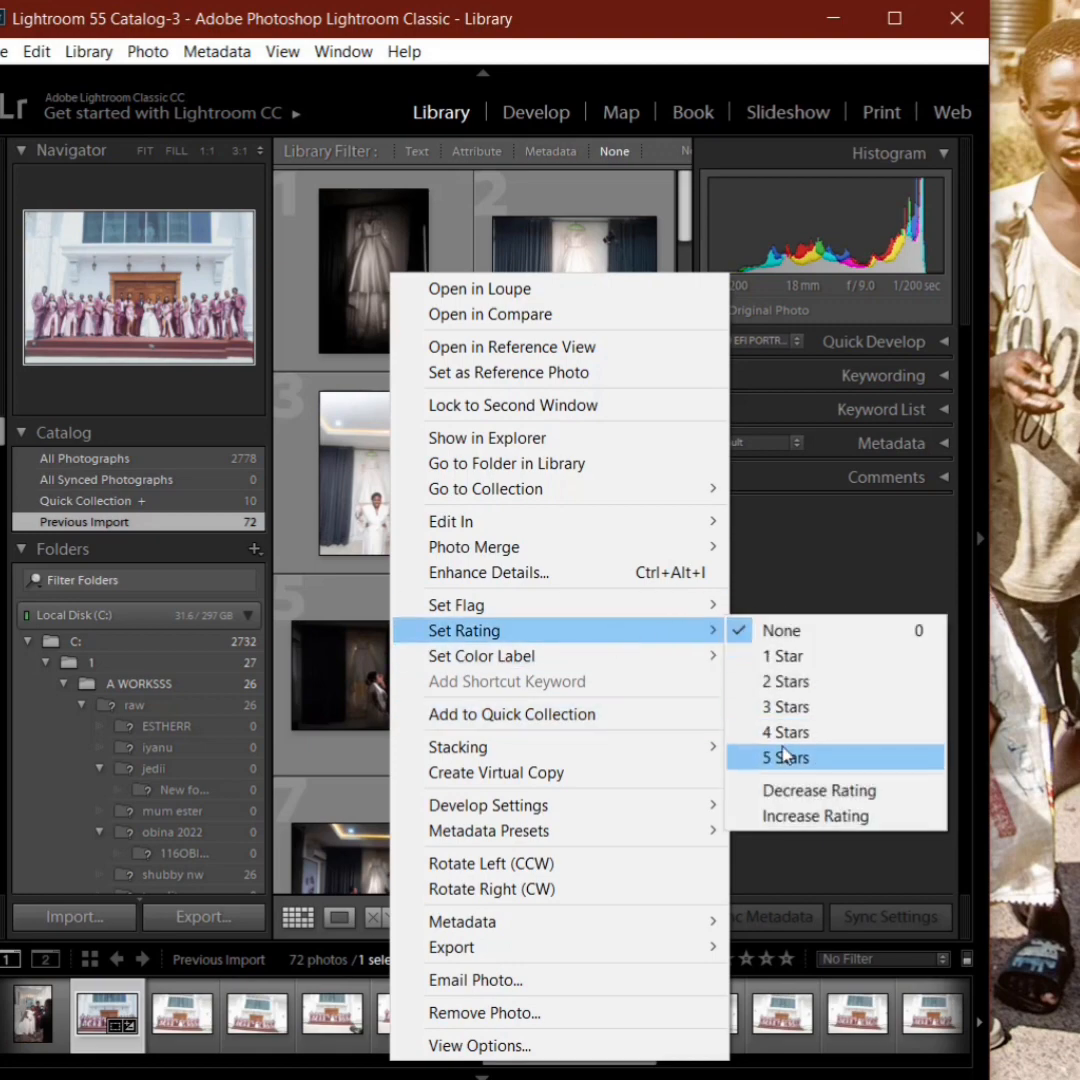
pyautogui.click(784, 756)
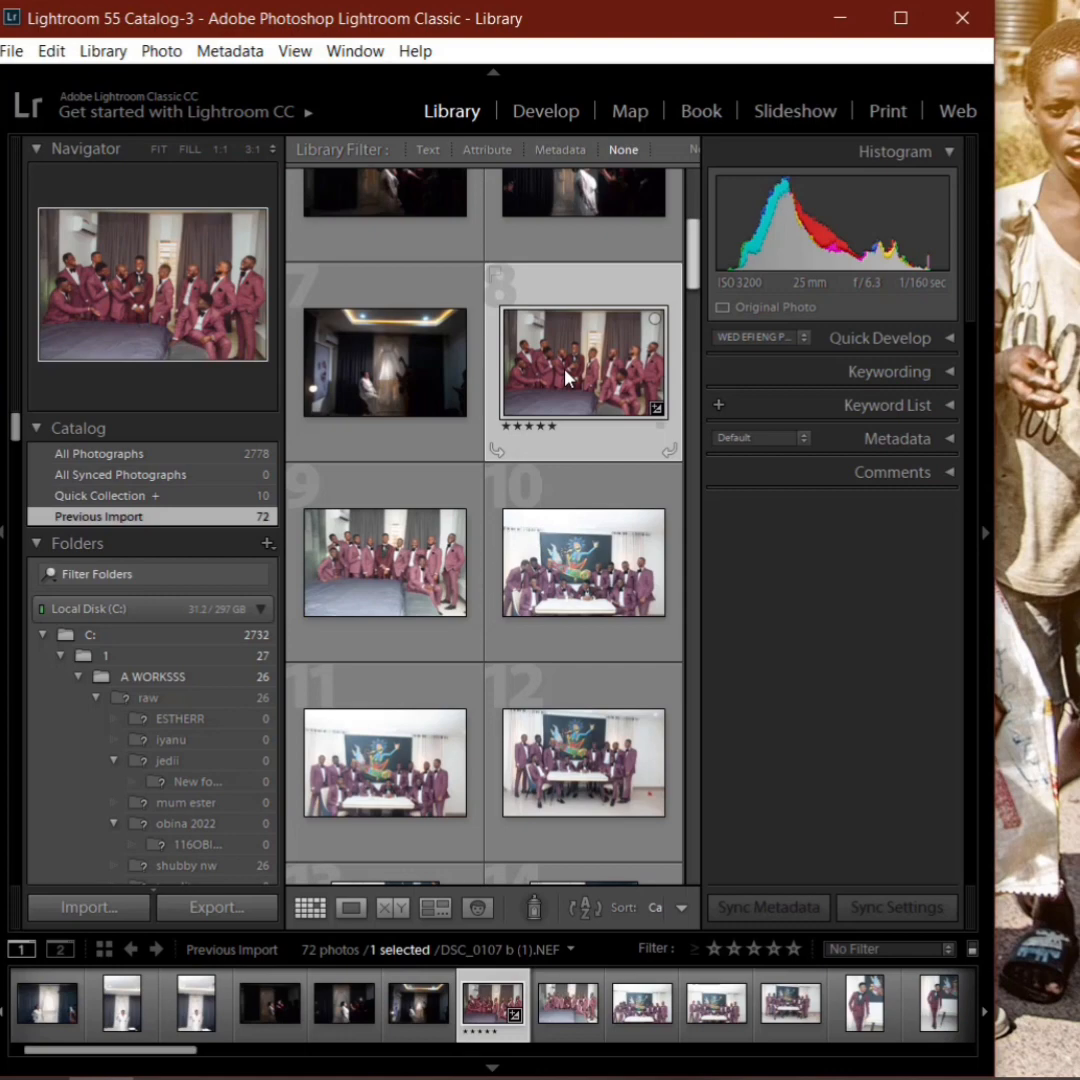
pyautogui.press('8')
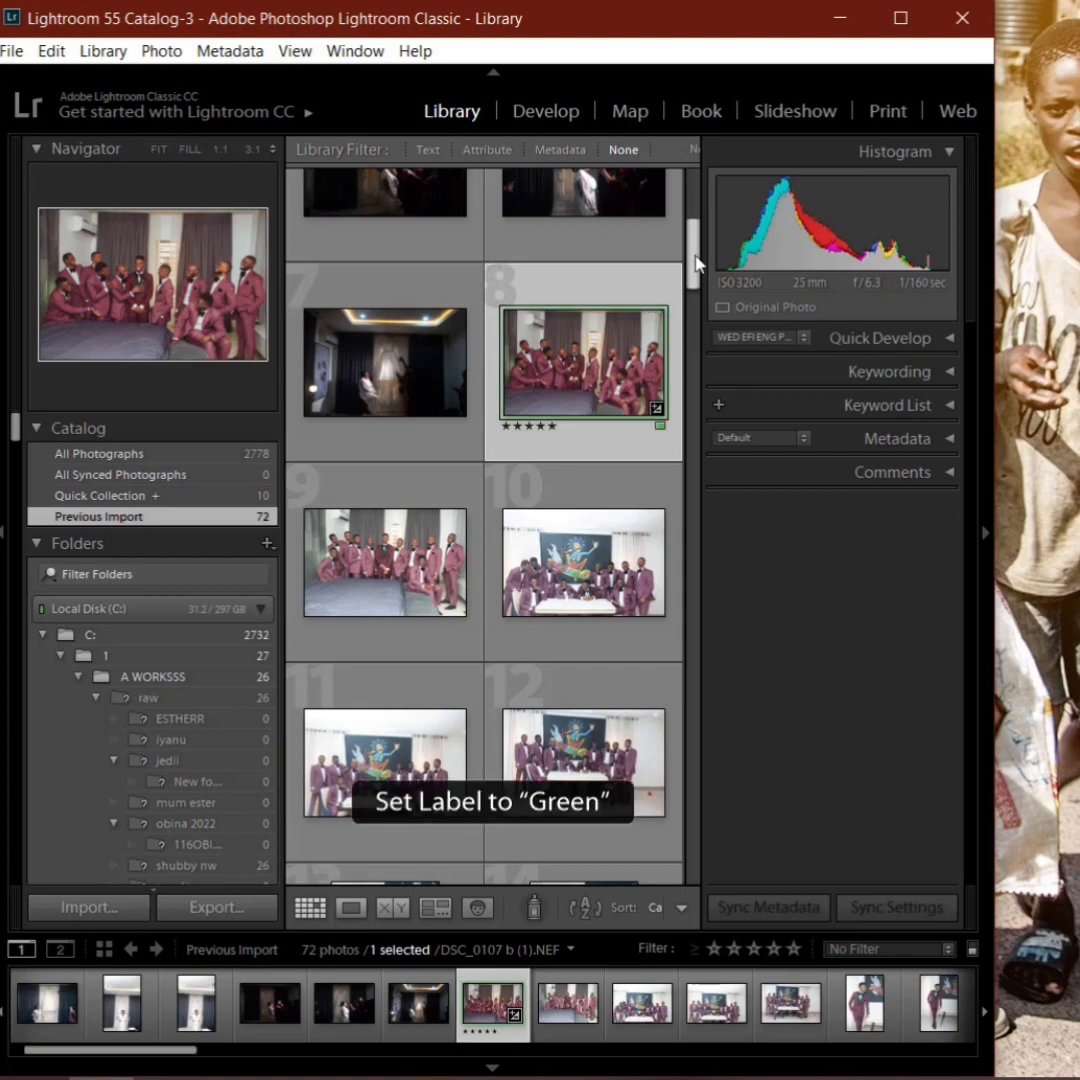
pyautogui.scroll(-3)
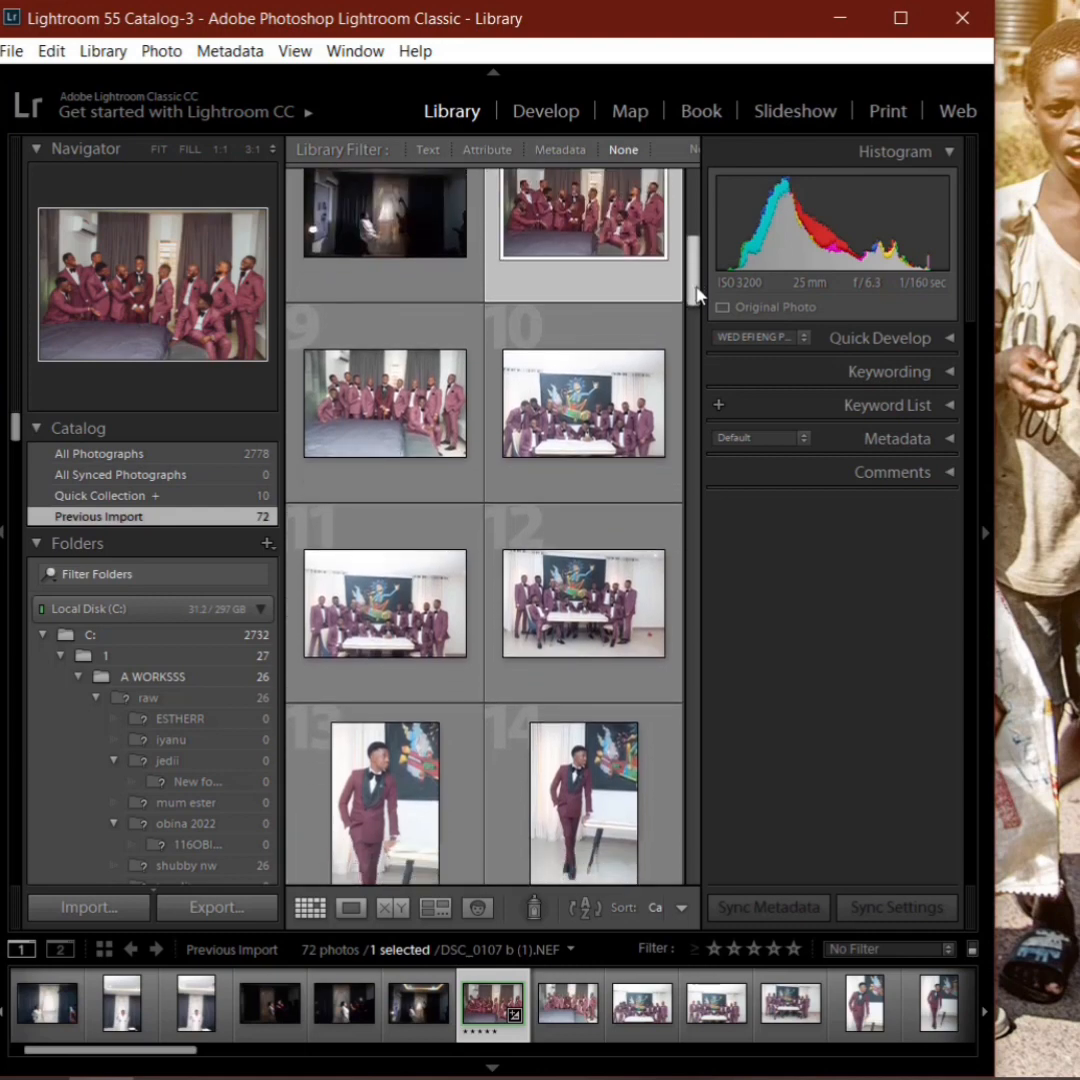
pyautogui.scroll(-3)
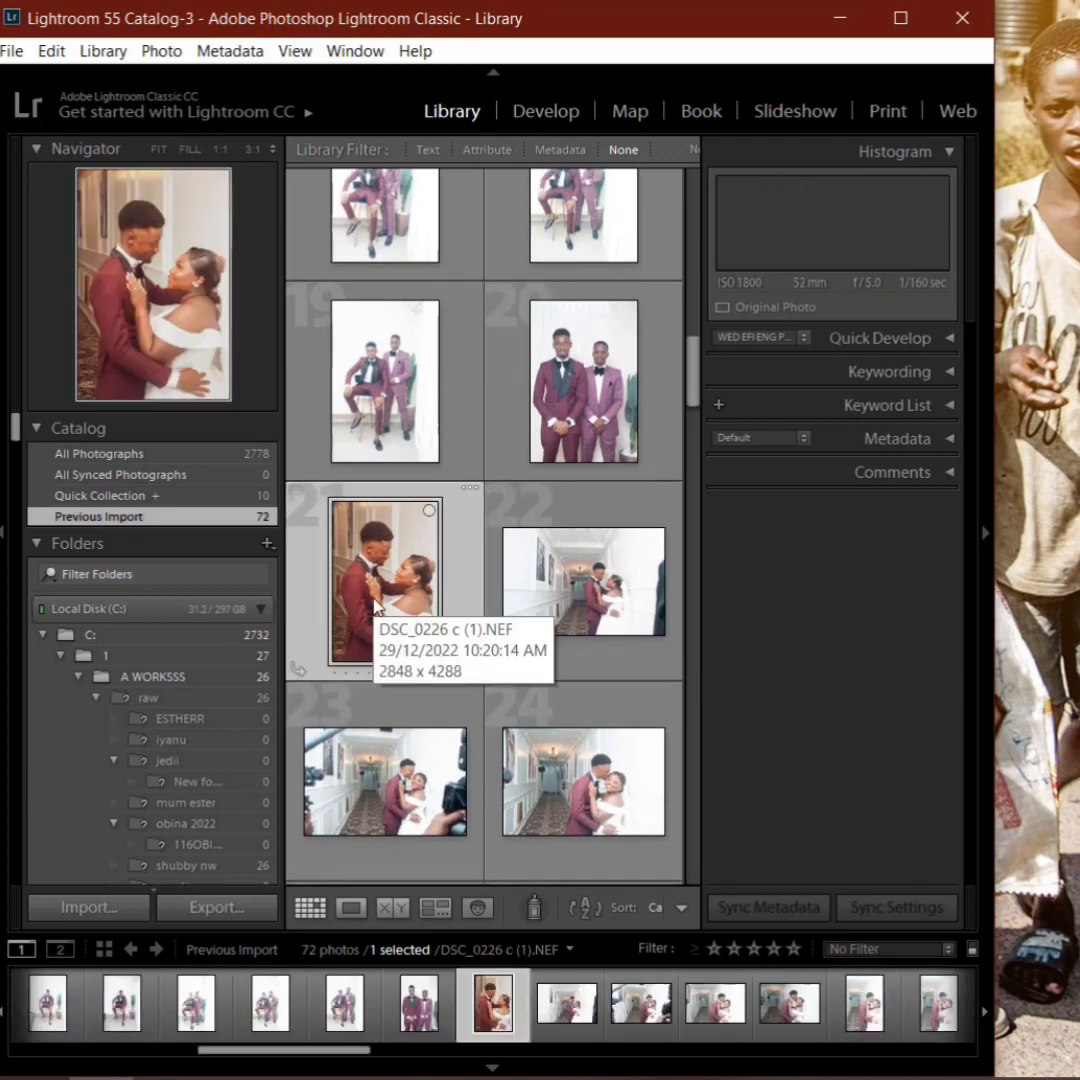
# Step: Rate the couple portrait and neon hallway photo five stars while scrolling through the 72-photo grid
pyautogui.press('5')
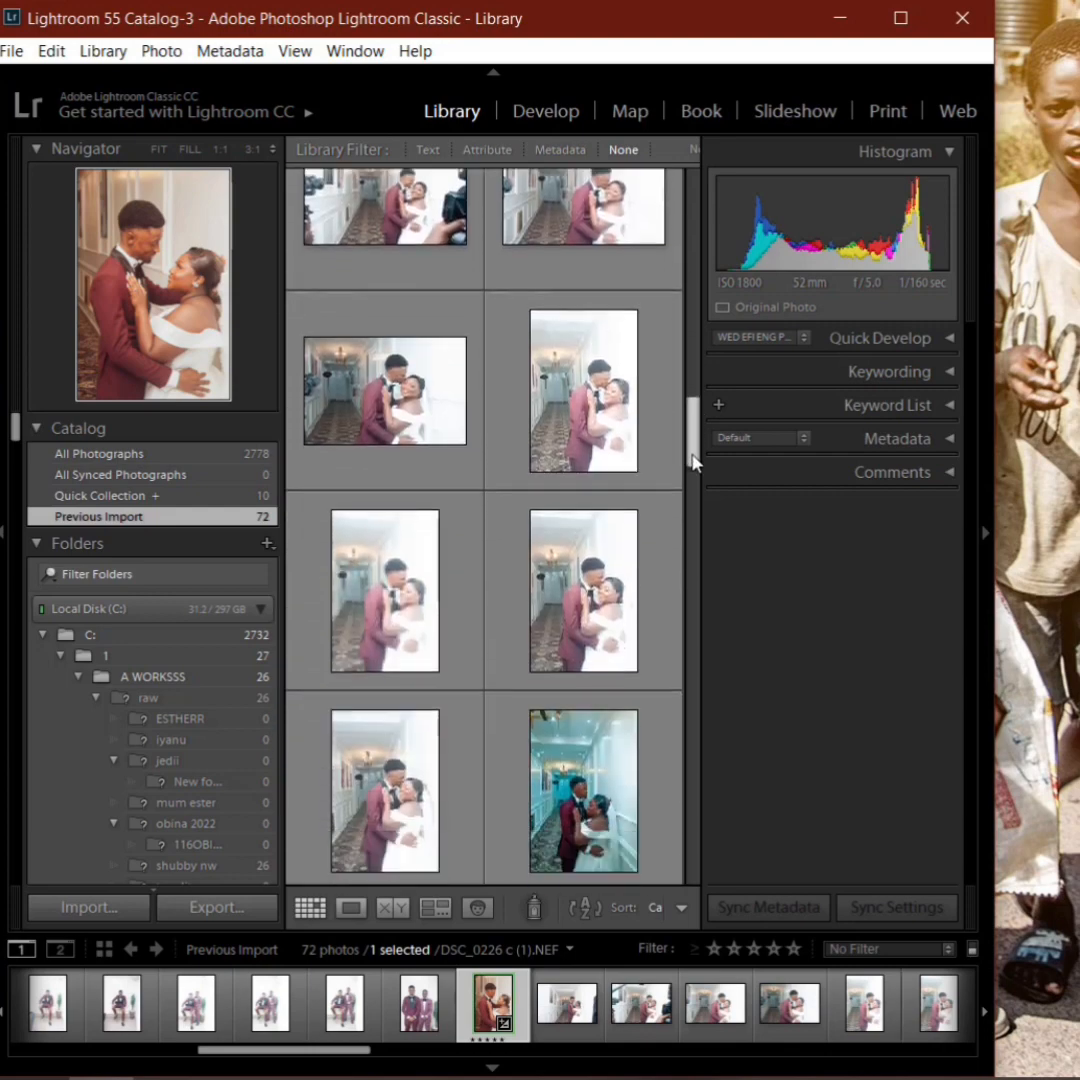
pyautogui.scroll(-3)
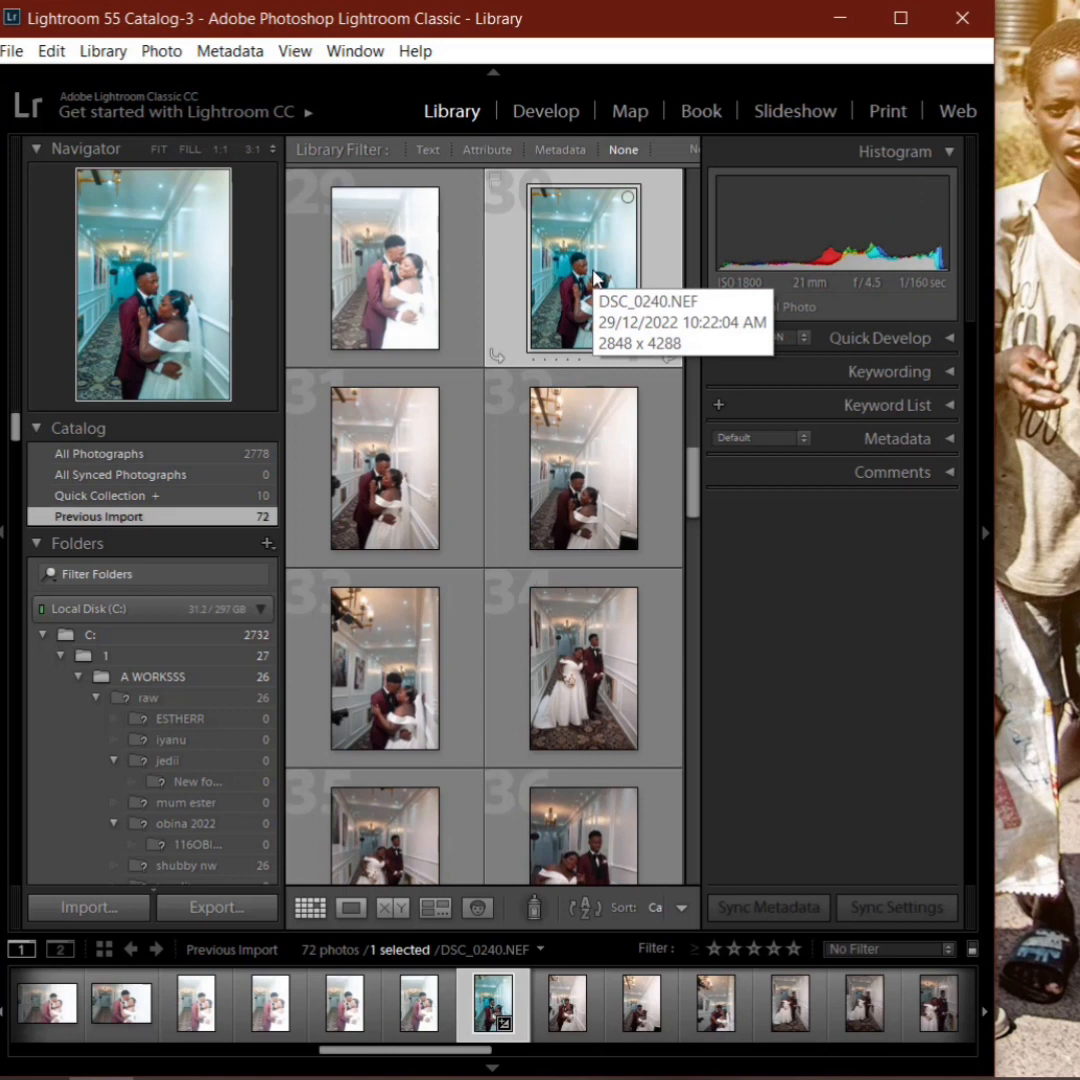
pyautogui.press('5')
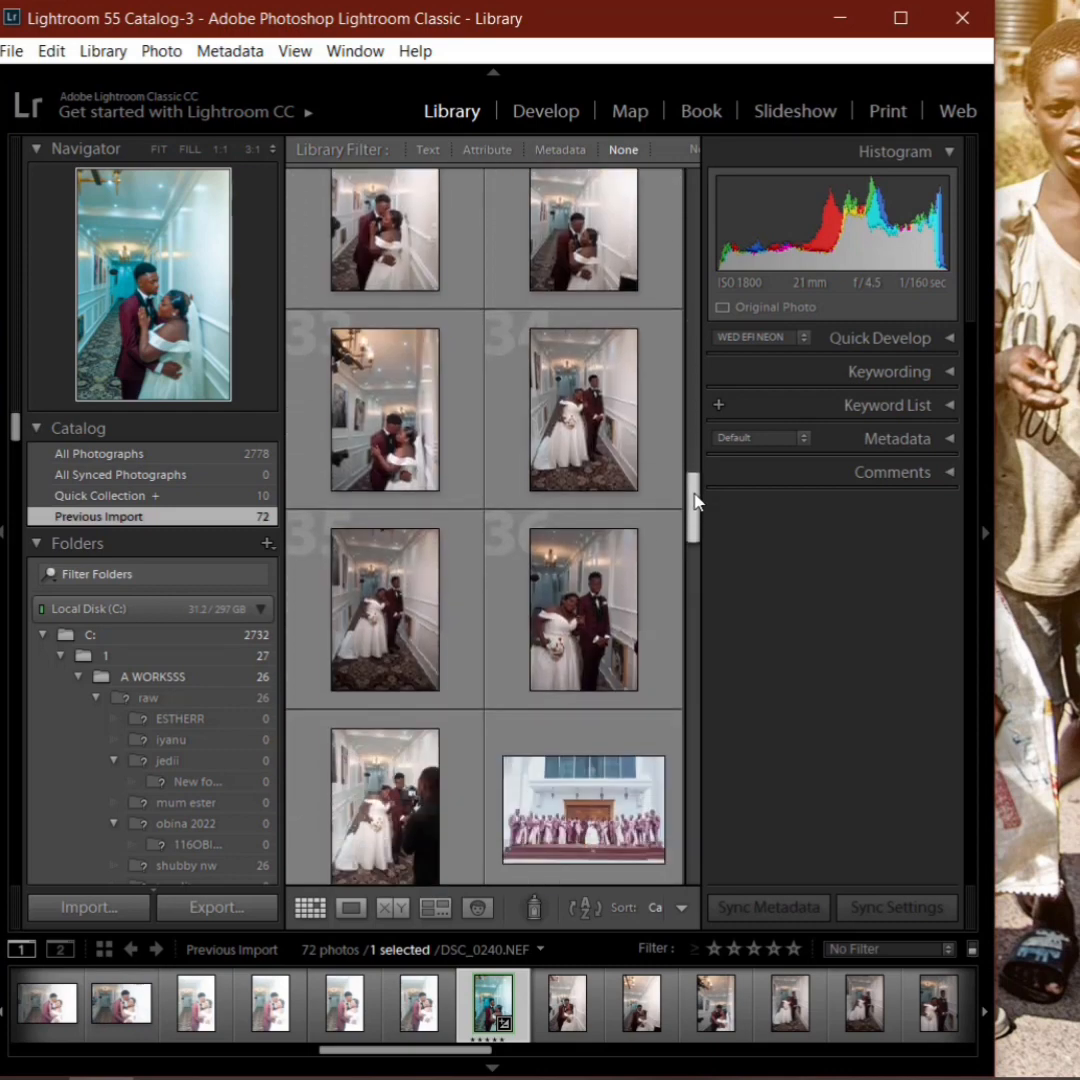
pyautogui.scroll(-3)
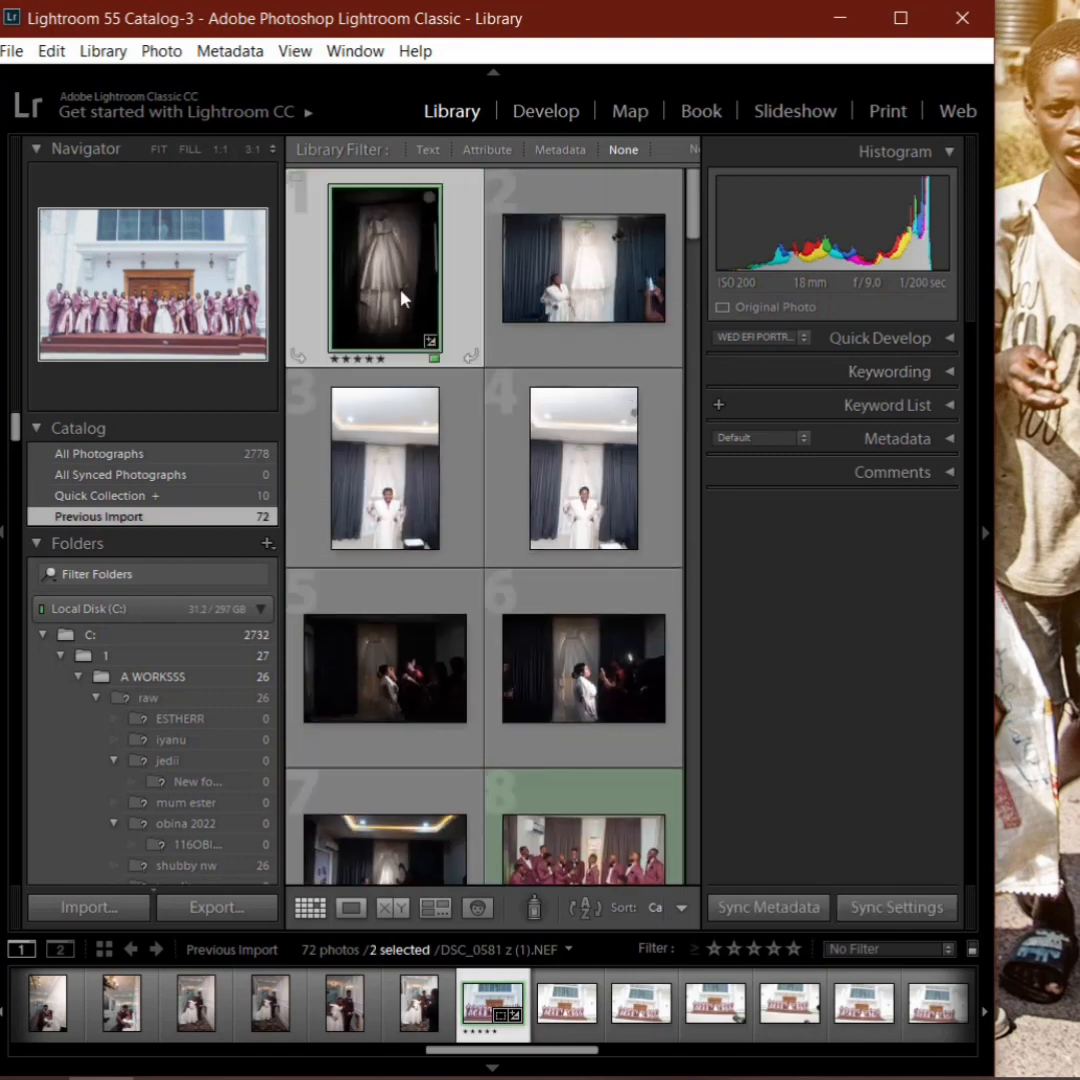
pyautogui.scroll(-3)
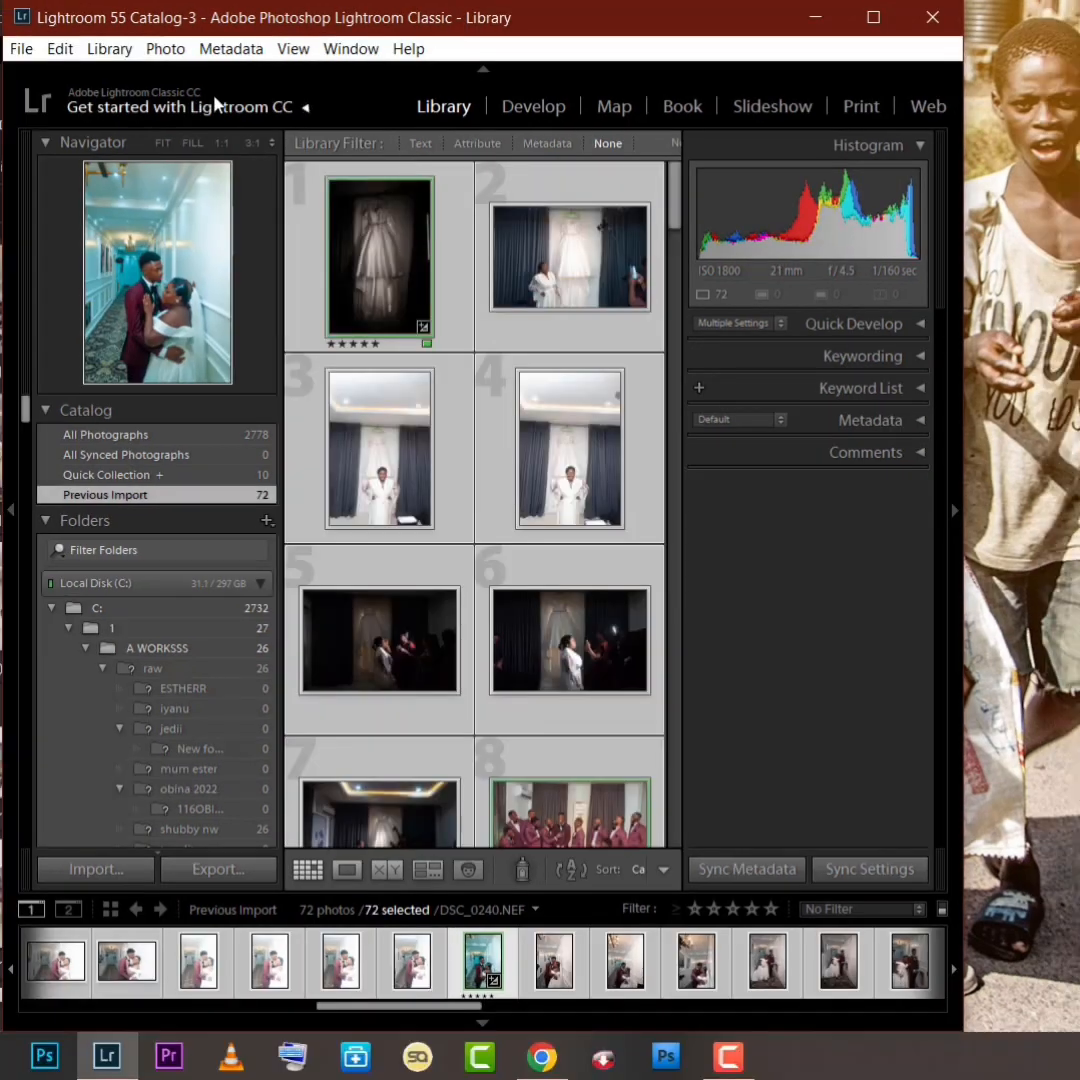
# Step: Launch batch.ai from File > Plug-in Extras and start batch-editing from the 5-star anchors
pyautogui.click(60, 48)
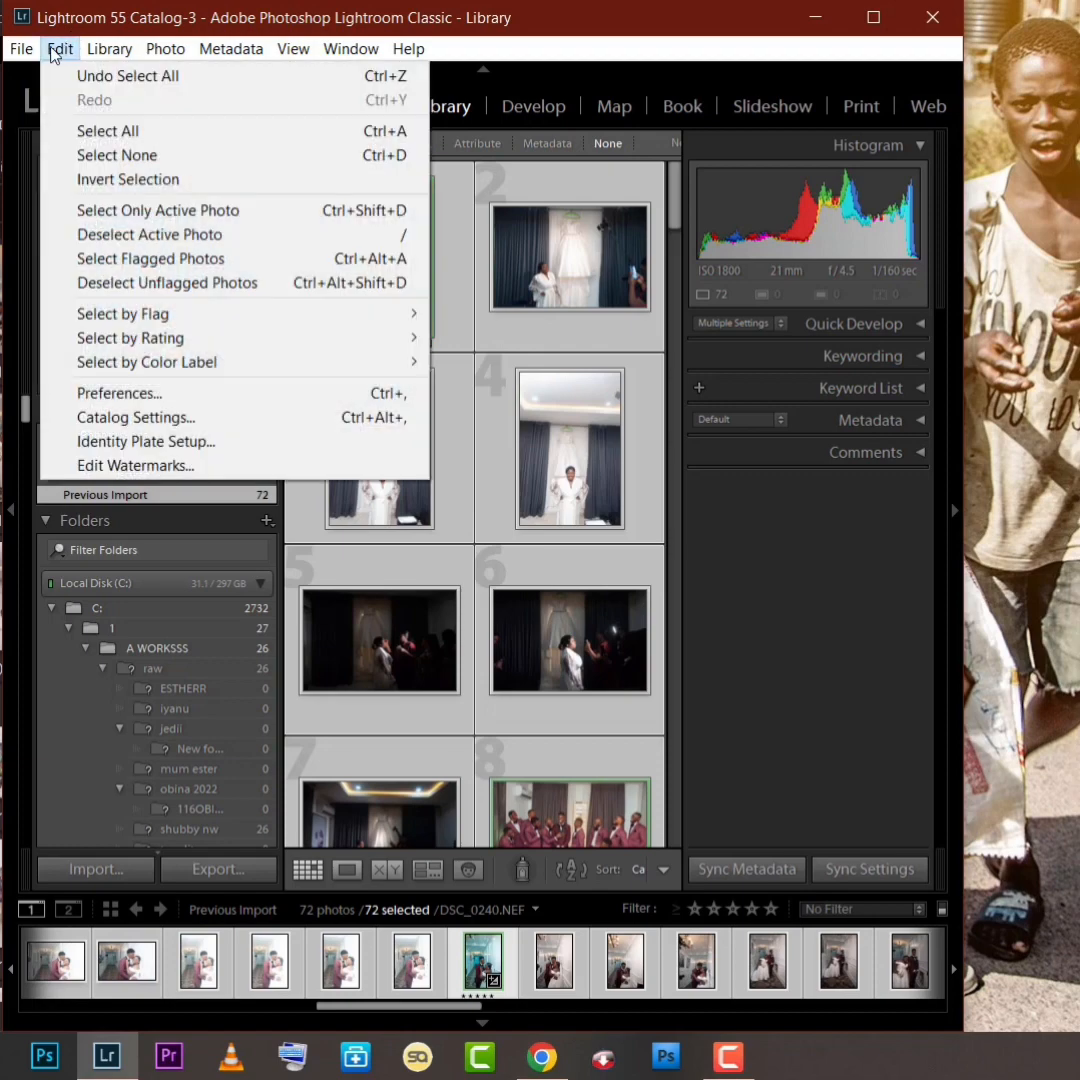
pyautogui.click(20, 48)
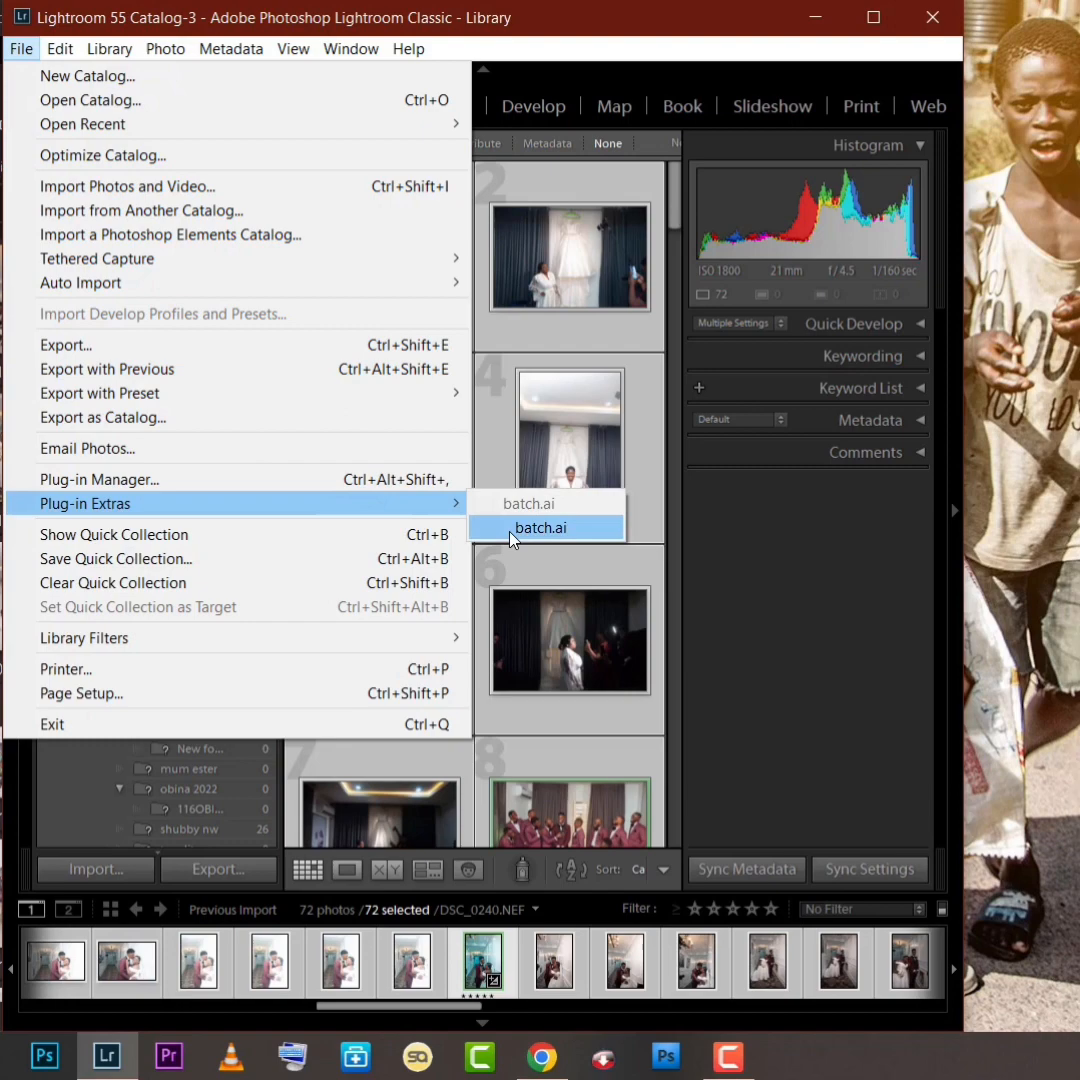
pyautogui.click(540, 528)
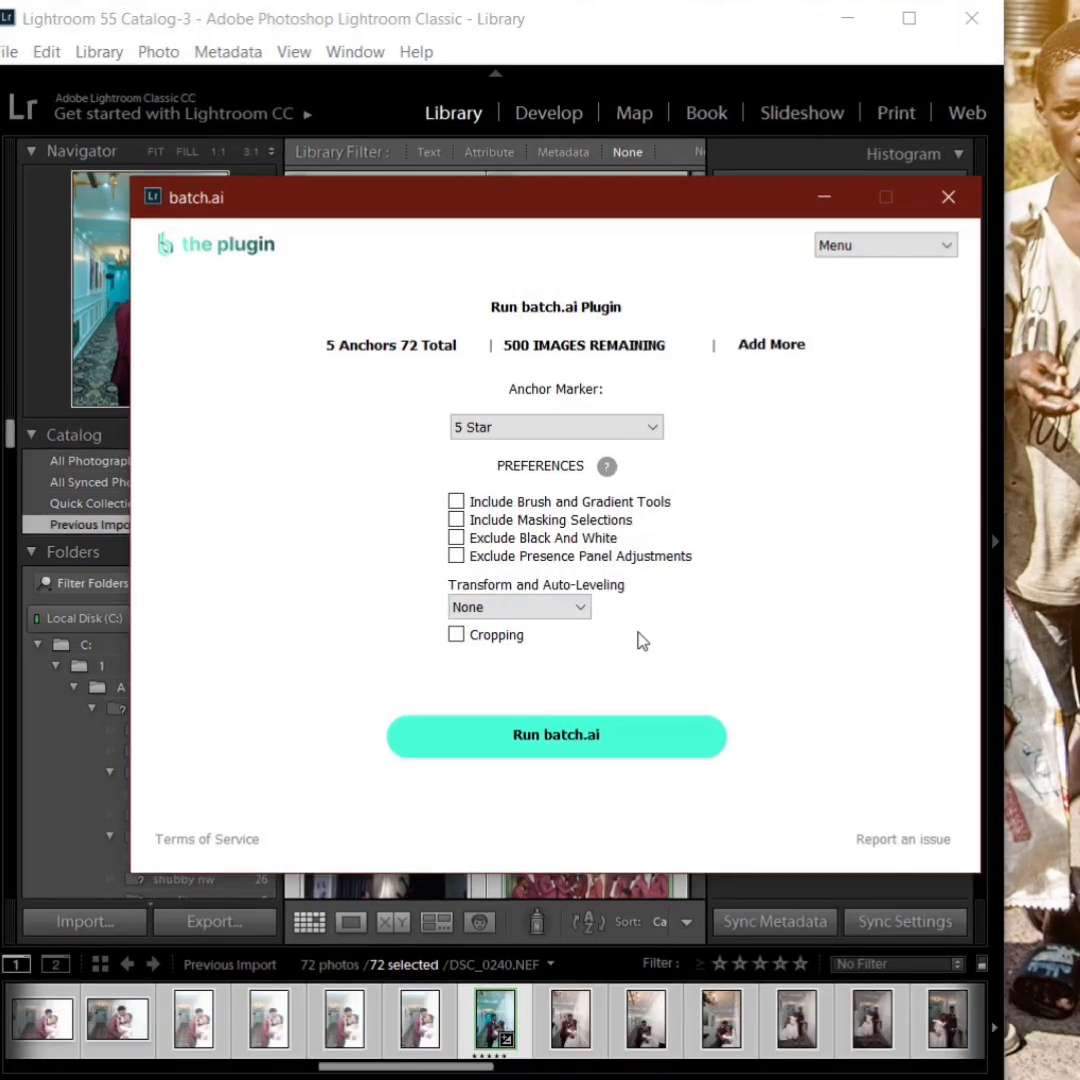
pyautogui.click(556, 736)
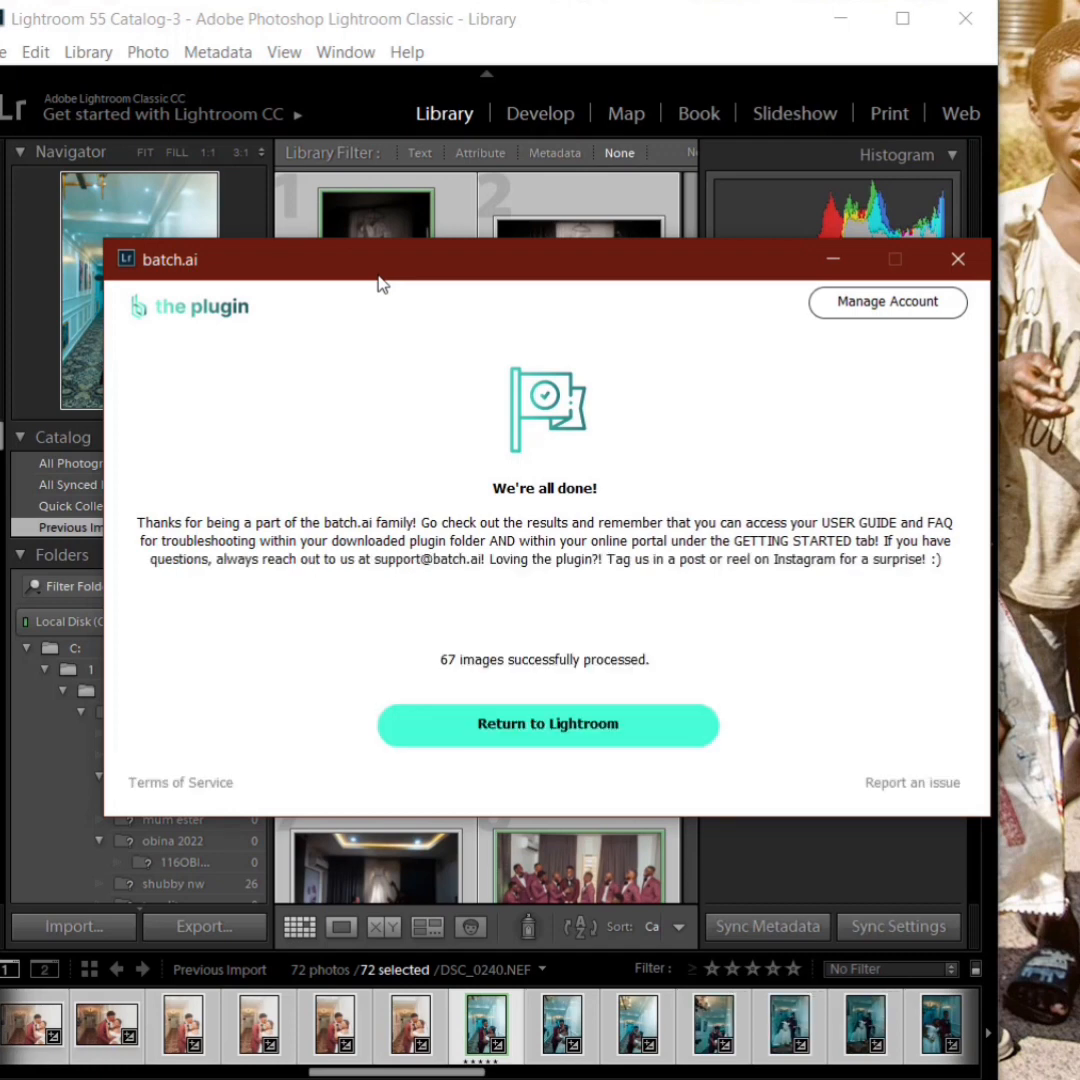
# Step: Return to Lightroom, open the edited photos in Develop and turn on the Before & After view
pyautogui.click(548, 724)
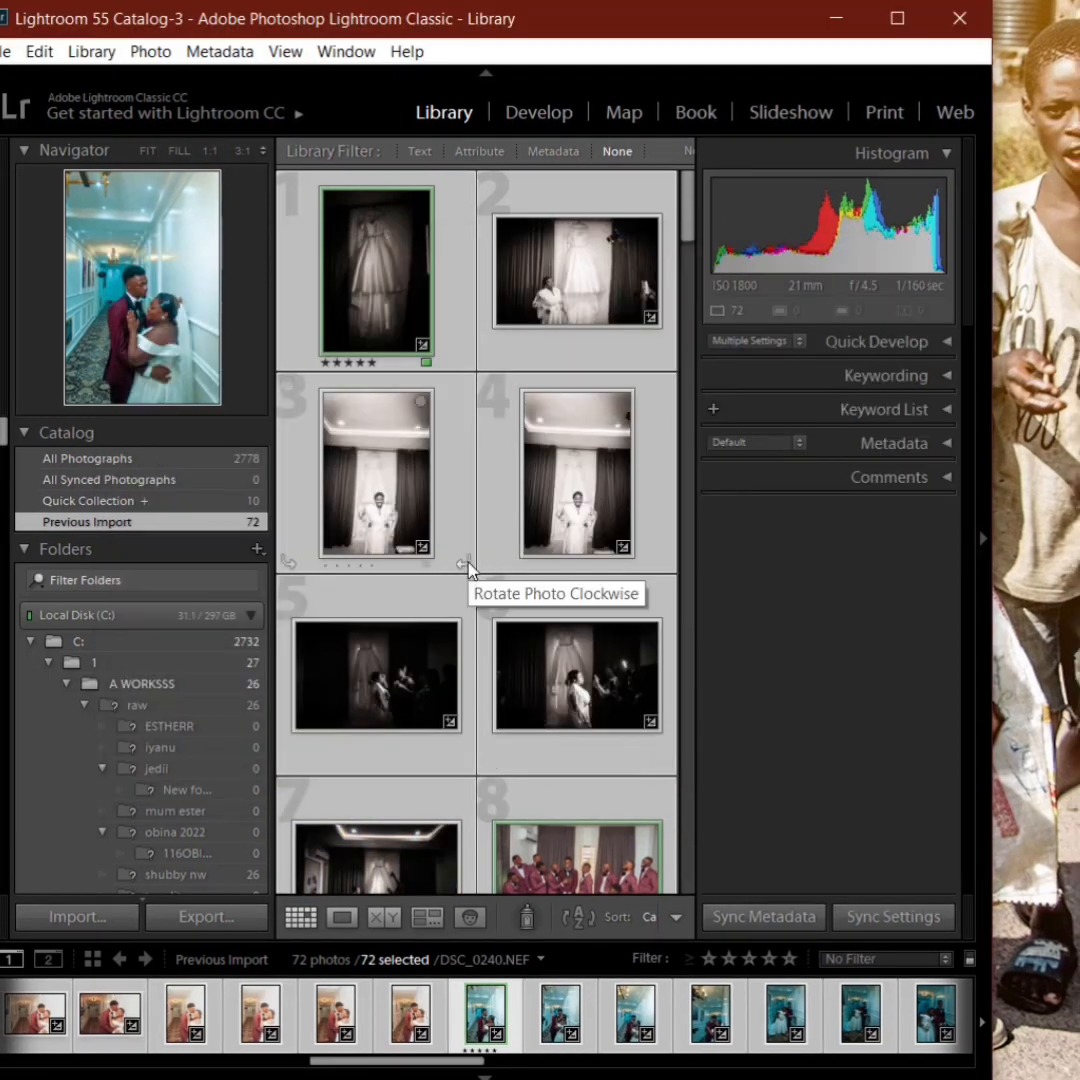
pyautogui.moveTo(544, 146)
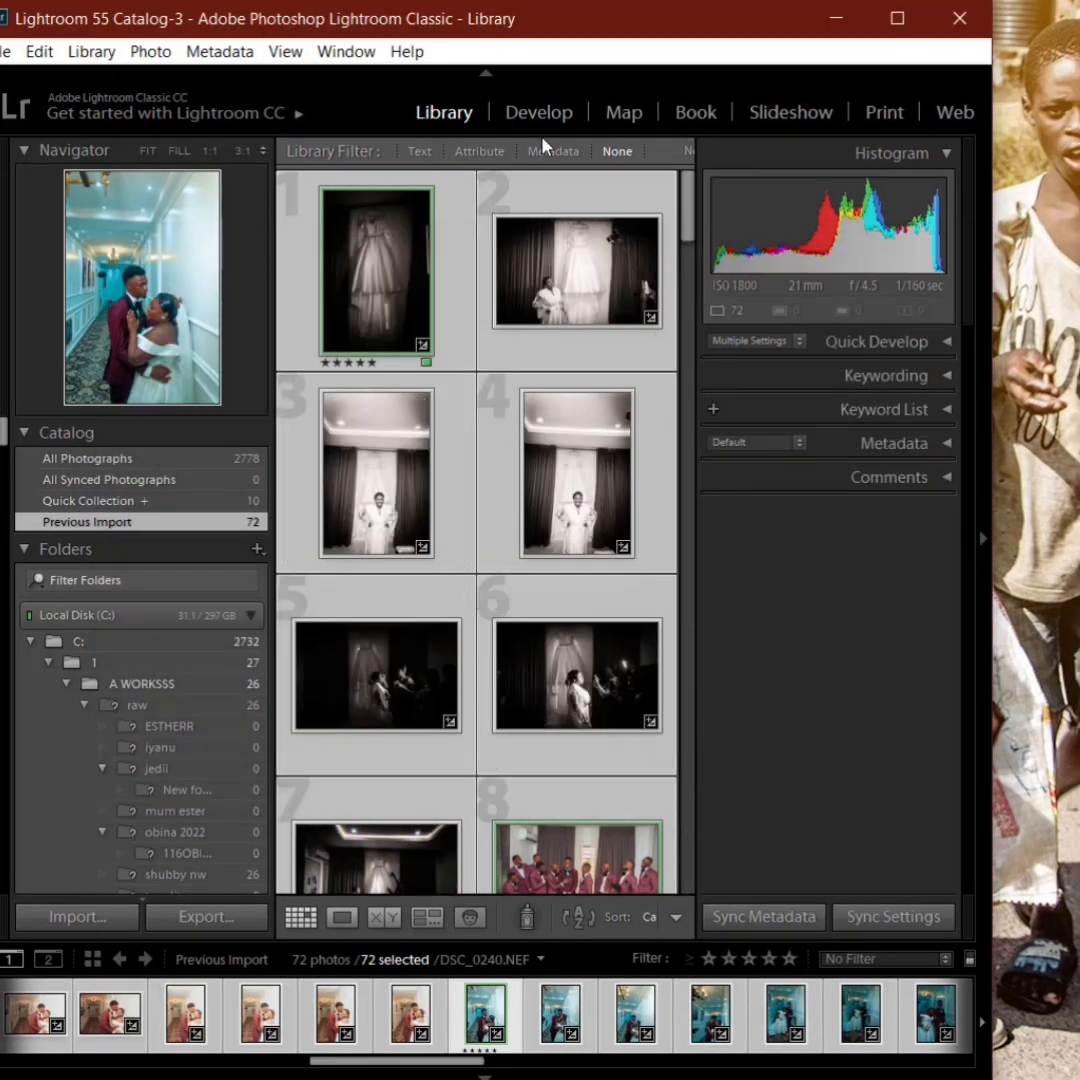
pyautogui.click(538, 112)
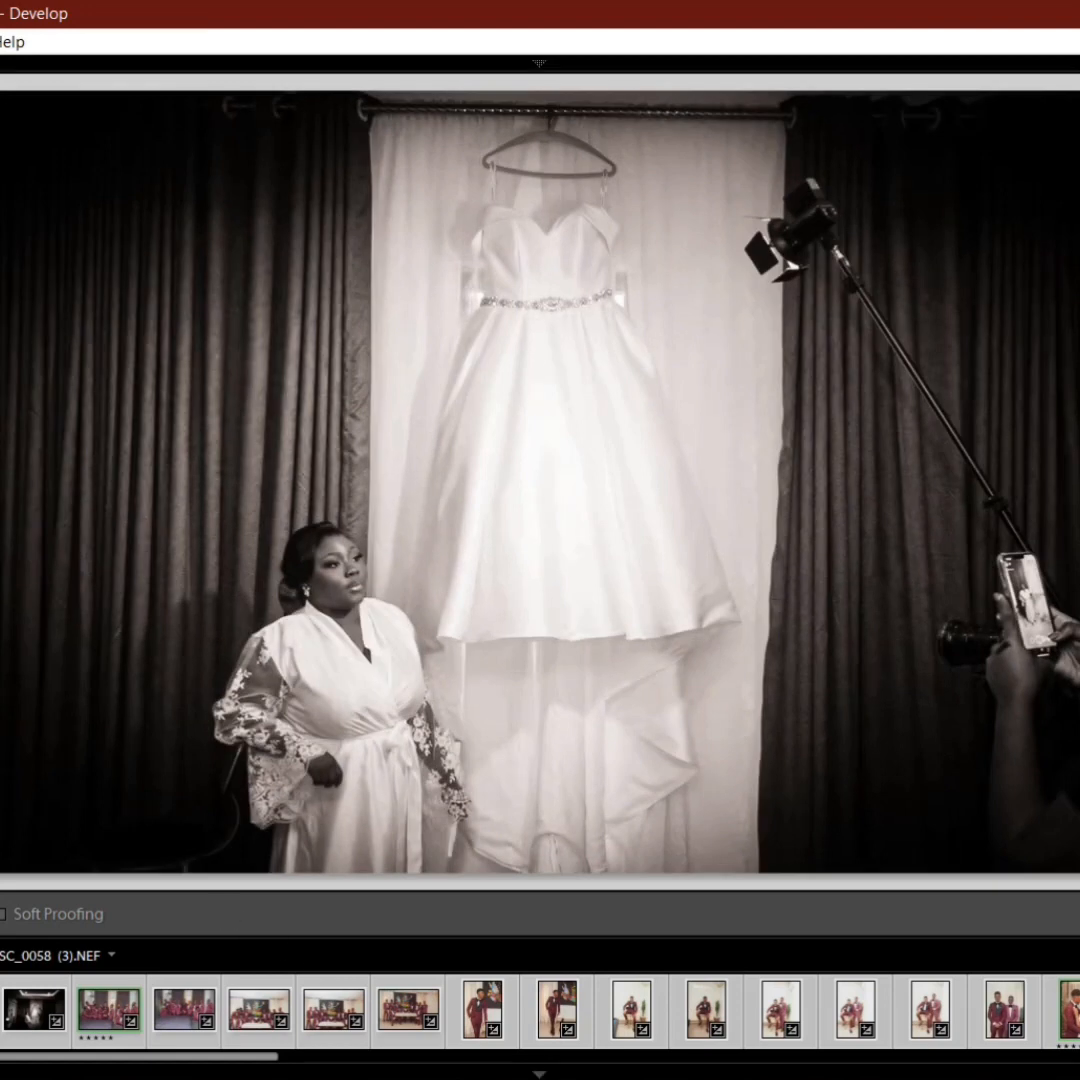
pyautogui.moveTo(176, 712)
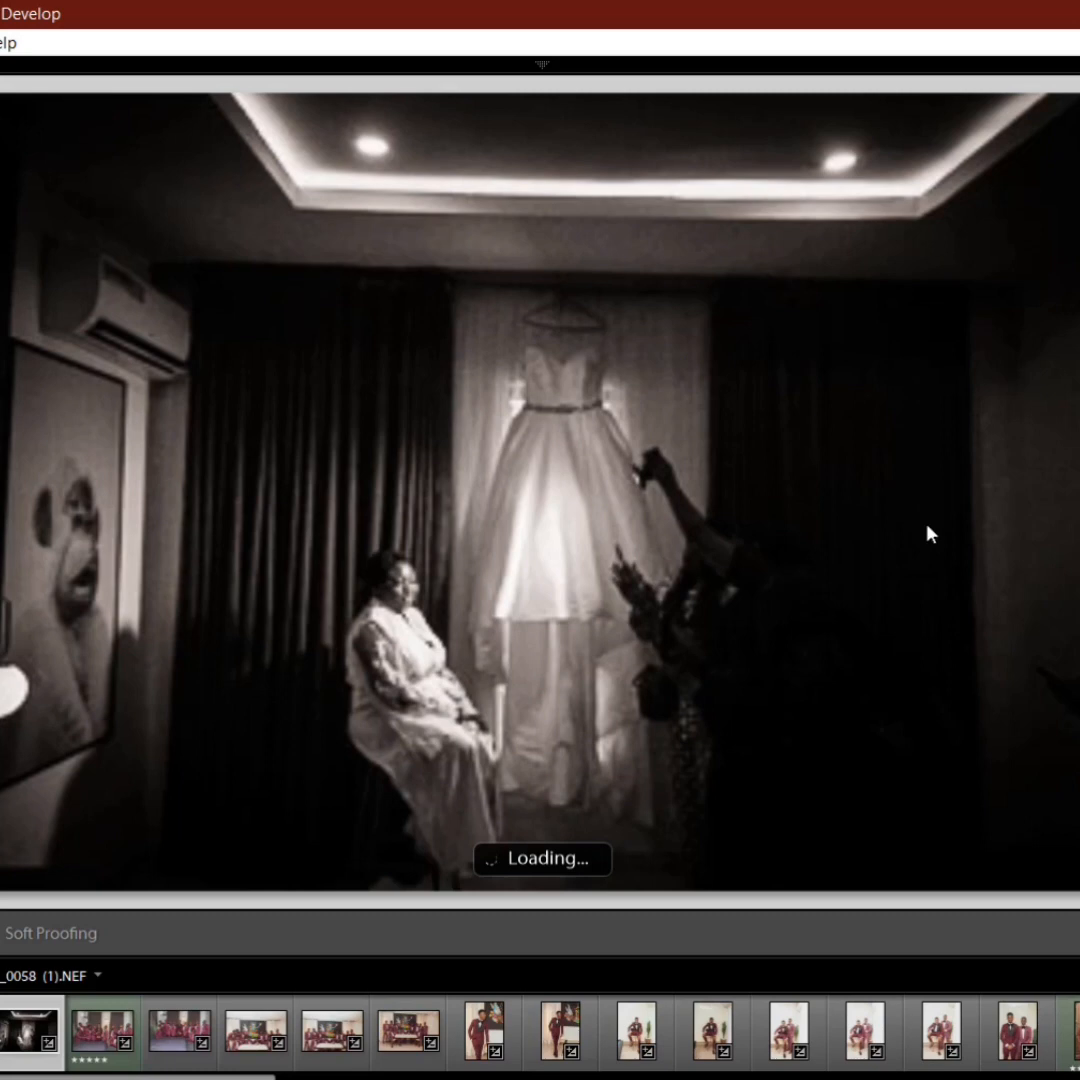
pyautogui.moveTo(824, 800)
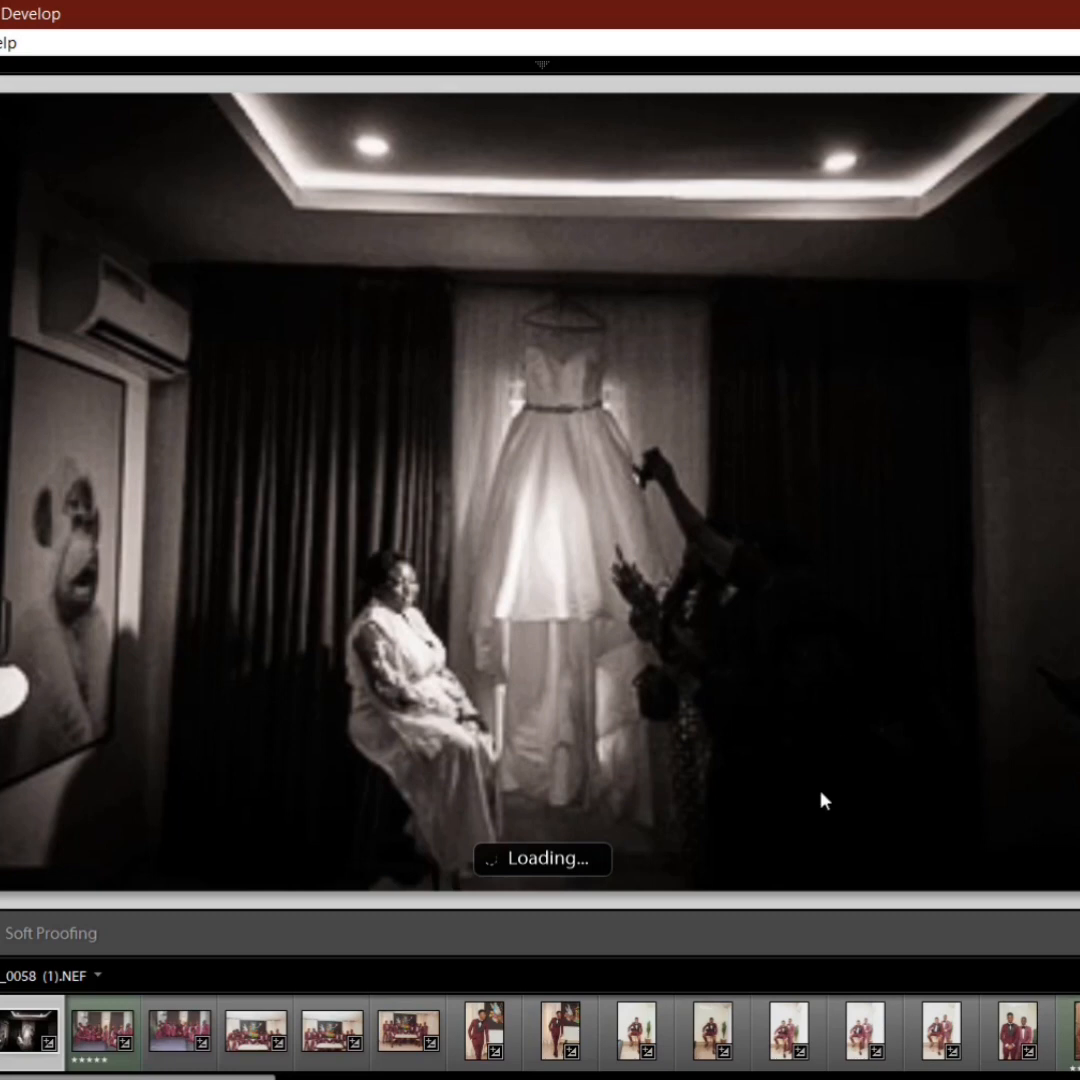
pyautogui.click(496, 916)
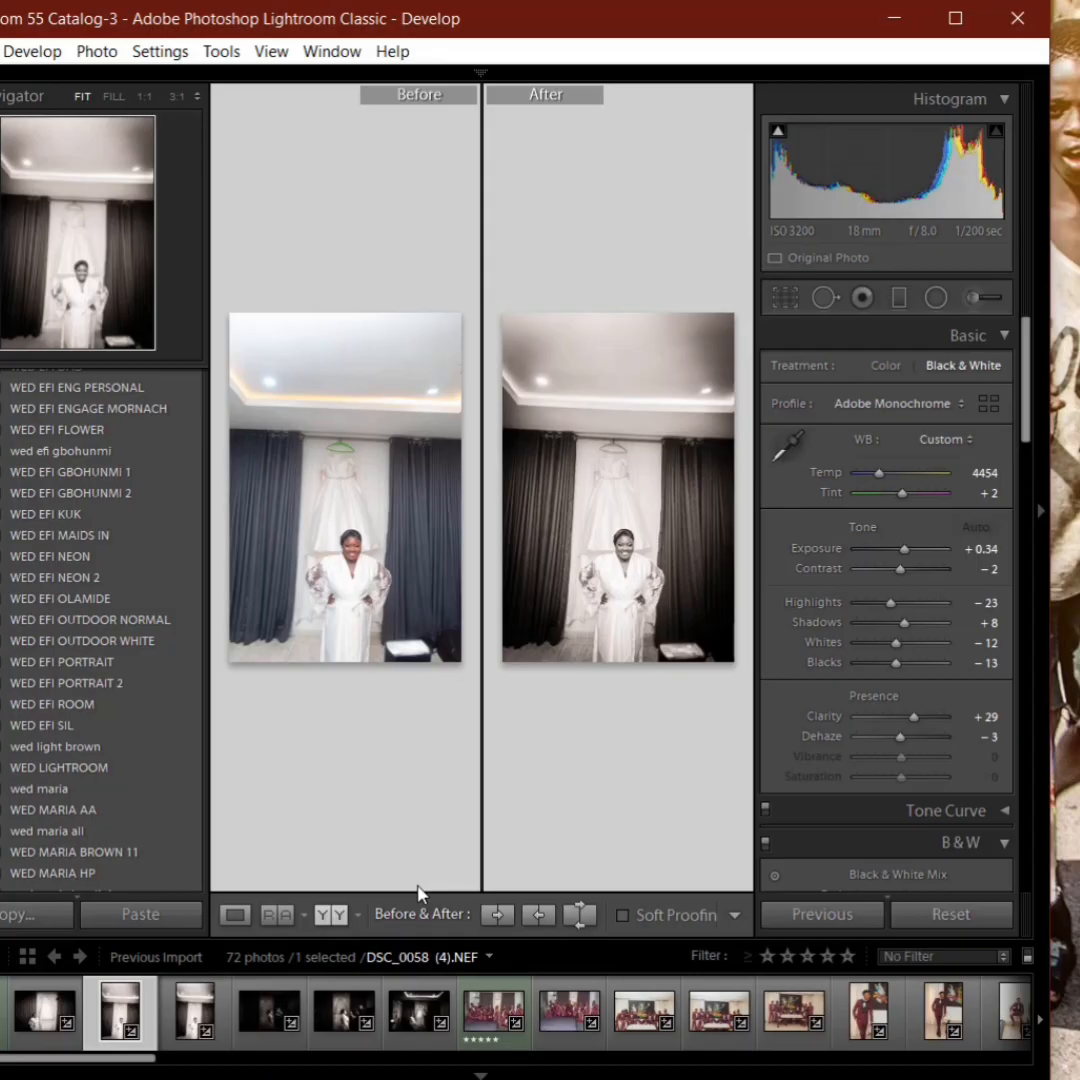
# Step: Select the groomsmen photo in maroon suits from the filmstrip for comparison
pyautogui.click(494, 1012)
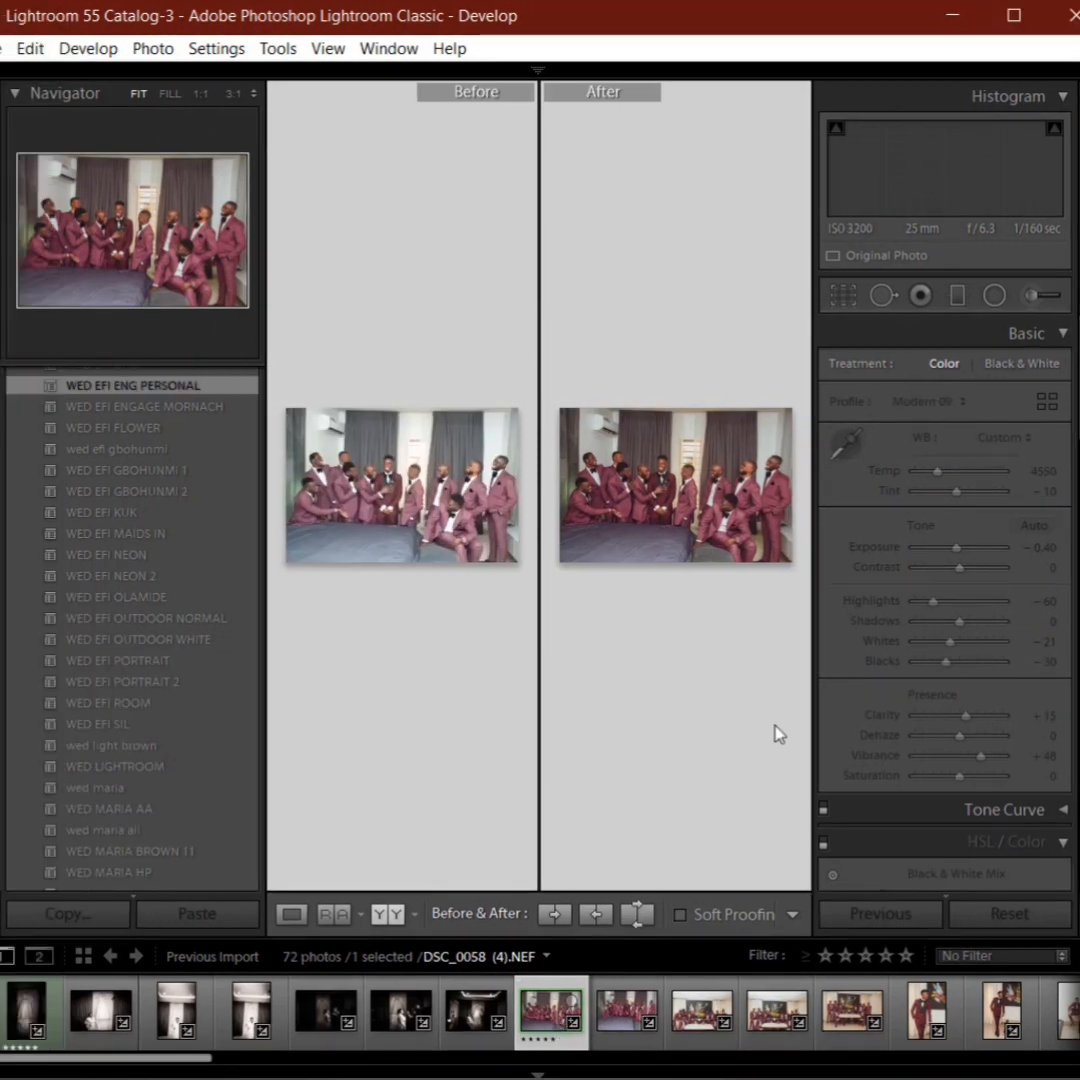
pyautogui.moveTo(564, 684)
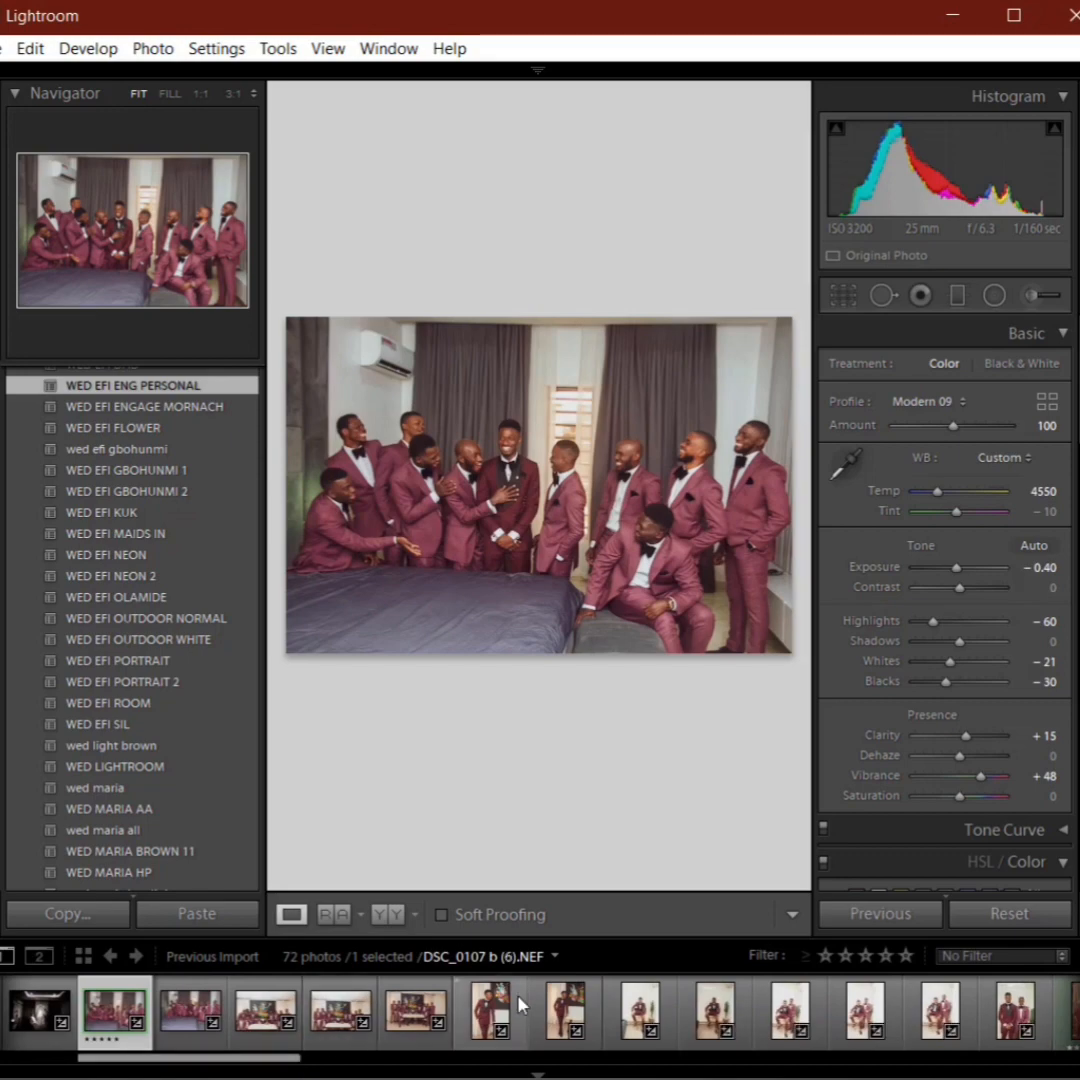
# Step: Step through the batch-edited groom portraits and the shots of the two men in suits
pyautogui.click(488, 1012)
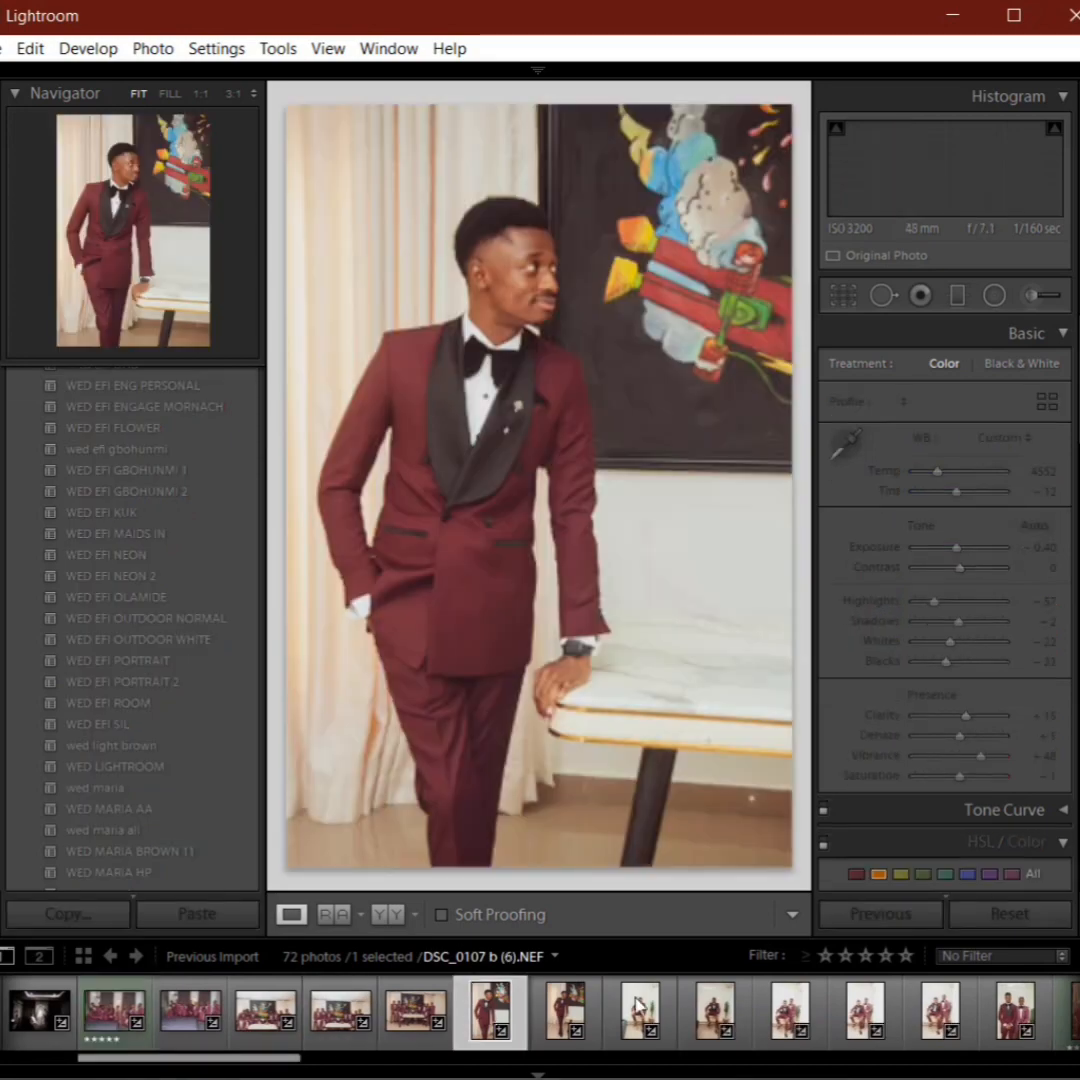
pyautogui.click(568, 1012)
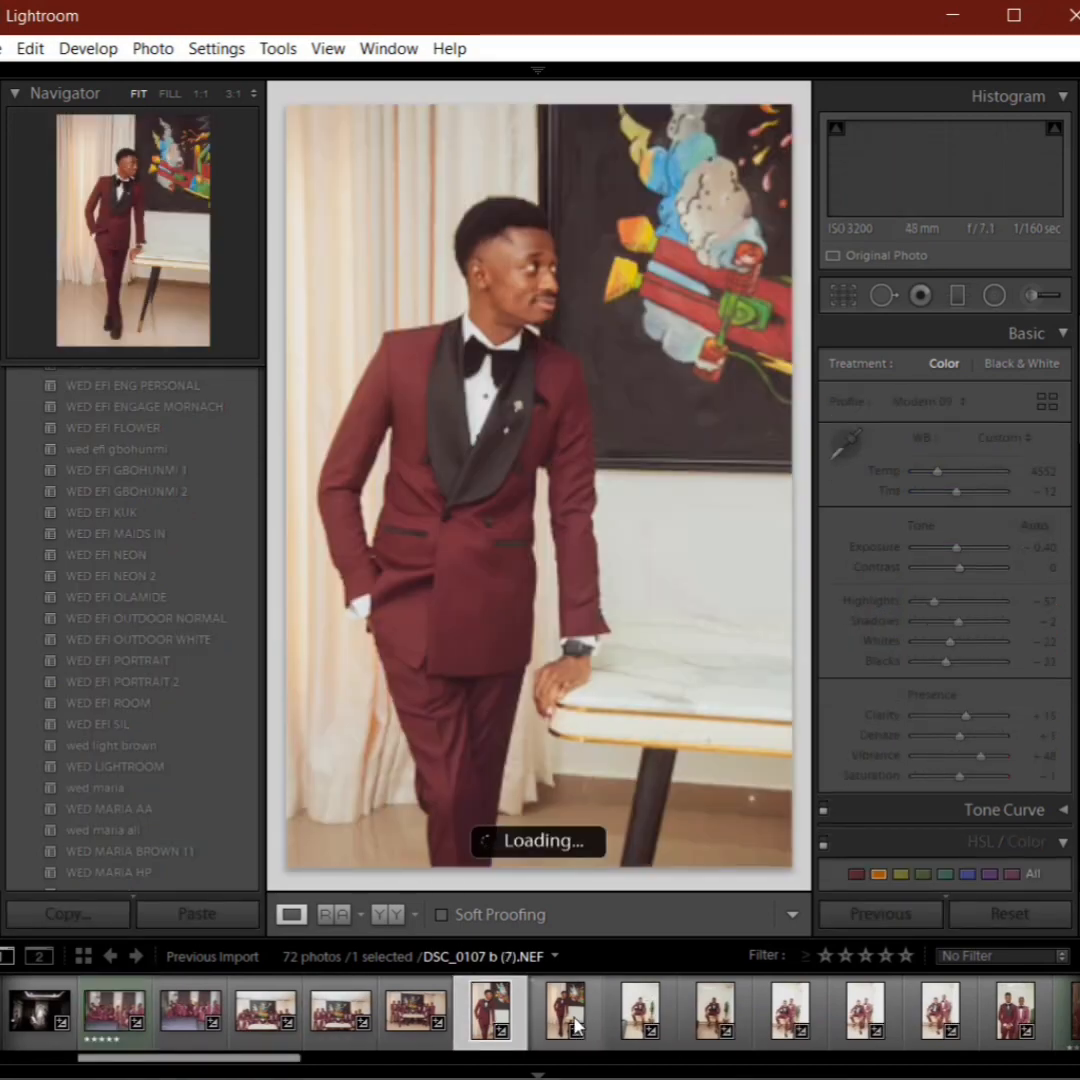
pyautogui.click(564, 1012)
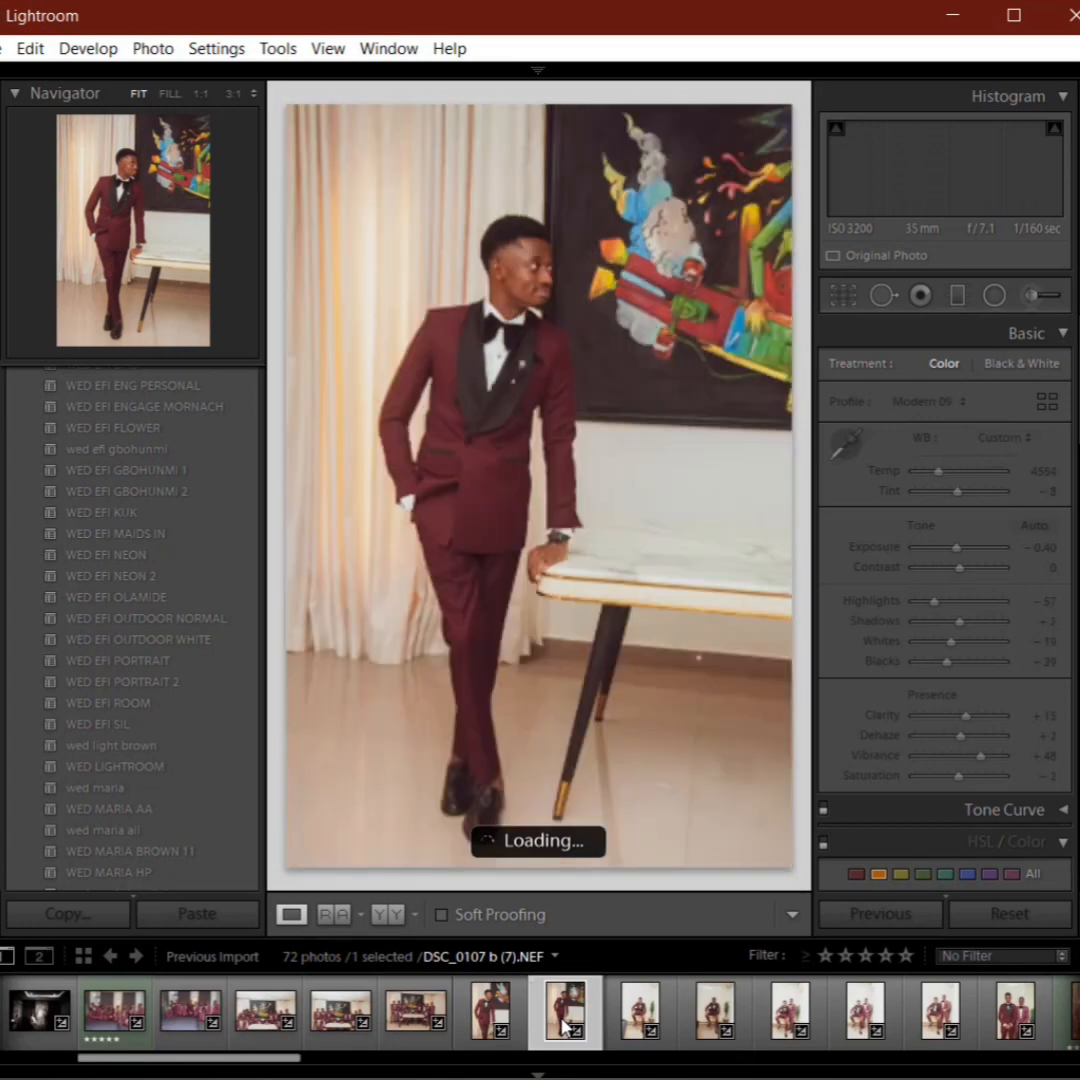
pyautogui.moveTo(564, 1010)
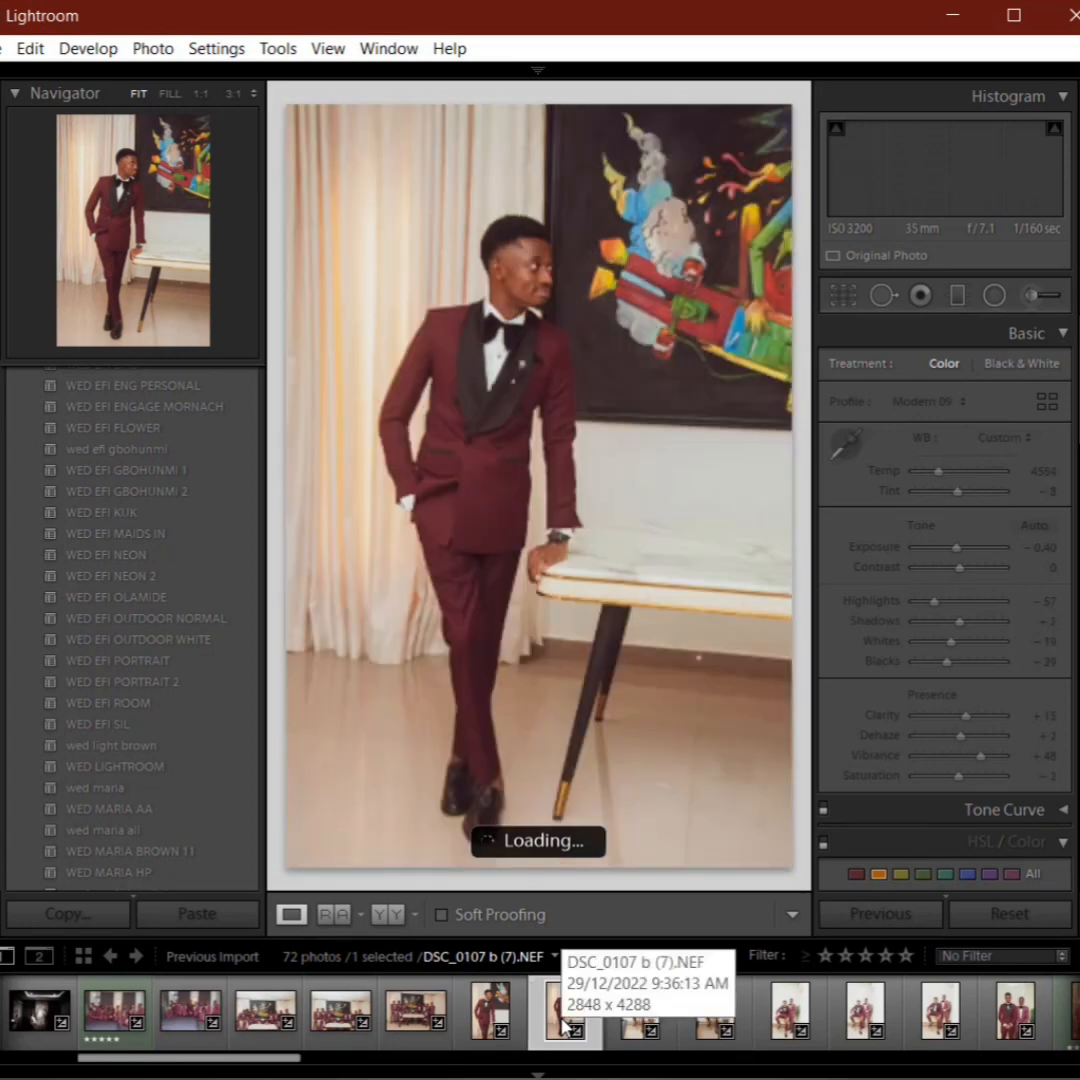
pyautogui.click(564, 1010)
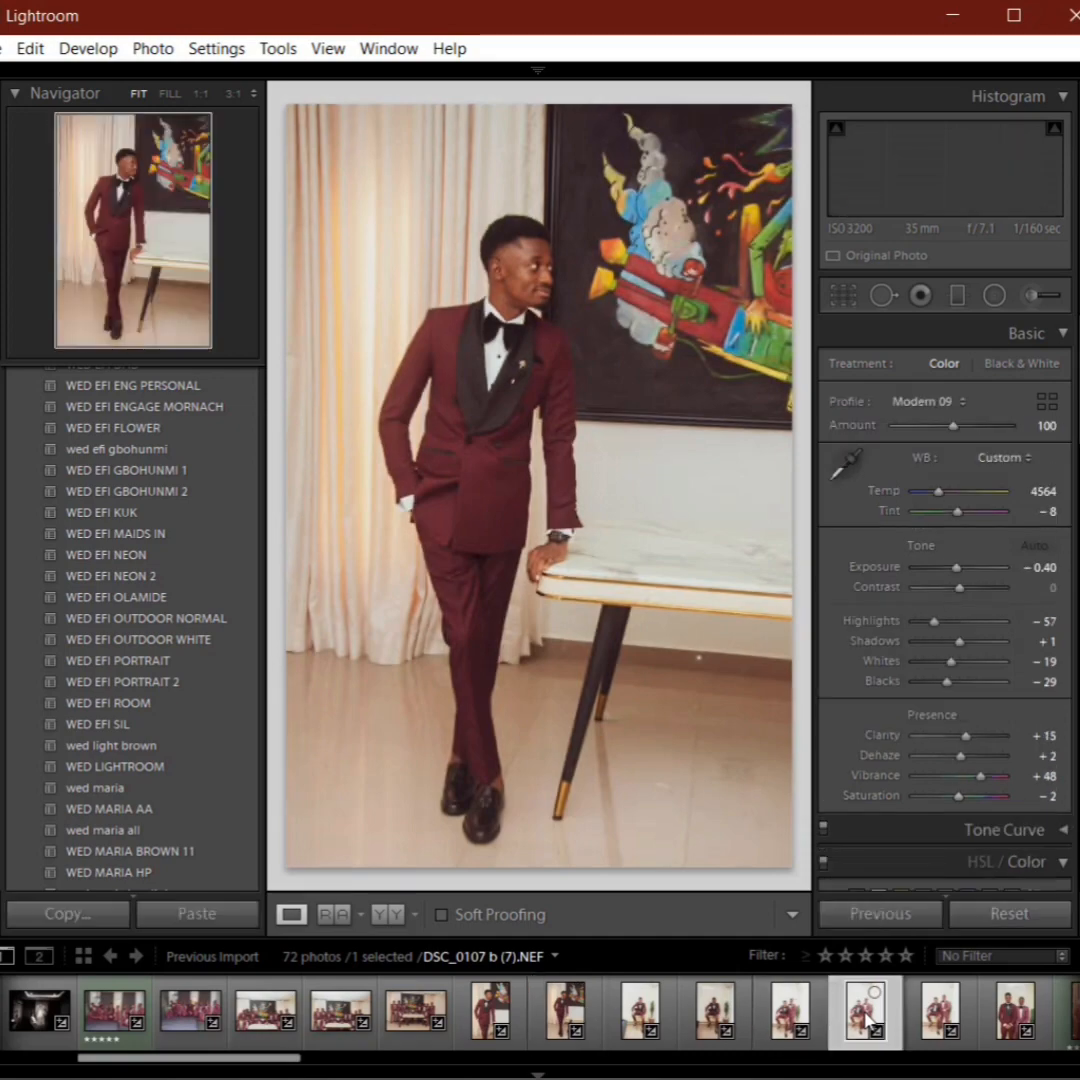
pyautogui.click(940, 1012)
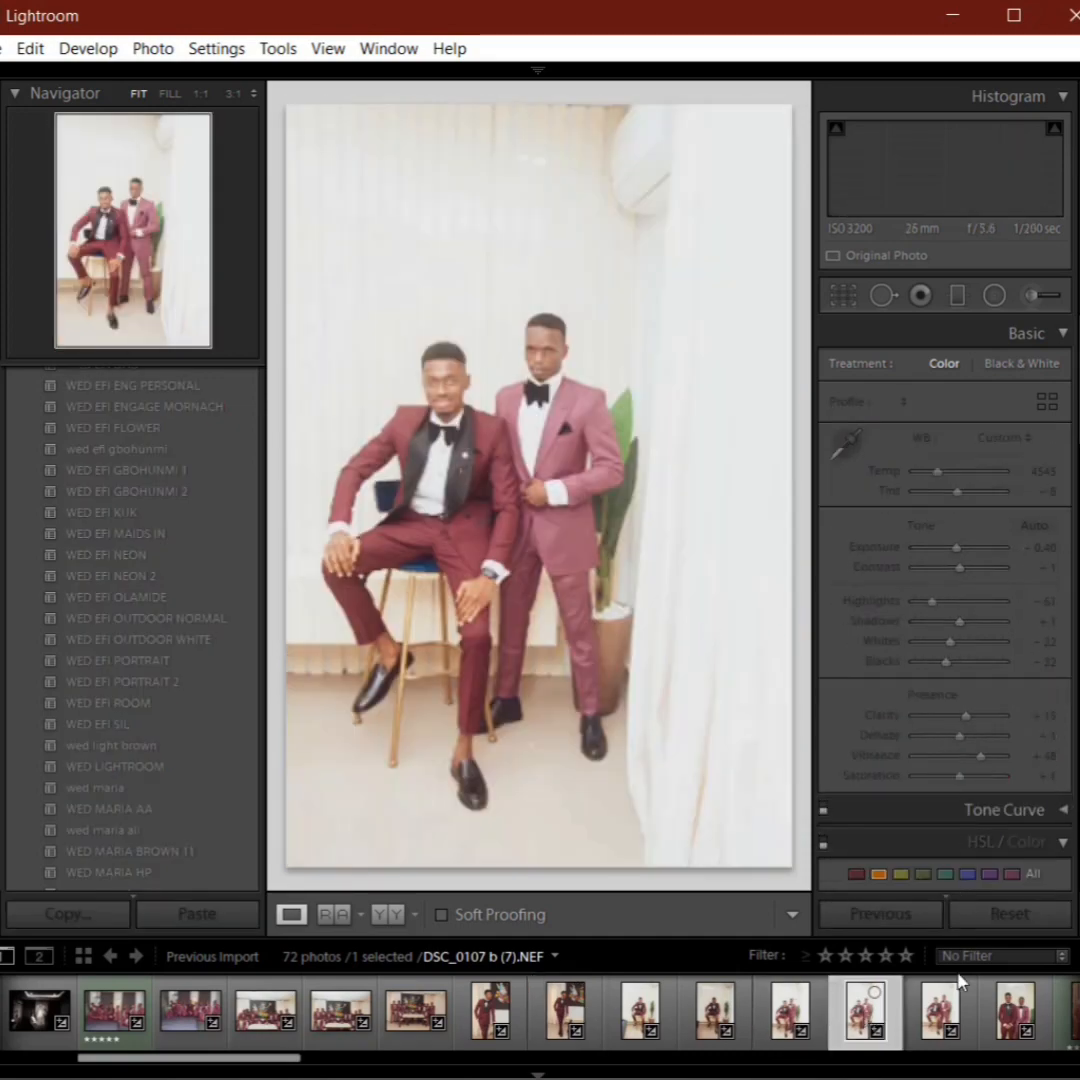
pyautogui.click(940, 1012)
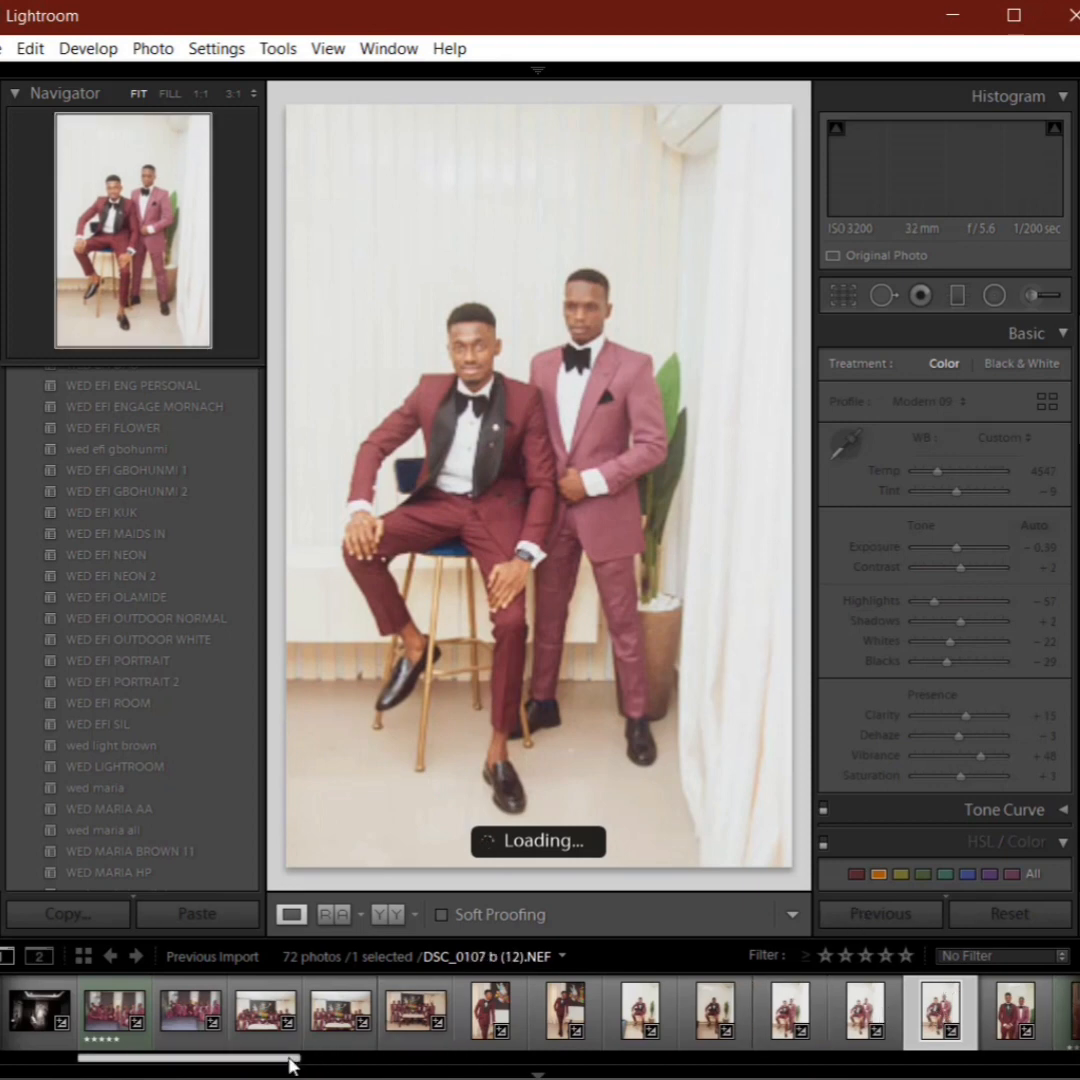
pyautogui.moveTo(536, 1024)
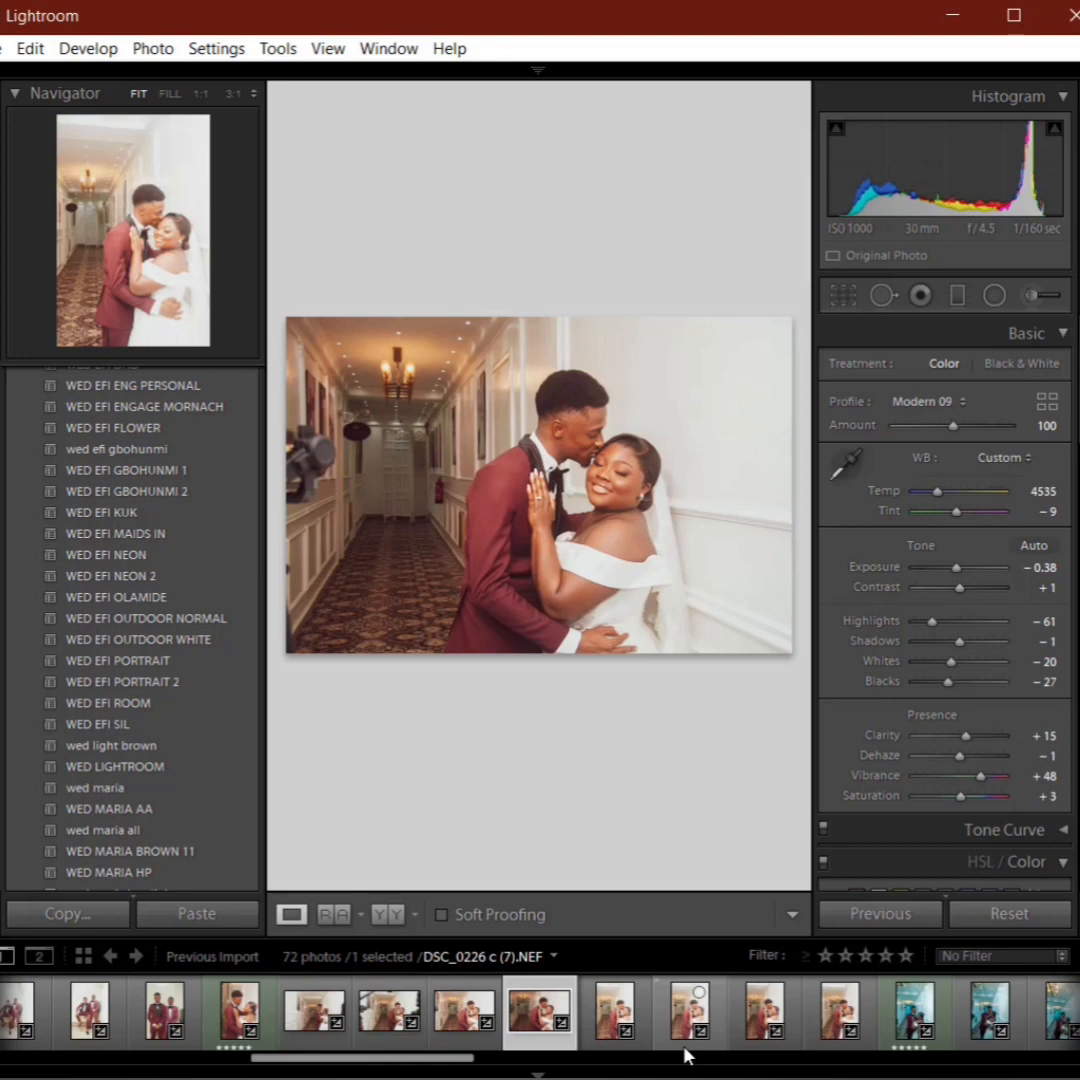
# Step: Review the hallway couple photos, their anchor image, and the bridal party group photo
pyautogui.click(766, 1010)
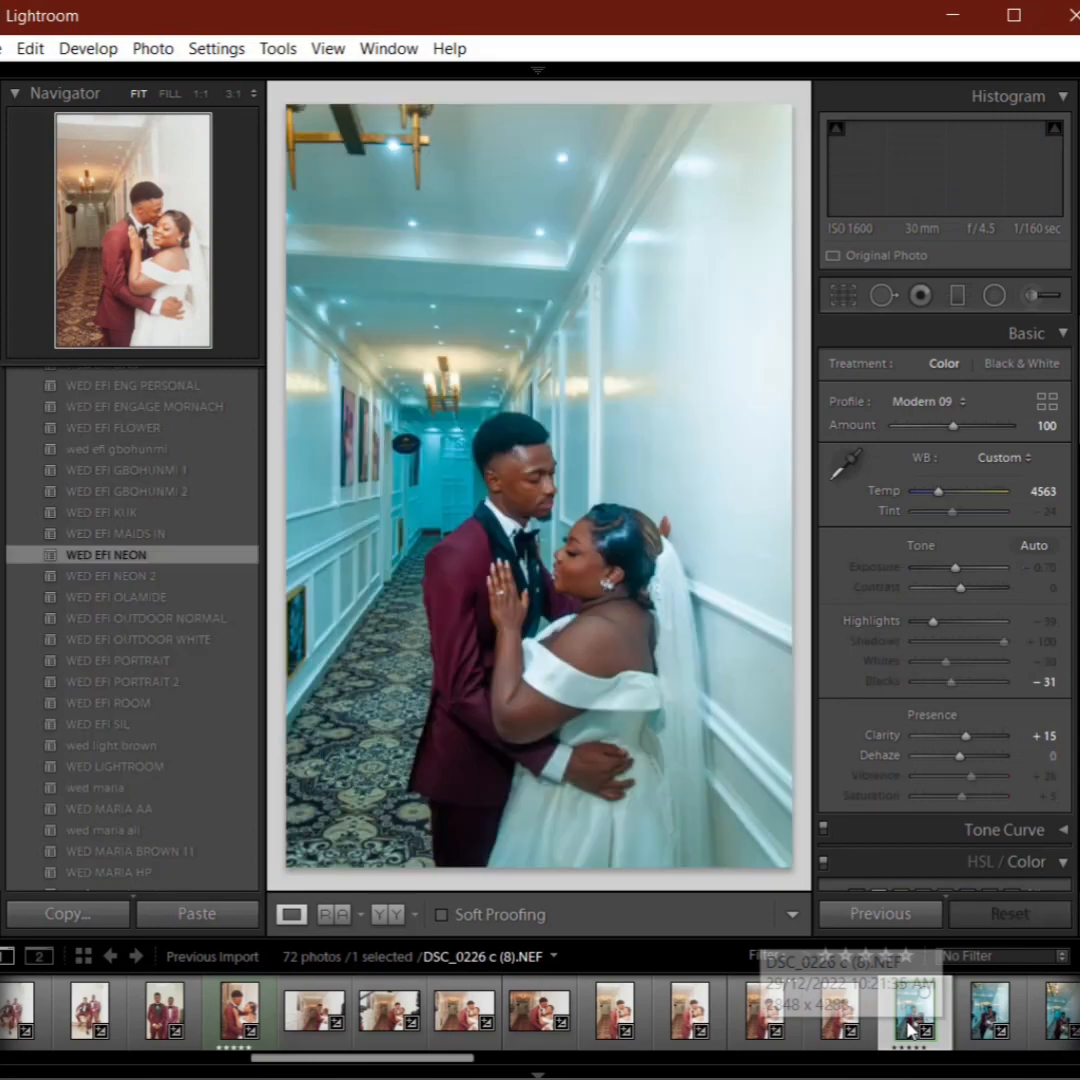
pyautogui.click(616, 1010)
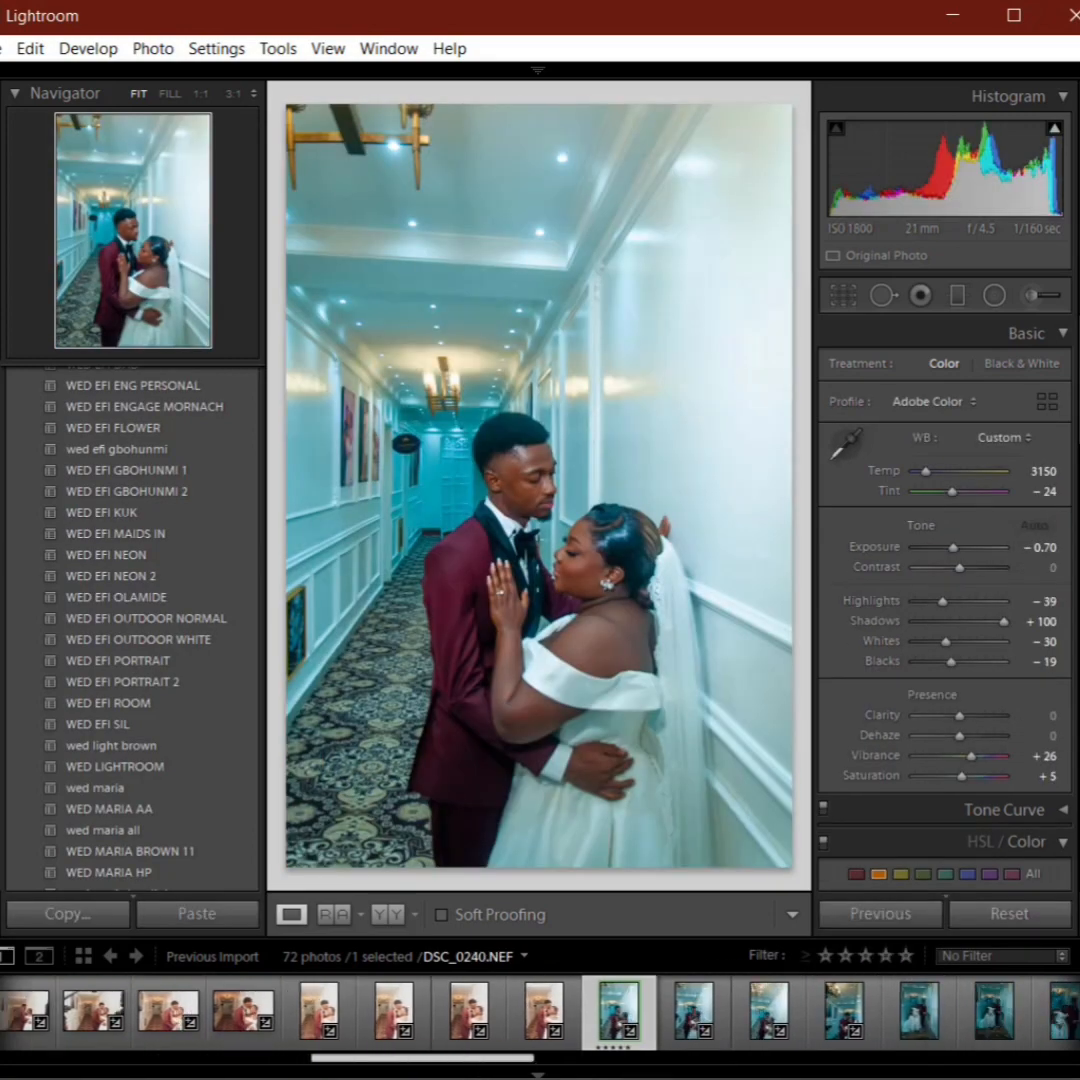
pyautogui.click(482, 1012)
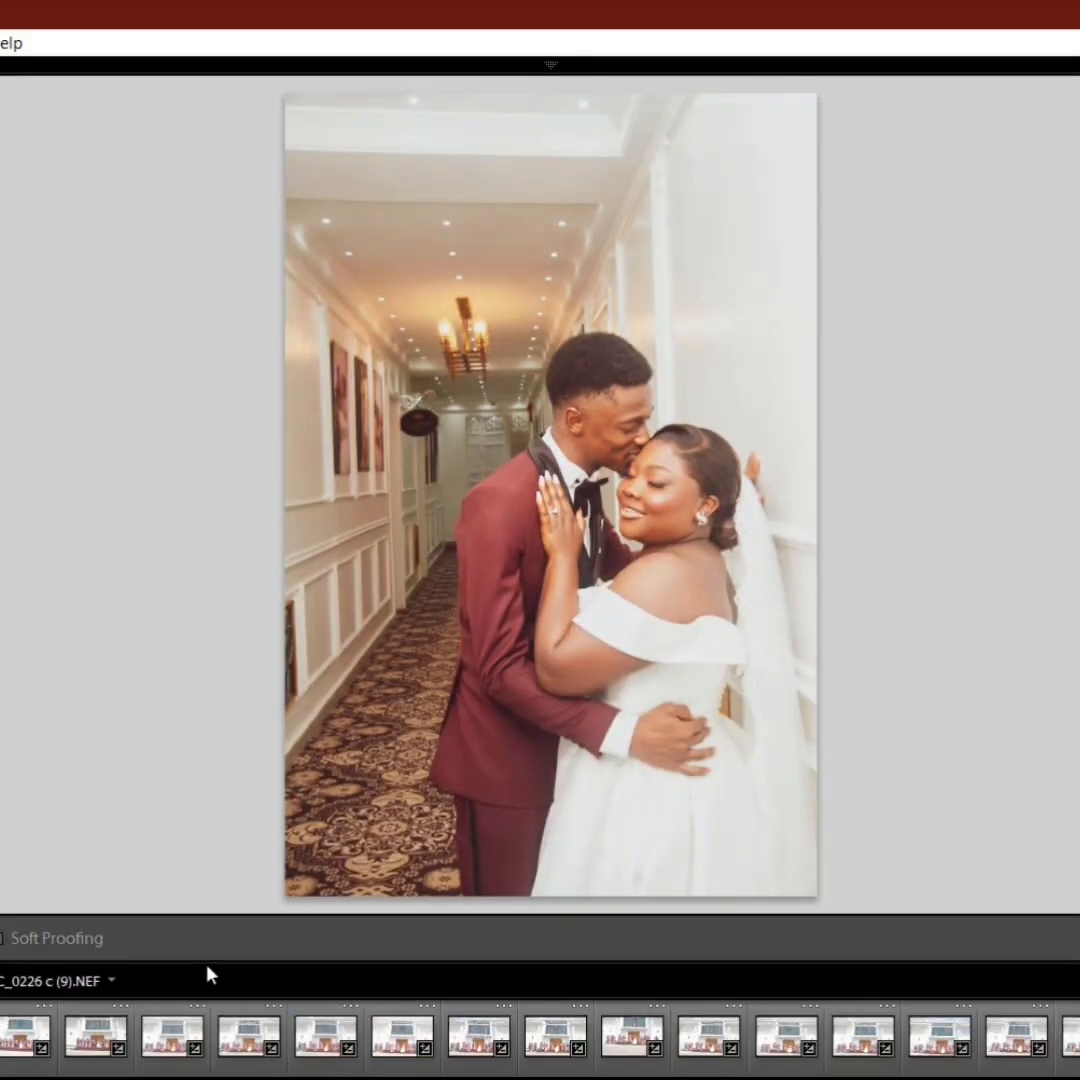
pyautogui.click(98, 1032)
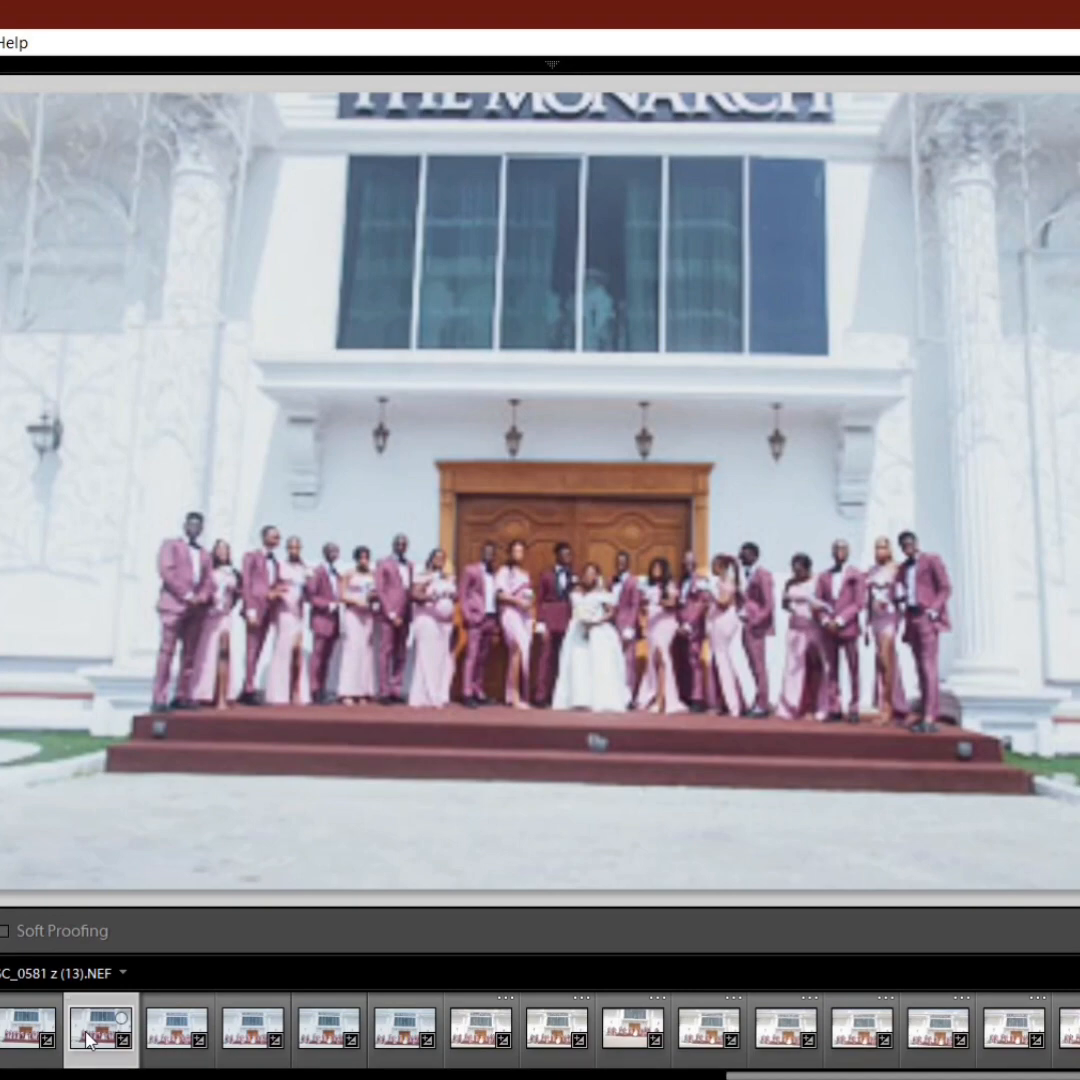